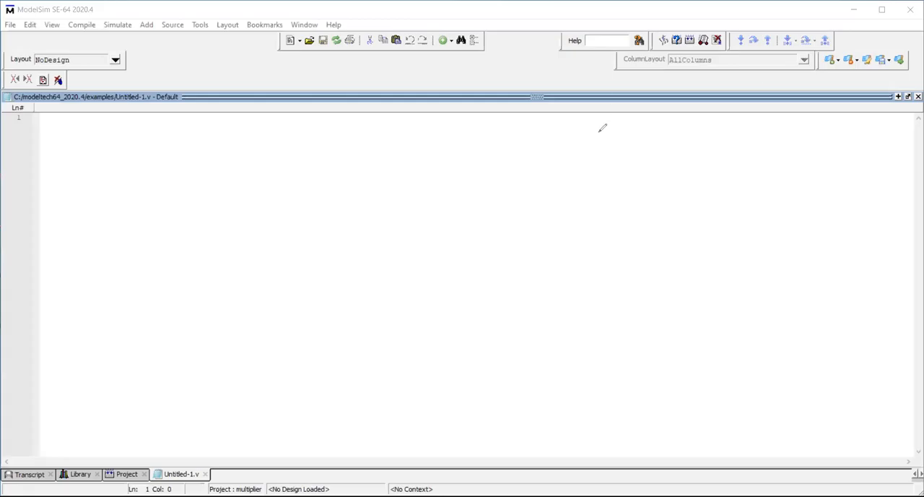
pyautogui.moveTo(454, 139)
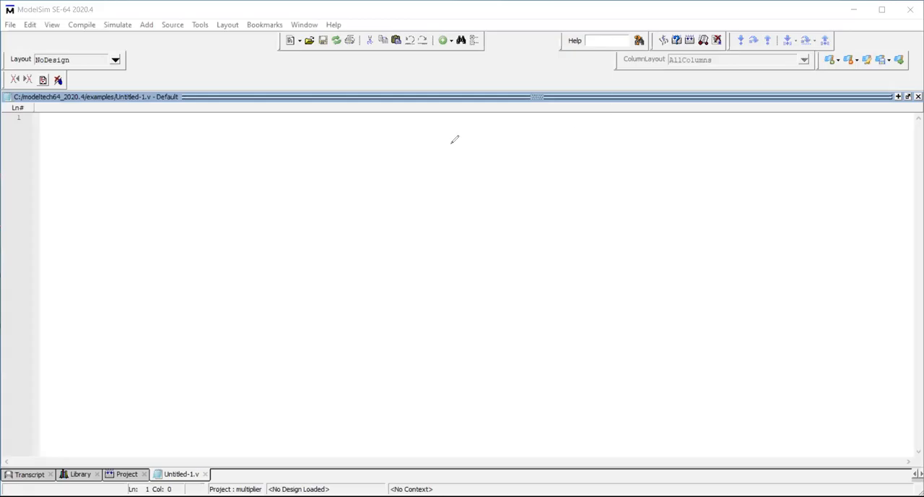
pyautogui.moveTo(248, 149)
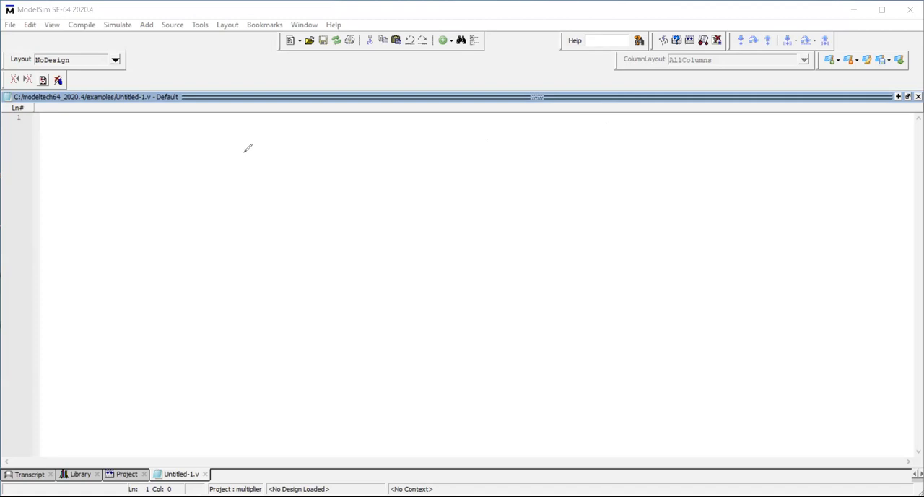
pyautogui.moveTo(238, 148)
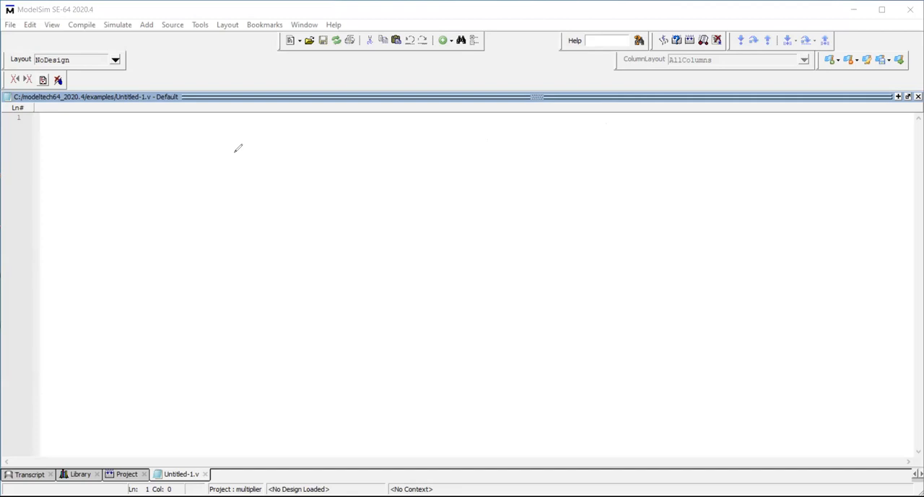
pyautogui.moveTo(156, 146)
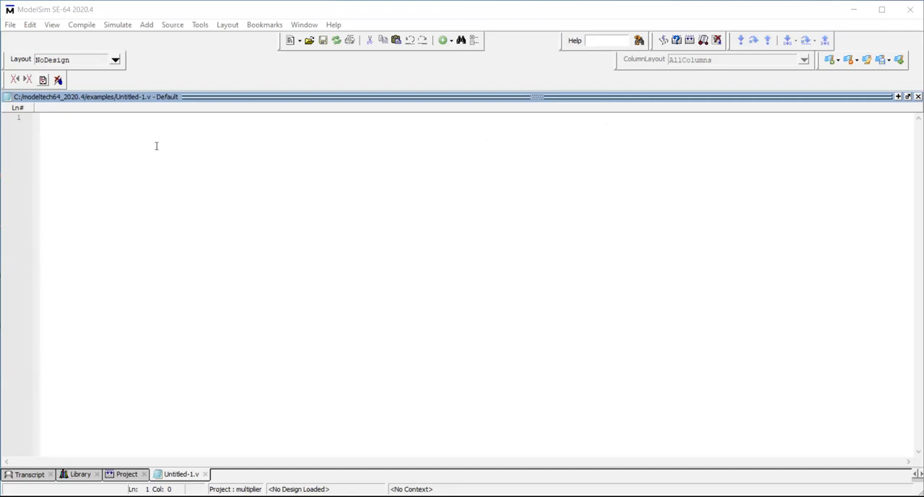
pyautogui.moveTo(133, 127)
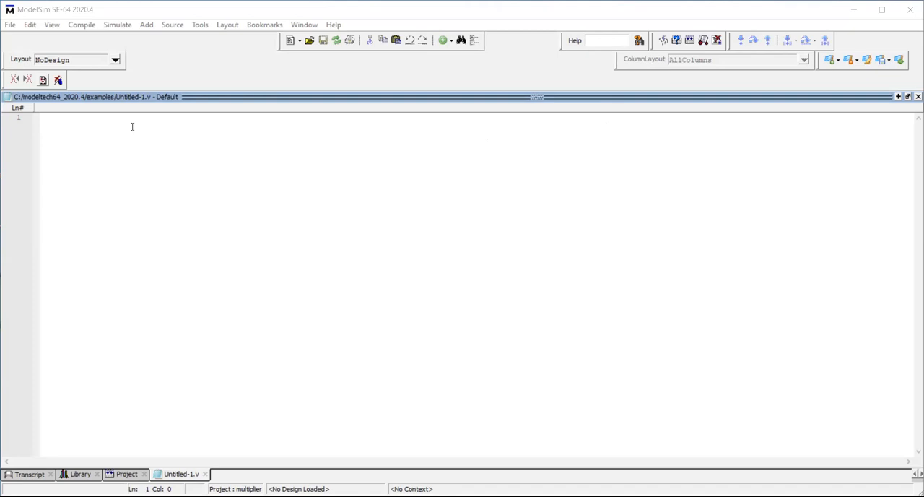
pyautogui.moveTo(251, 87)
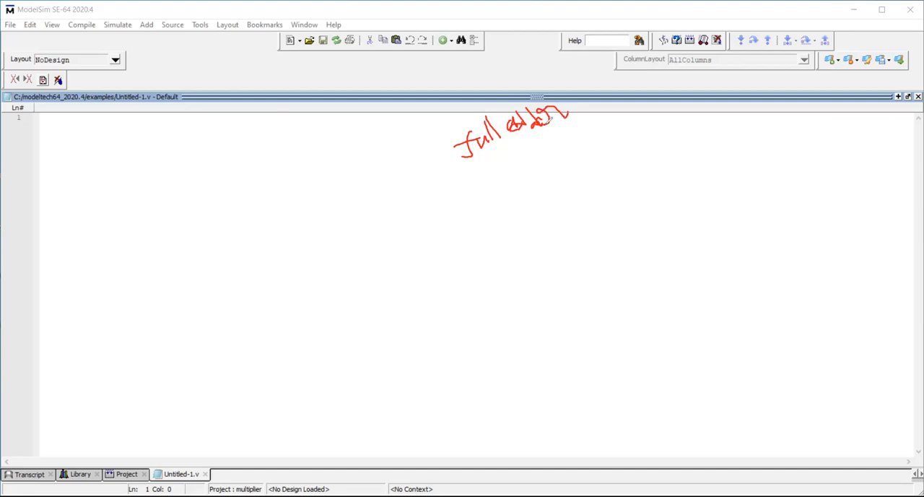
pyautogui.moveTo(506, 145)
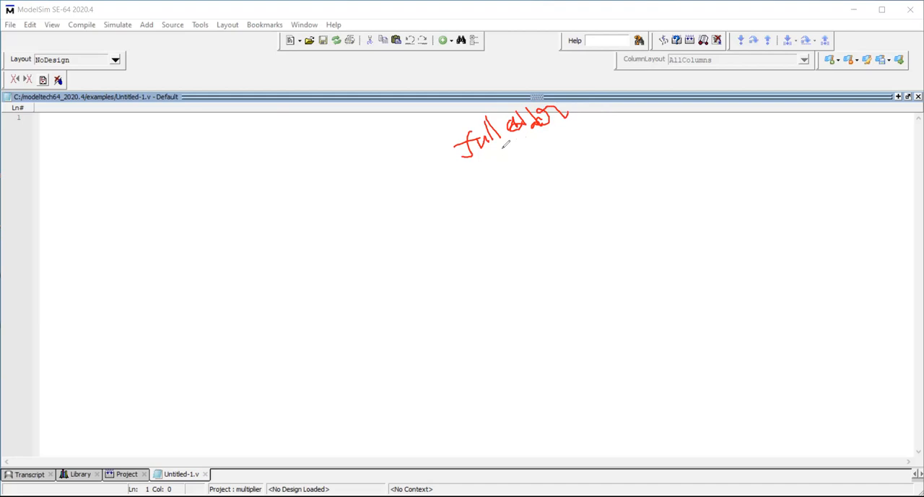
pyautogui.moveTo(521, 170)
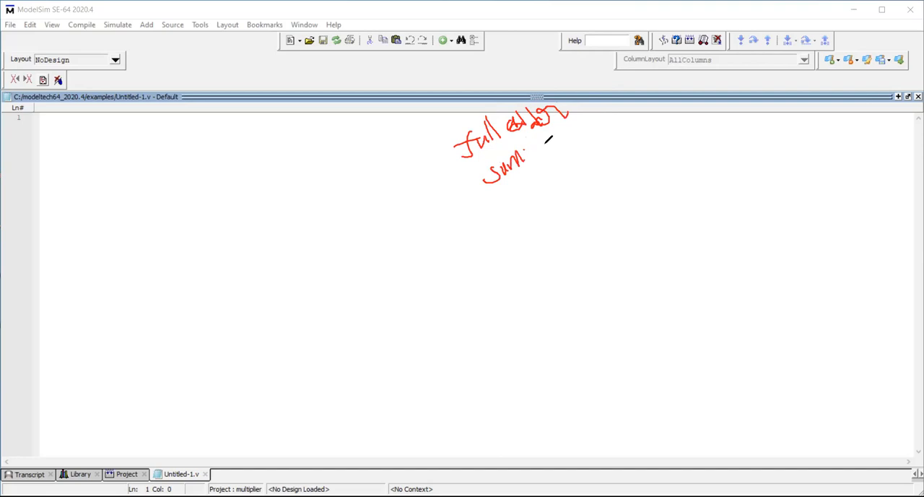
# Write the red notes sum = a^b^c and Cout = ab+bc+ca with the annotation pen.
pyautogui.moveTo(542, 151); pyautogui.dragTo(578, 144)
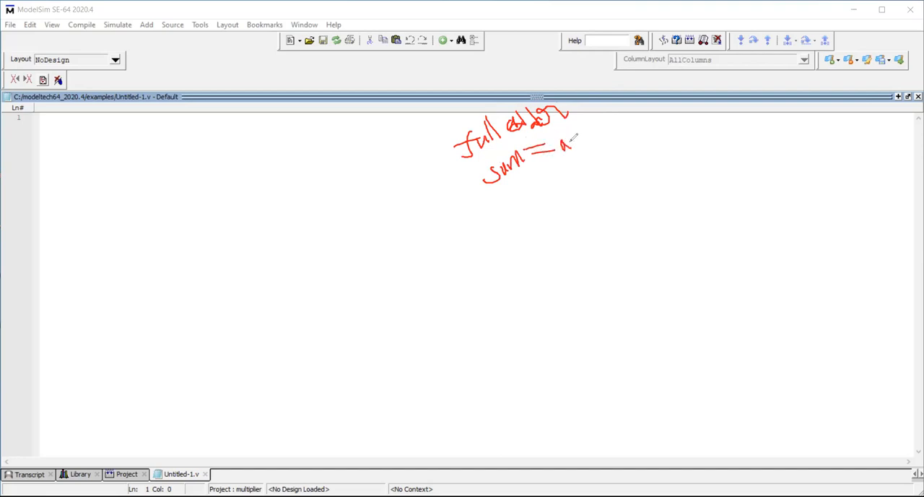
pyautogui.moveTo(570, 137); pyautogui.dragTo(595, 145)
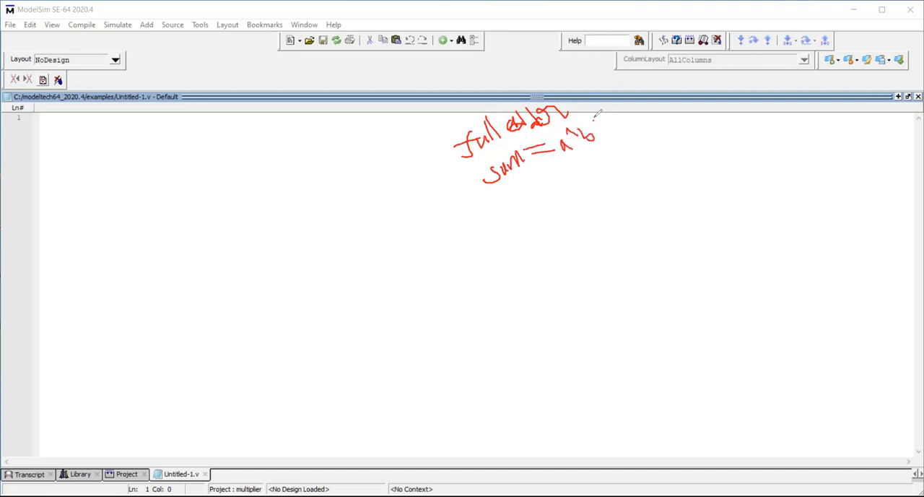
pyautogui.moveTo(589, 116); pyautogui.dragTo(621, 130)
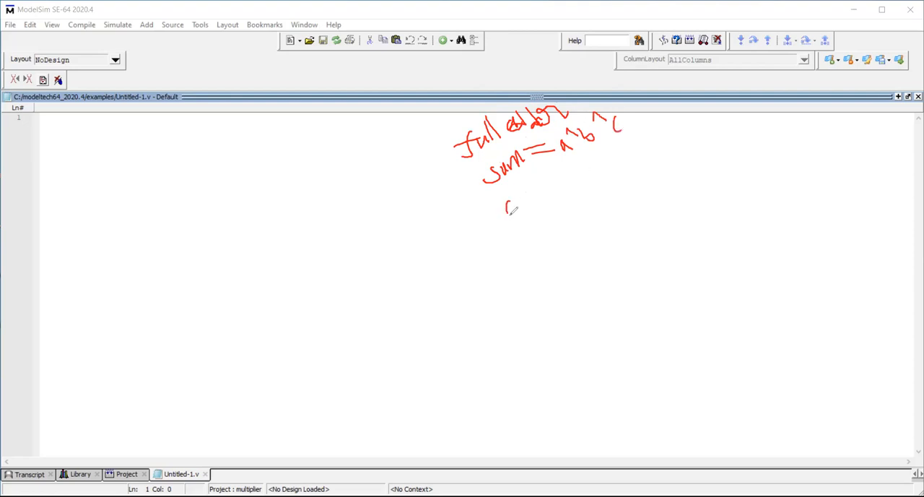
pyautogui.moveTo(505, 214); pyautogui.dragTo(552, 185)
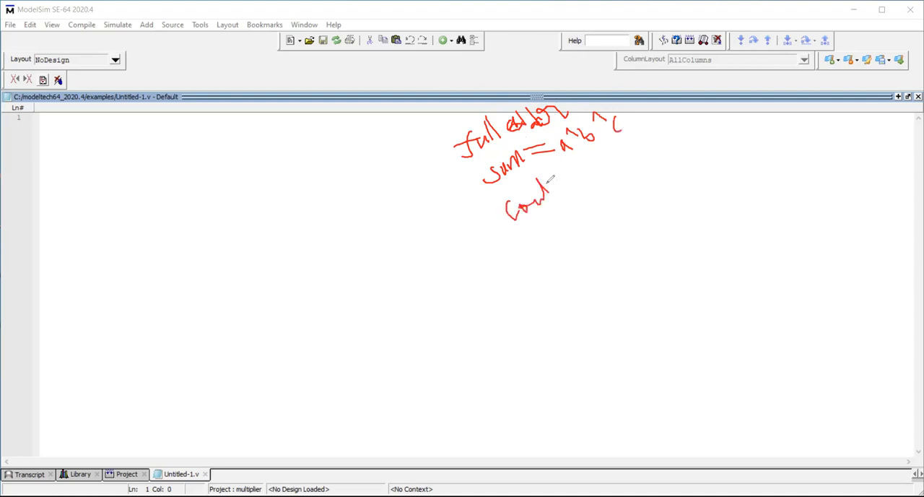
pyautogui.moveTo(571, 166); pyautogui.dragTo(606, 180)
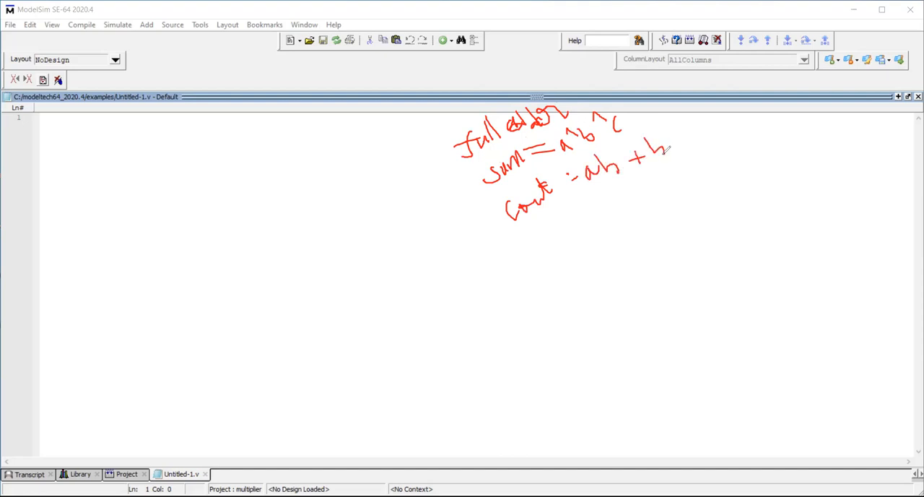
pyautogui.moveTo(652, 147); pyautogui.dragTo(723, 127)
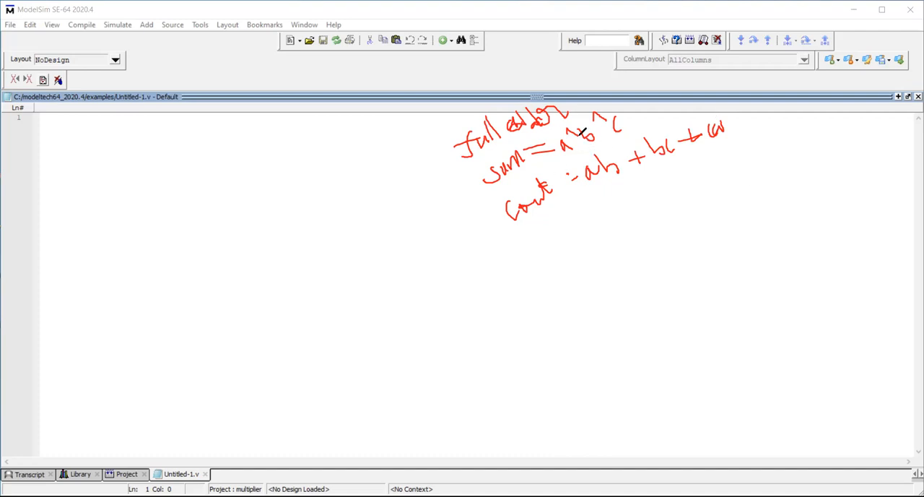
# Sketch the XOR gate for sum with inputs a, b, c and the AND/OR gates for carry.
pyautogui.moveTo(592, 202); pyautogui.dragTo(599, 231)
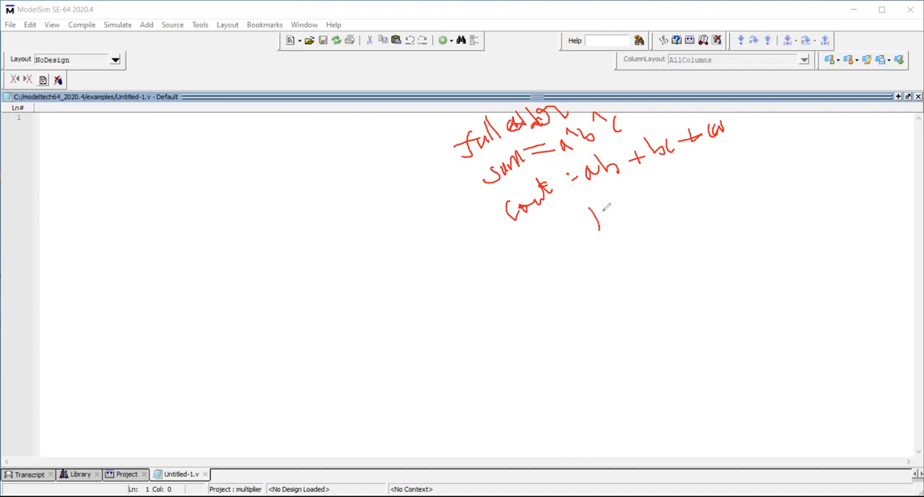
pyautogui.moveTo(595, 220); pyautogui.dragTo(642, 190)
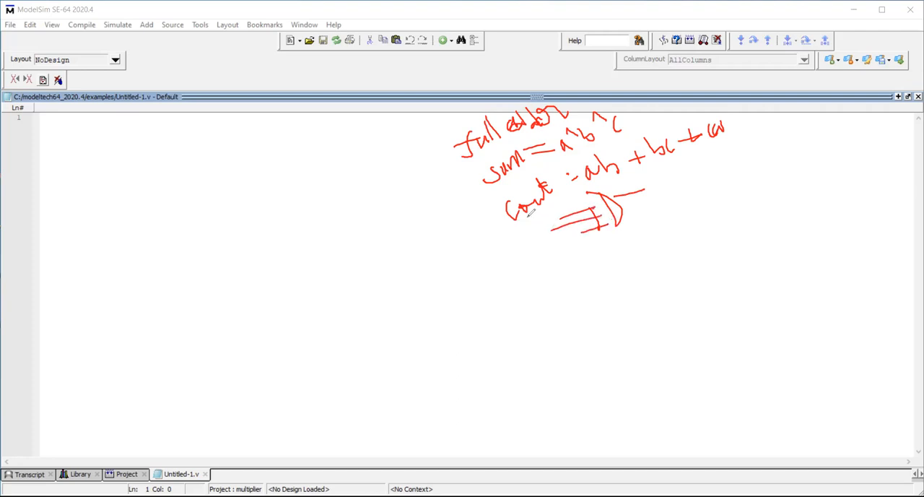
pyautogui.moveTo(528, 217); pyautogui.dragTo(556, 248)
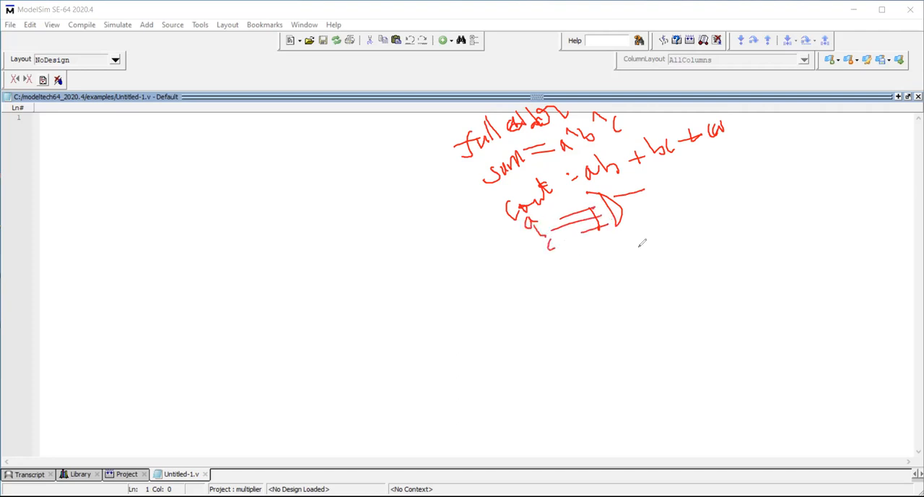
pyautogui.moveTo(624, 231); pyautogui.dragTo(664, 248)
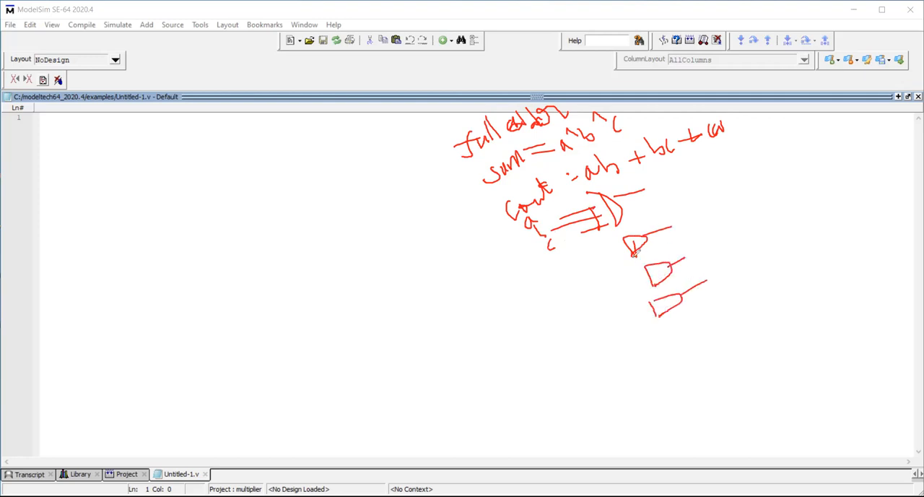
pyautogui.moveTo(610, 253); pyautogui.dragTo(639, 265)
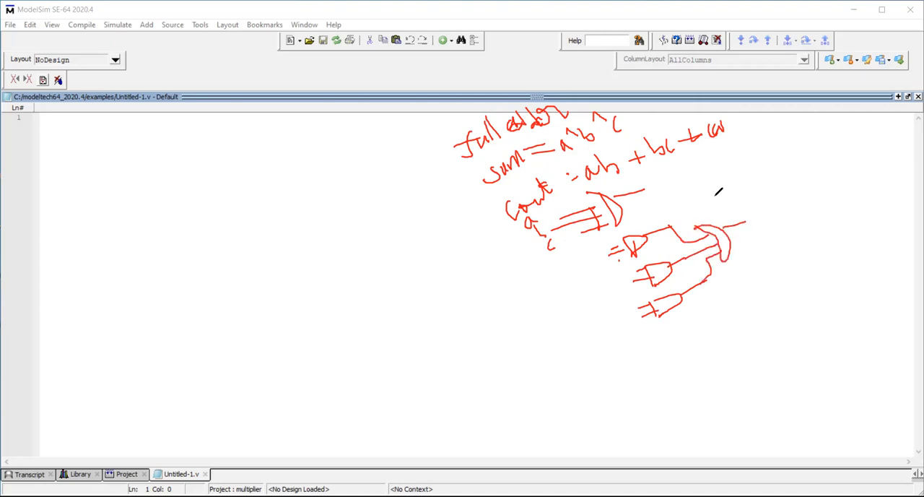
# Mark the carry-out equation and sketch the full adder as two chained half-adder blocks.
pyautogui.moveTo(722, 152); pyautogui.dragTo(721, 185)
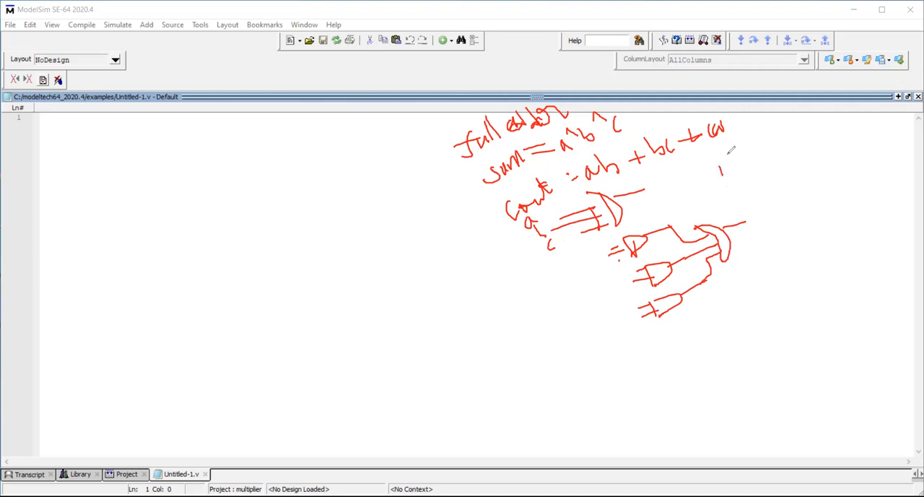
pyautogui.moveTo(726, 173); pyautogui.dragTo(754, 156)
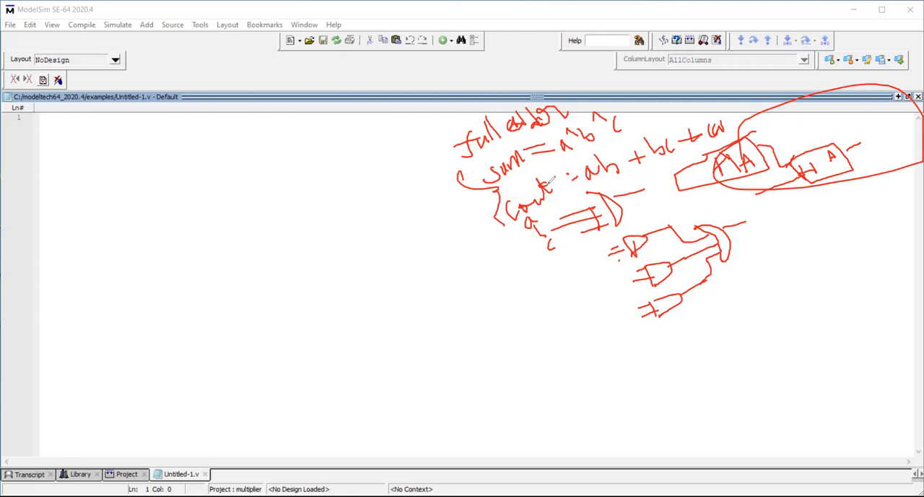
pyautogui.moveTo(546, 176)
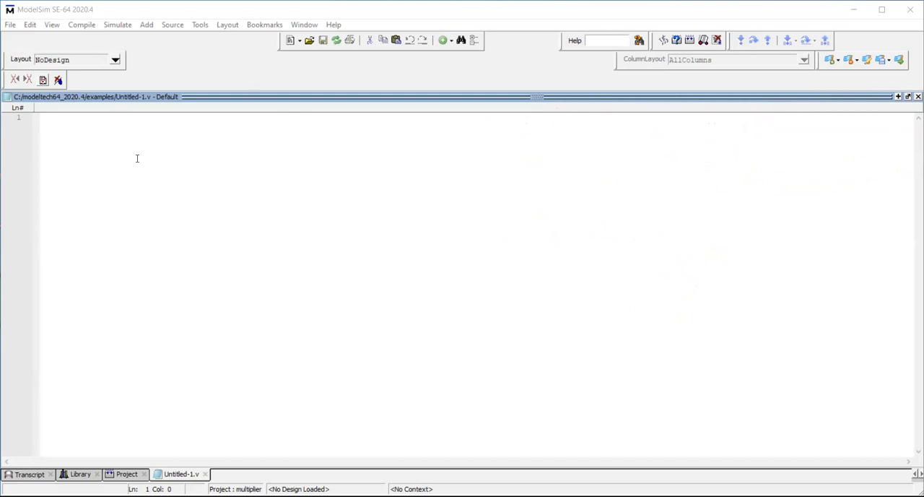
# Write module fulladder(a,b,cin,sum,cout); closed by endmodule in the new Verilog file.
pyautogui.write('mo')
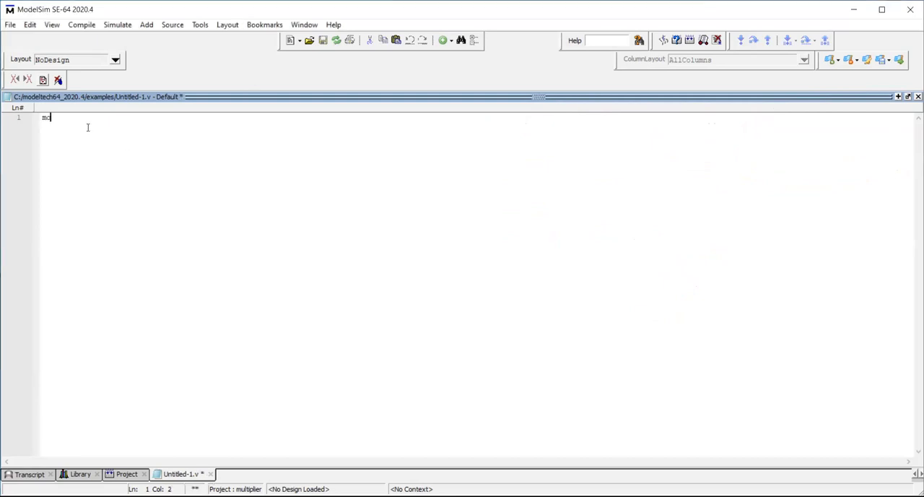
pyautogui.write('dule')
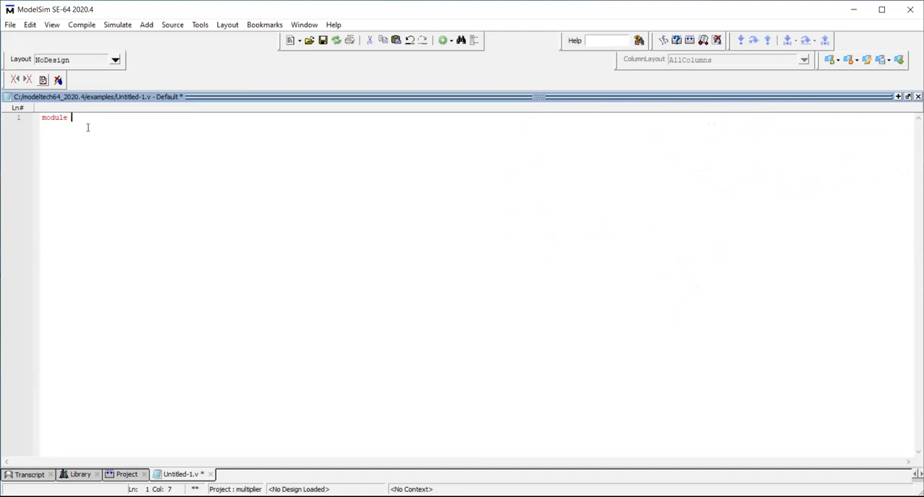
pyautogui.write('full')
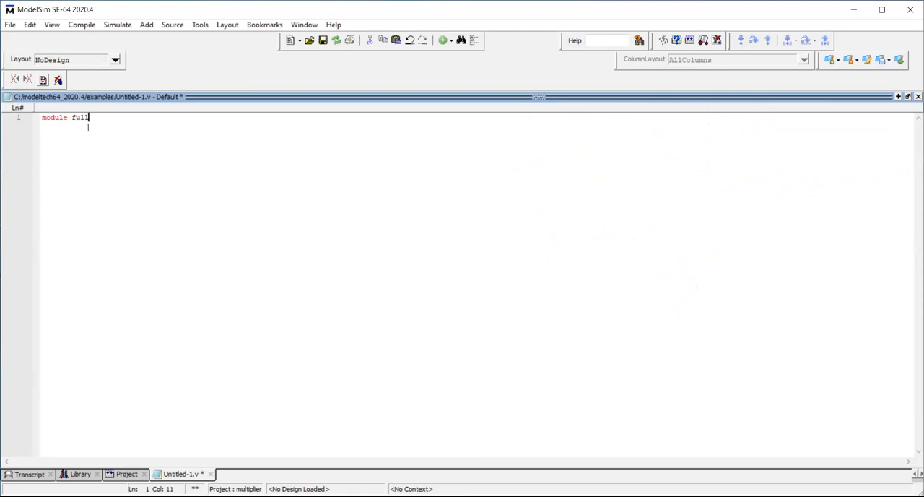
pyautogui.write('adder')
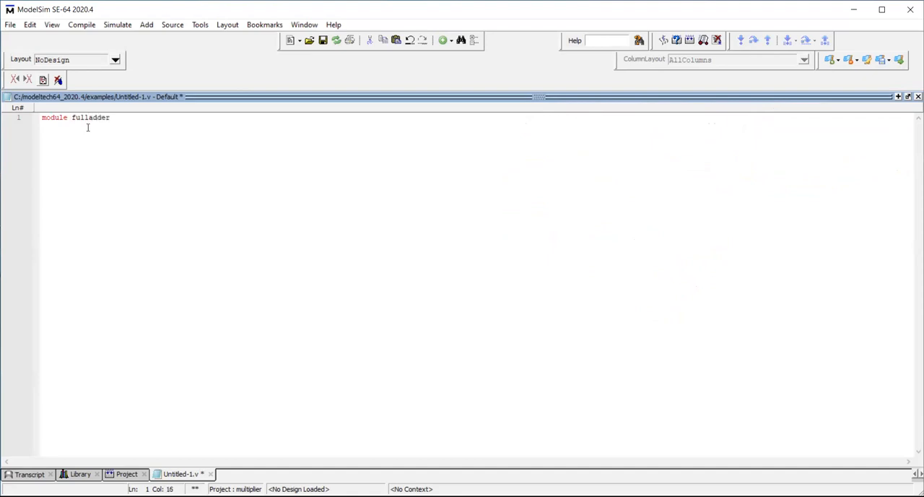
pyautogui.write('()')
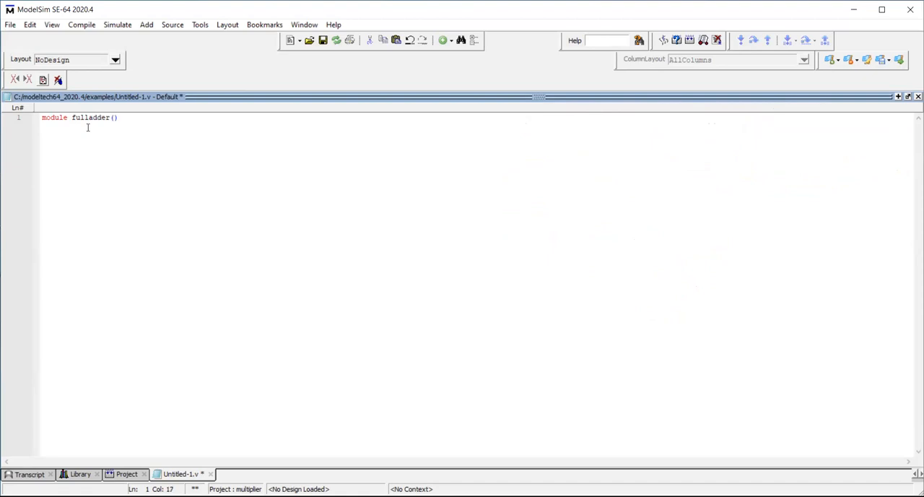
pyautogui.write('a')
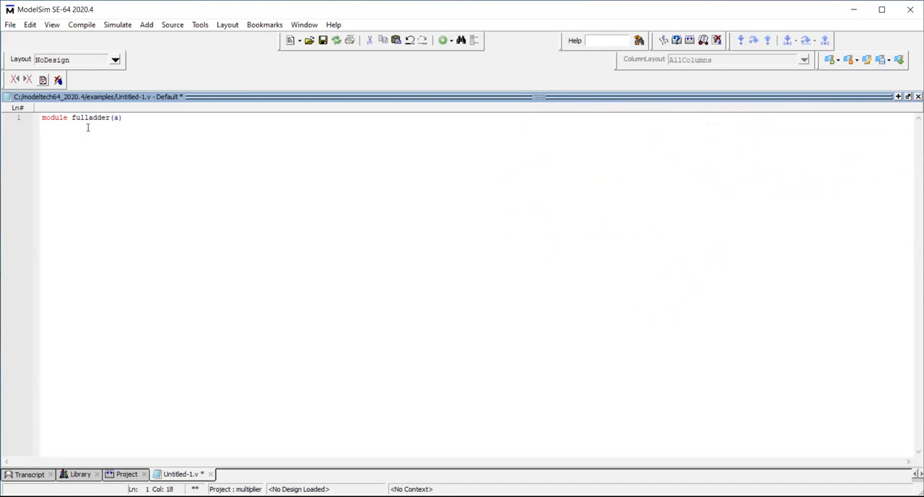
pyautogui.write(',b,c')
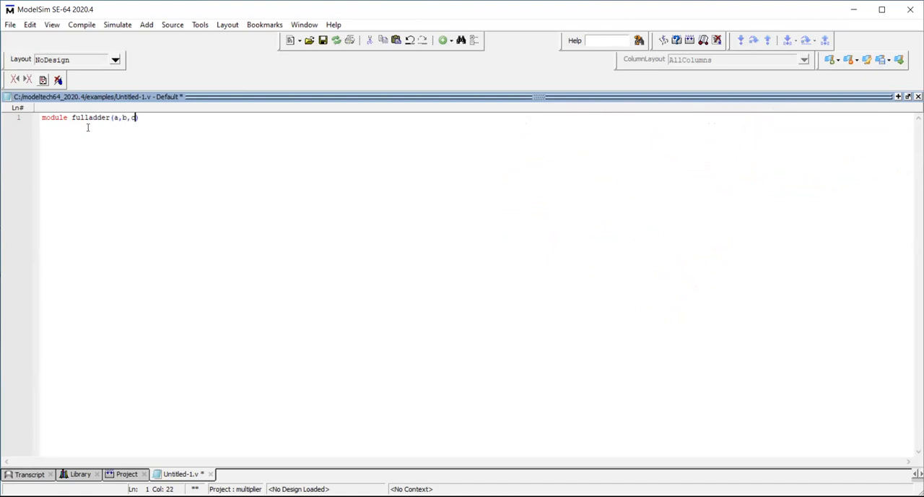
pyautogui.write('in,sum,cout')
pyautogui.write('e')
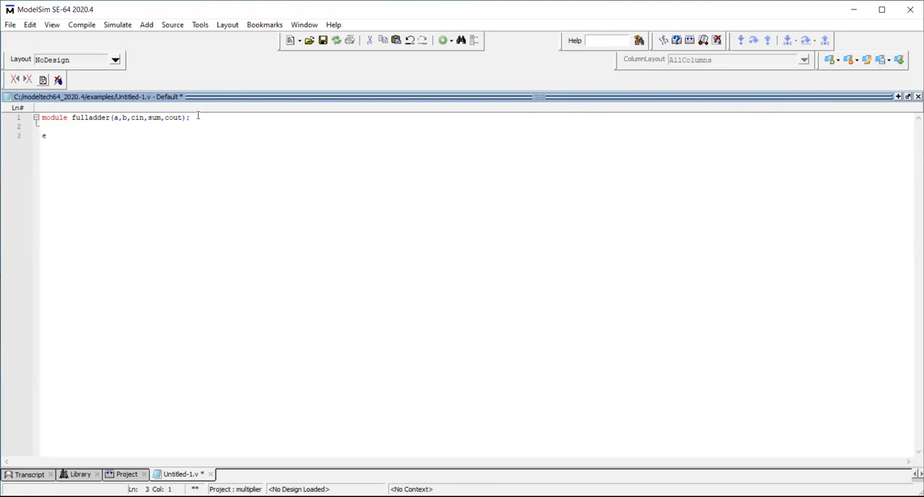
pyautogui.write('ndmodule')
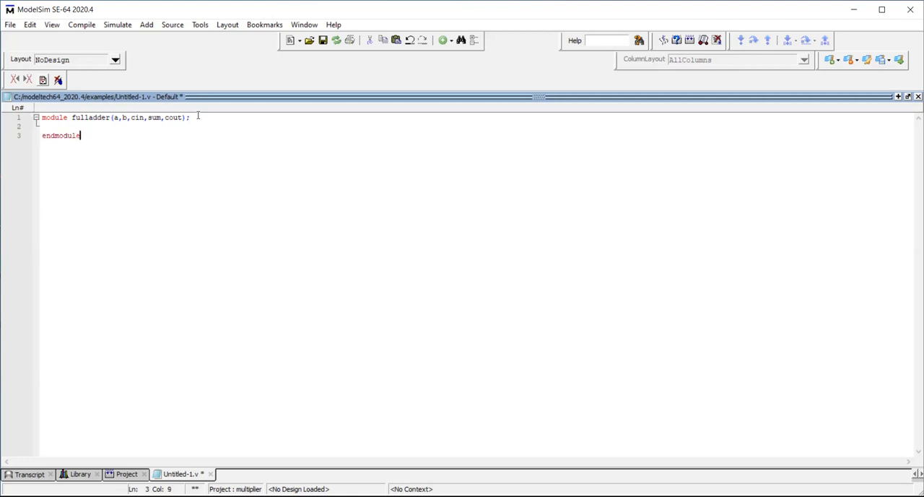
pyautogui.moveTo(232, 115)
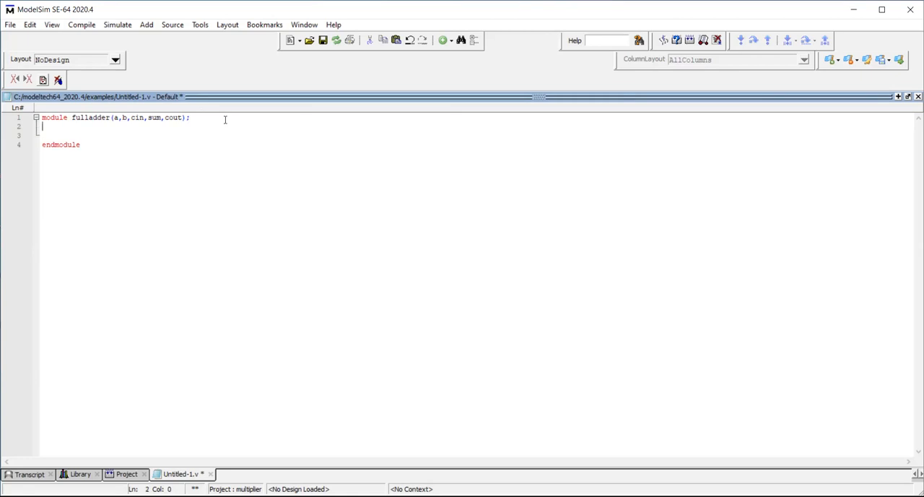
# Declare input a,b,cin; and output sum,cout; inside the fulladder module.
pyautogui.write('input')
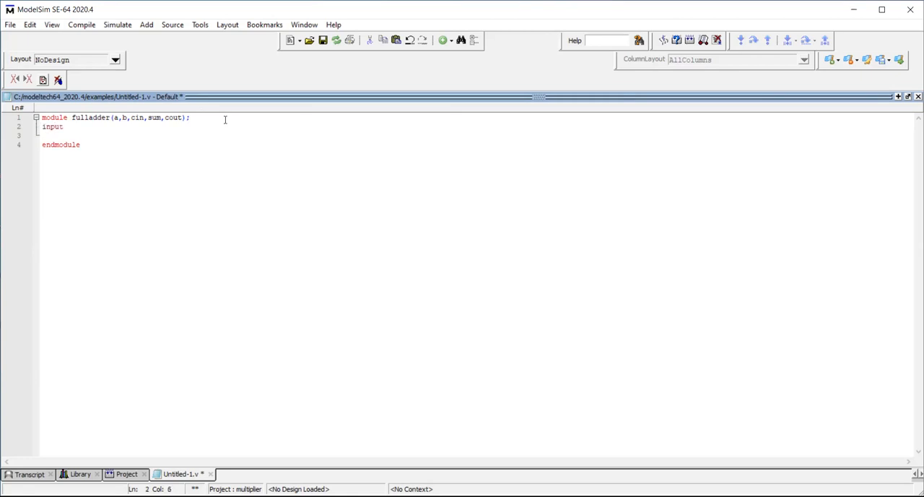
pyautogui.write('a,b,cin')
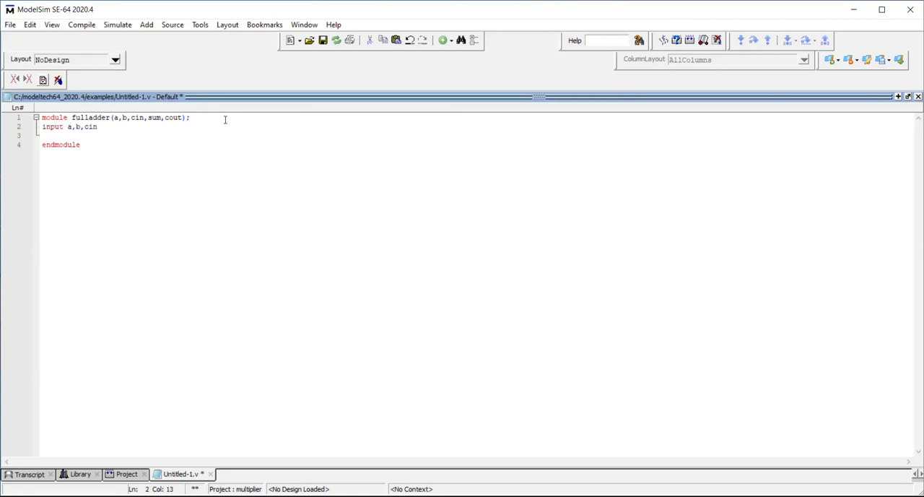
pyautogui.write('outp')
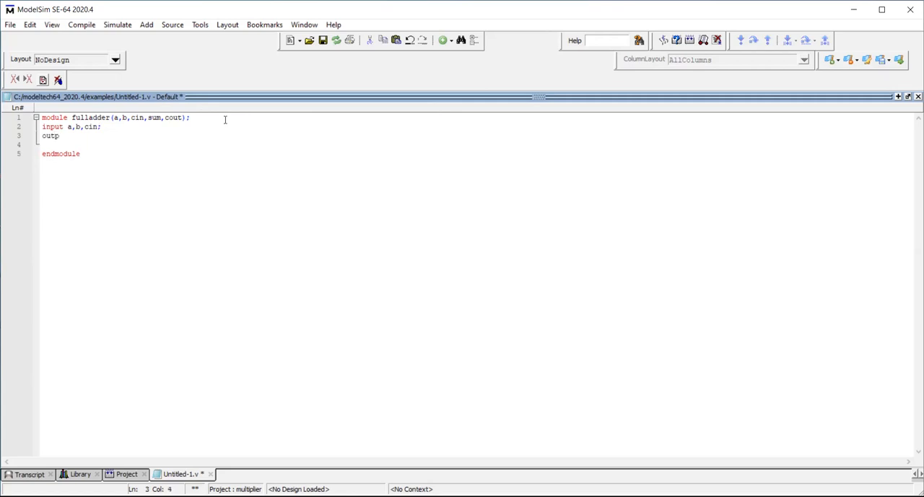
pyautogui.write('ut')
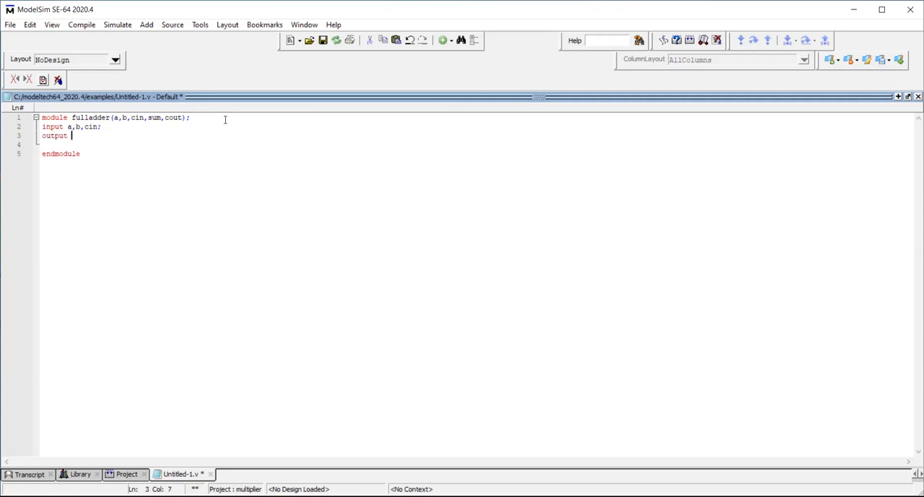
pyautogui.write('sum,cout')
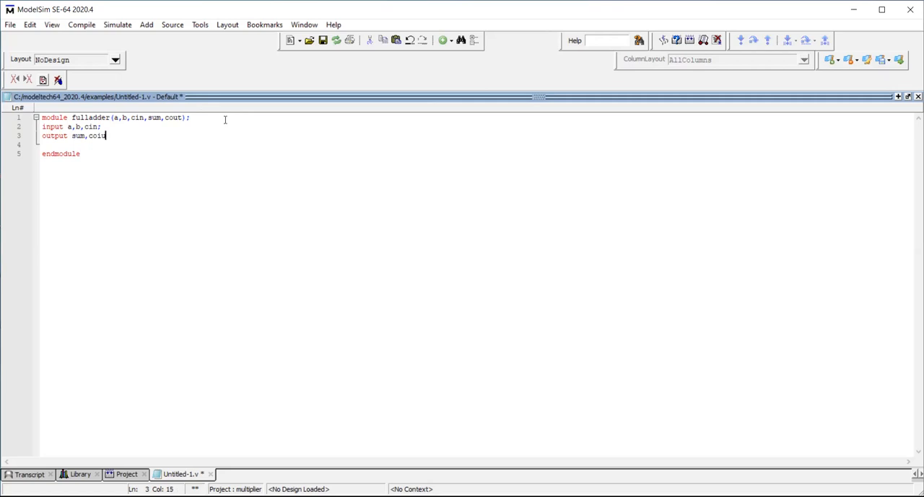
pyautogui.press('BackSpace')
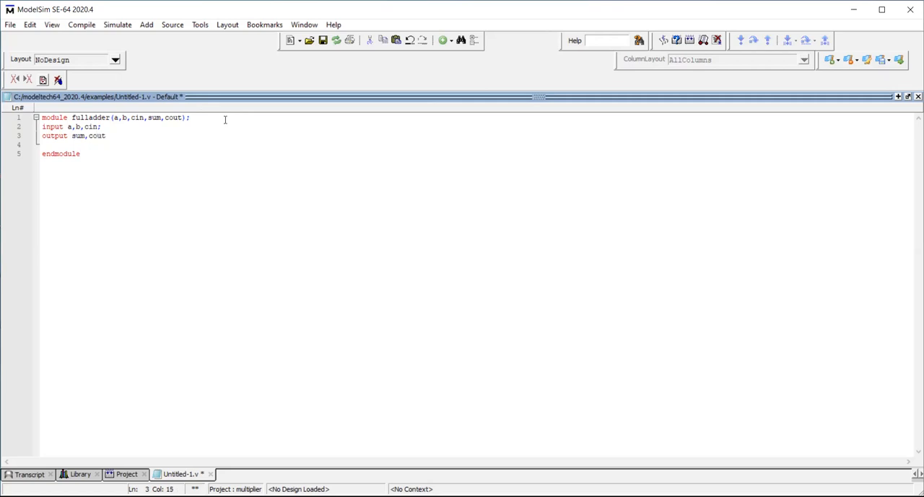
pyautogui.write(';')
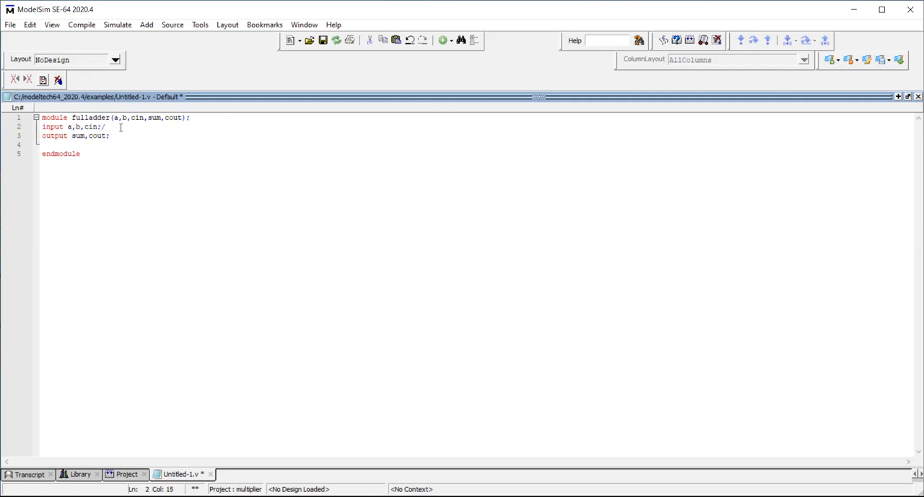
# Comment the declarations as //input terminals and //output terminals.
pyautogui.write('//input tre')
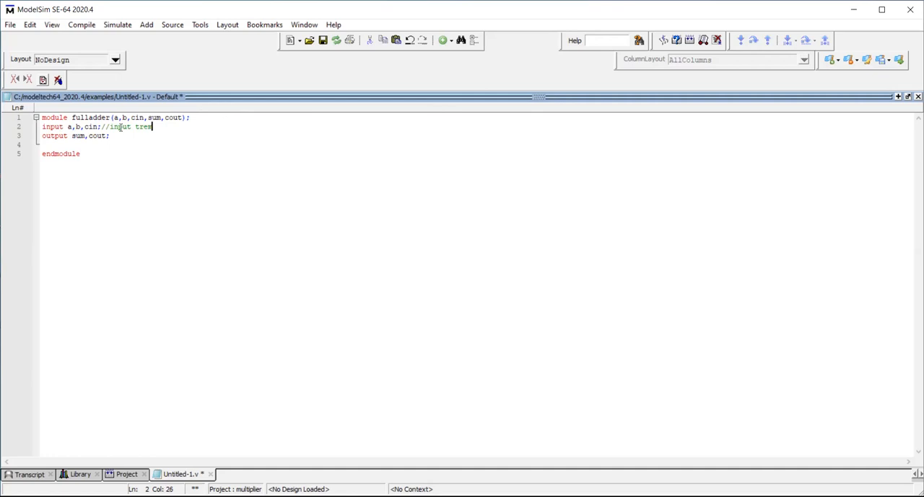
pyautogui.press('BackSpace')
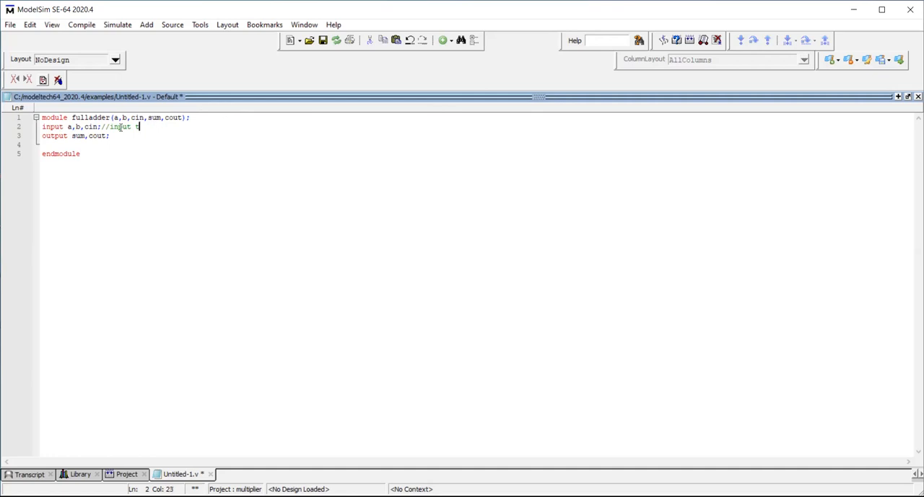
pyautogui.write('erminals')
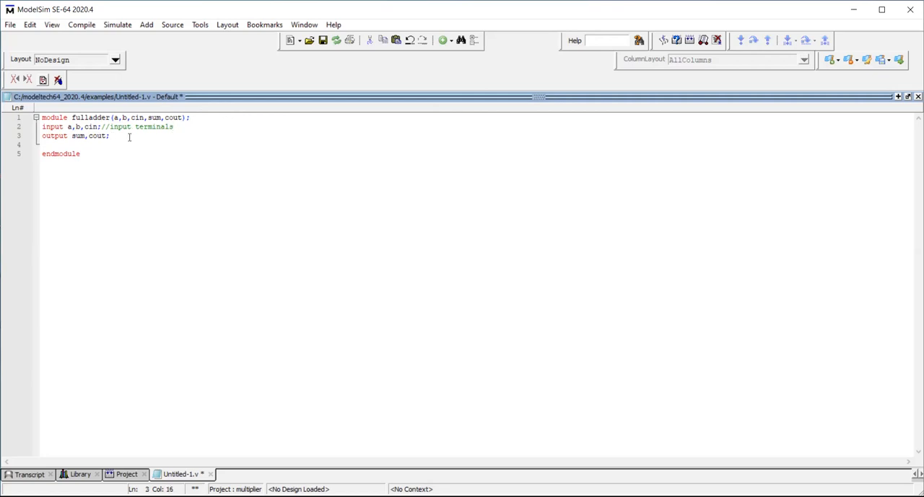
pyautogui.write('//u')
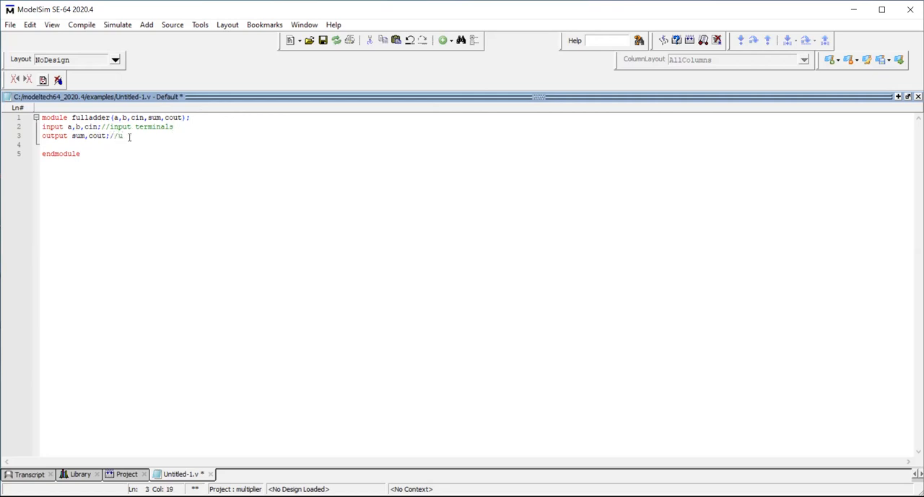
pyautogui.write('utput')
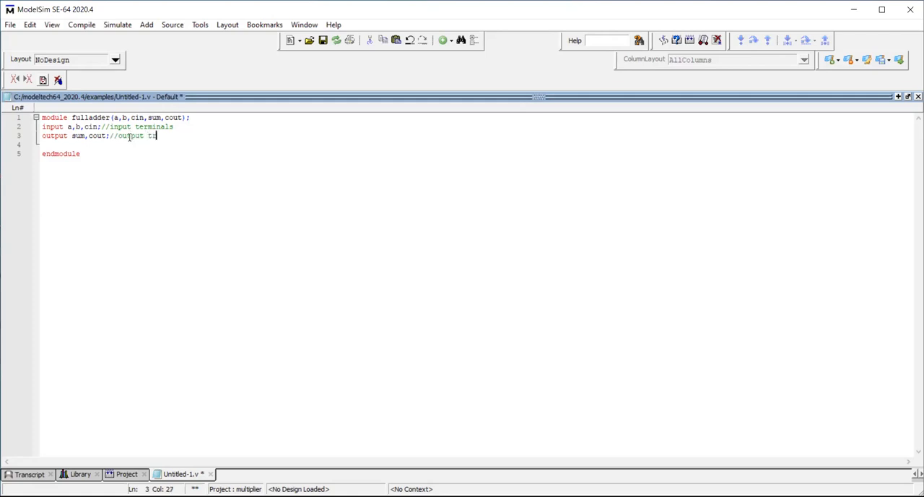
pyautogui.write('terminals')
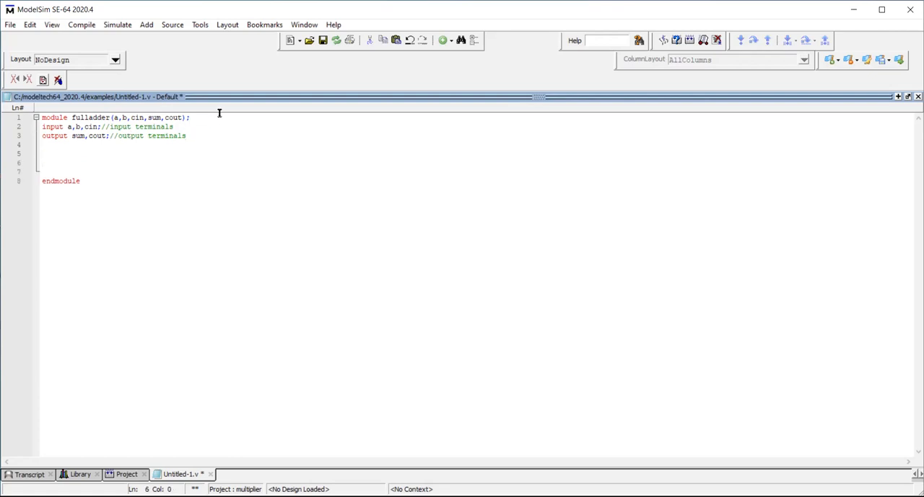
pyautogui.click(191, 117)
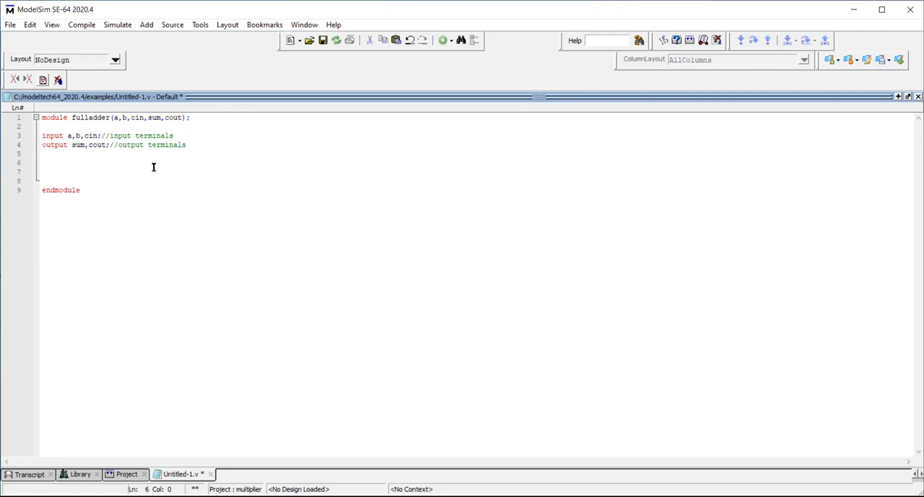
# Add assign sum = a^b^cin; to the module body followed by empty lines.
pyautogui.write('assig')
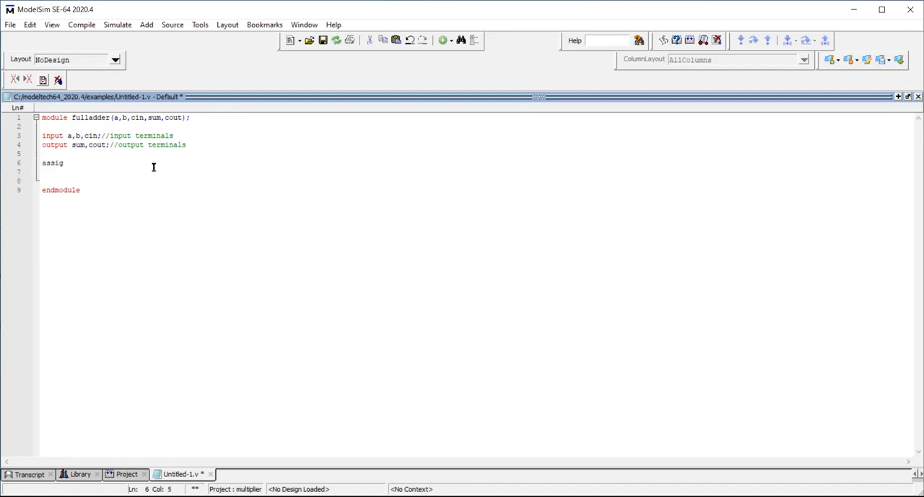
pyautogui.write('n sum =')
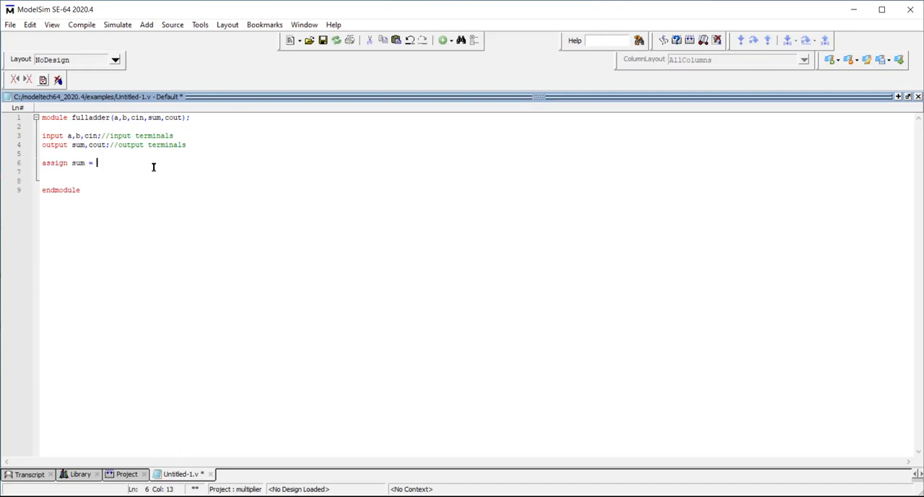
pyautogui.write('a^')
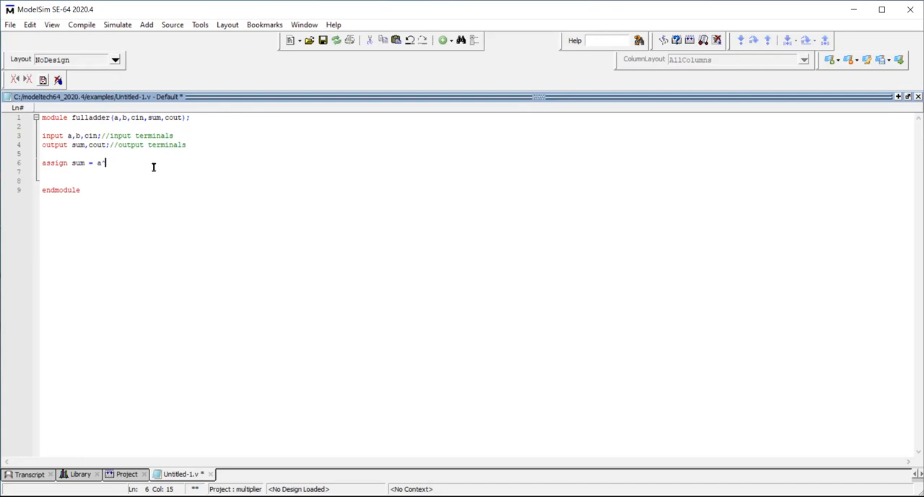
pyautogui.write('b')
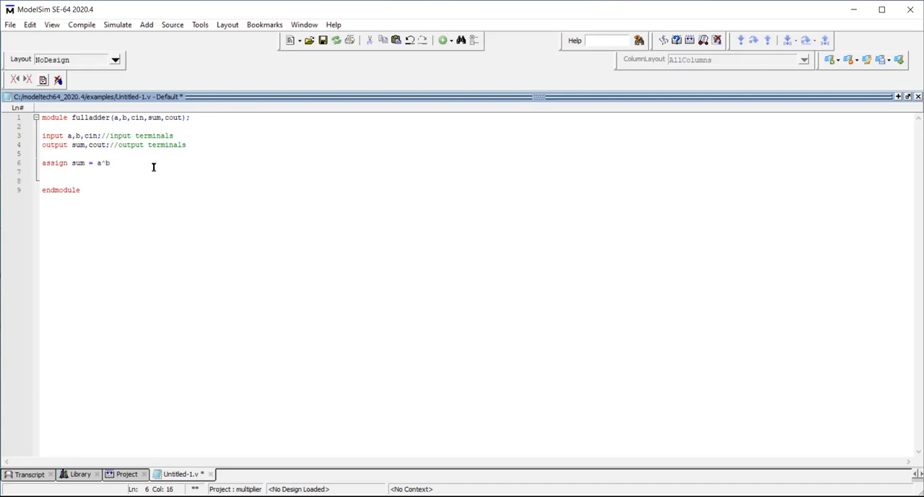
pyautogui.write('^c')
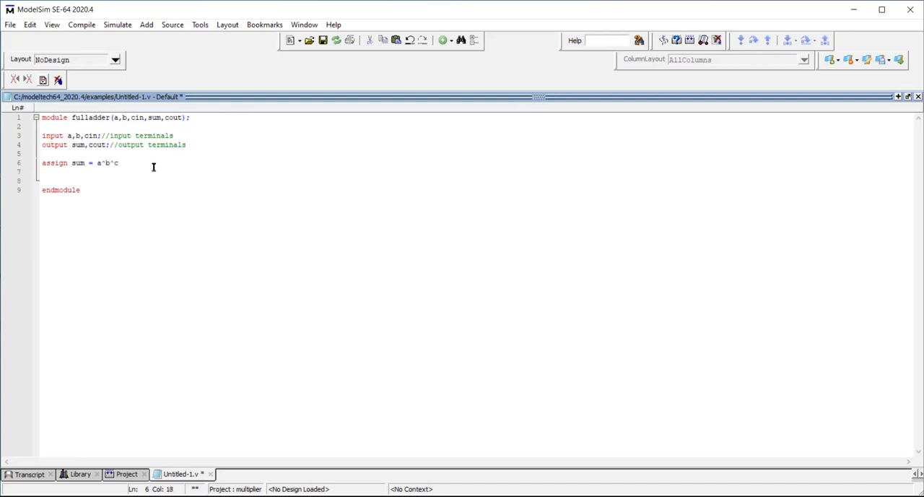
pyautogui.write('in;')
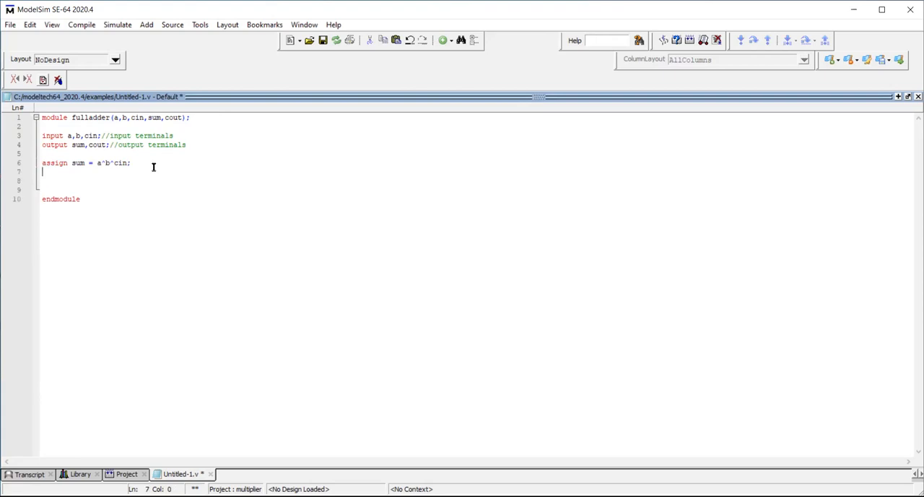
pyautogui.press('Return')
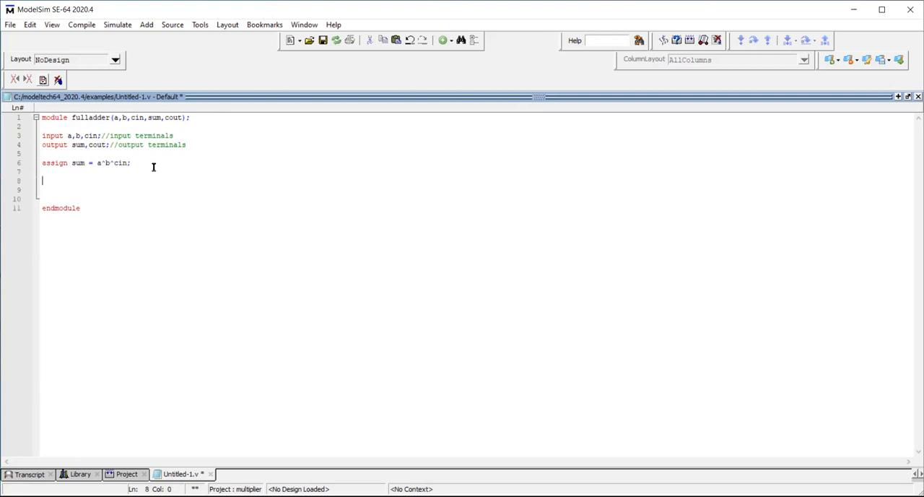
pyautogui.press('Backspace')
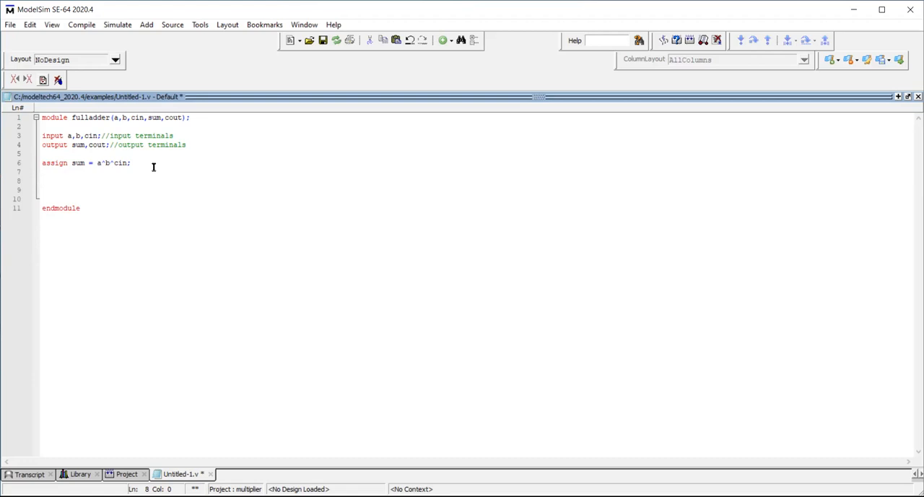
# Add assign cout = a&b | b&cin | cin&a; after the sum assignment.
pyautogui.write('assi')
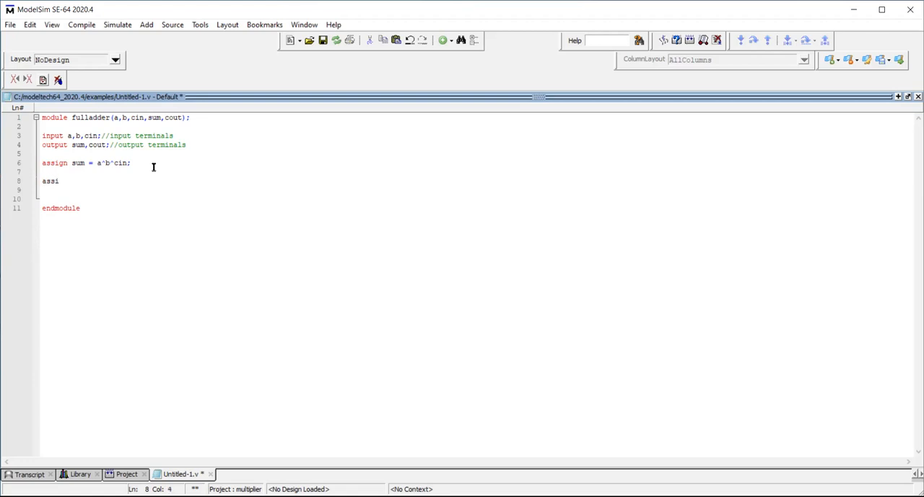
pyautogui.write('gn')
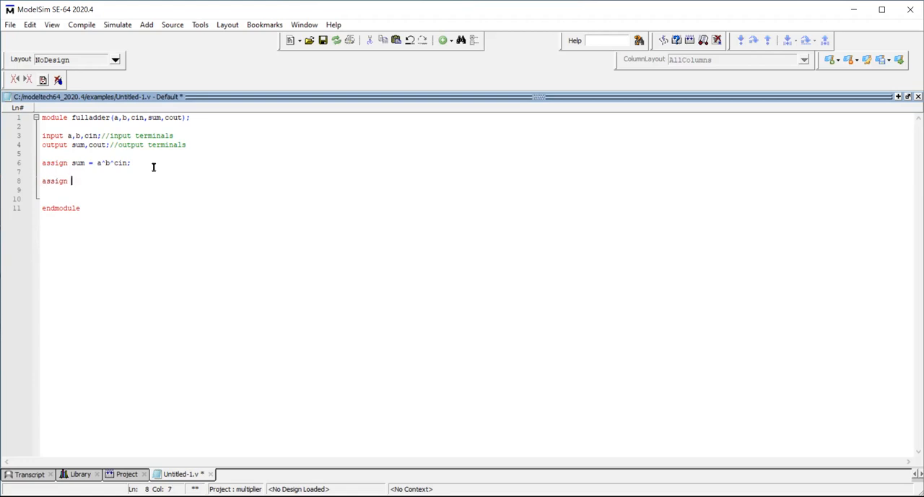
pyautogui.write('cout')
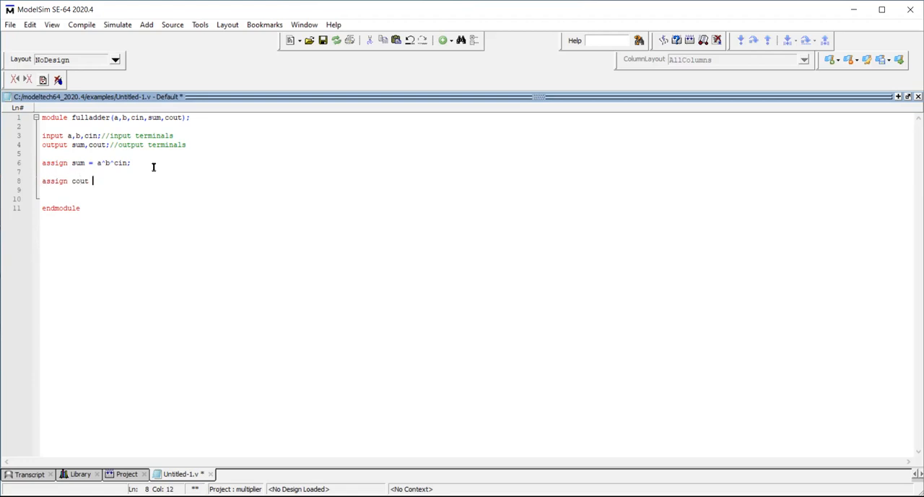
pyautogui.write('=')
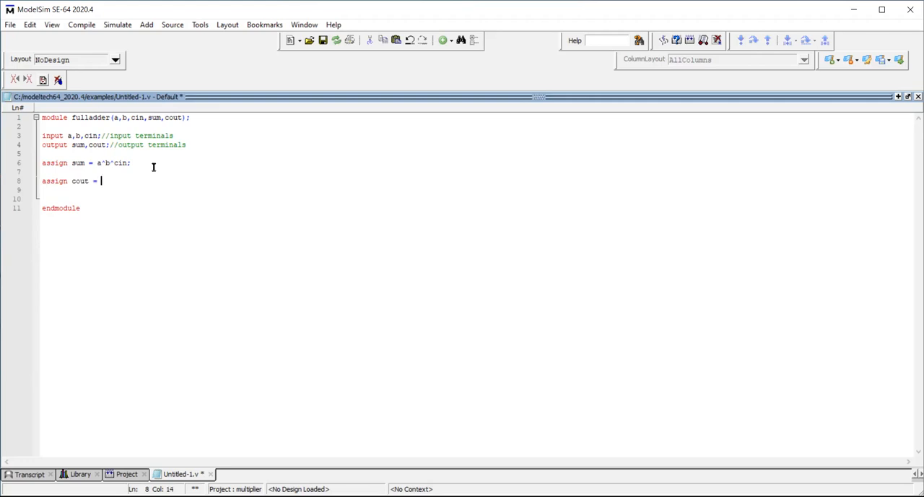
pyautogui.write('a&')
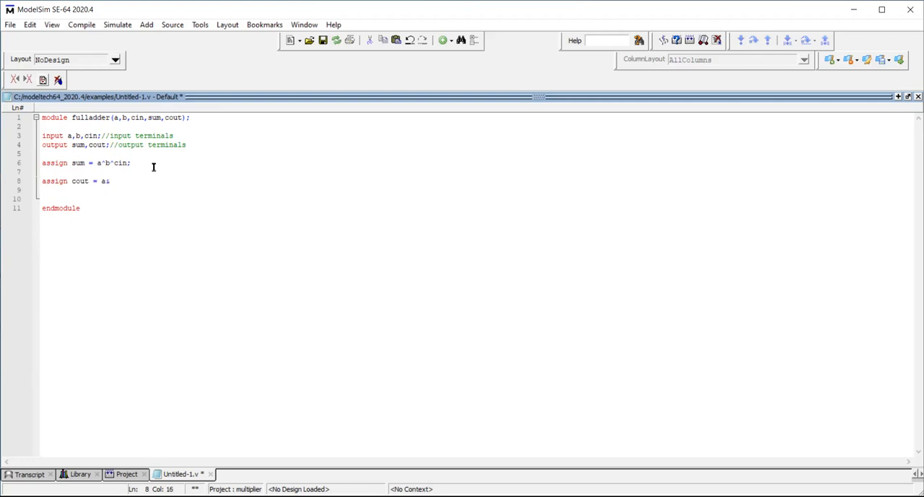
pyautogui.write('b |')
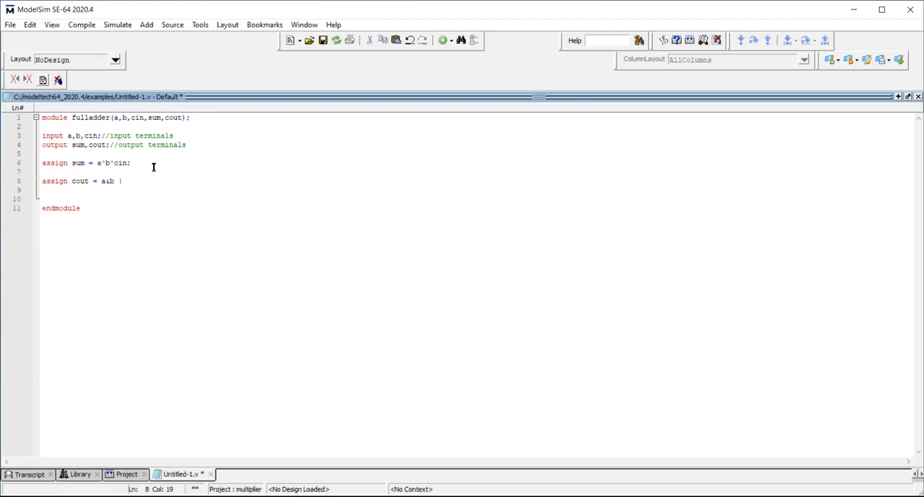
pyautogui.write('b')
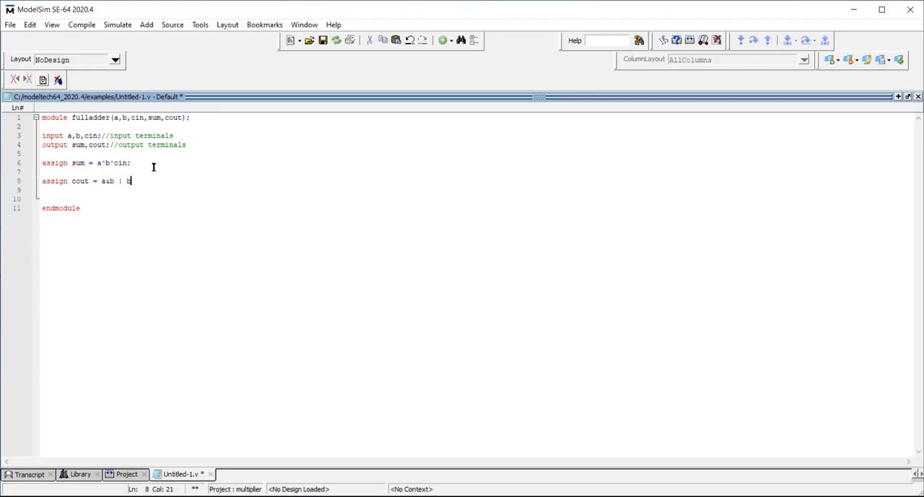
pyautogui.write('&')
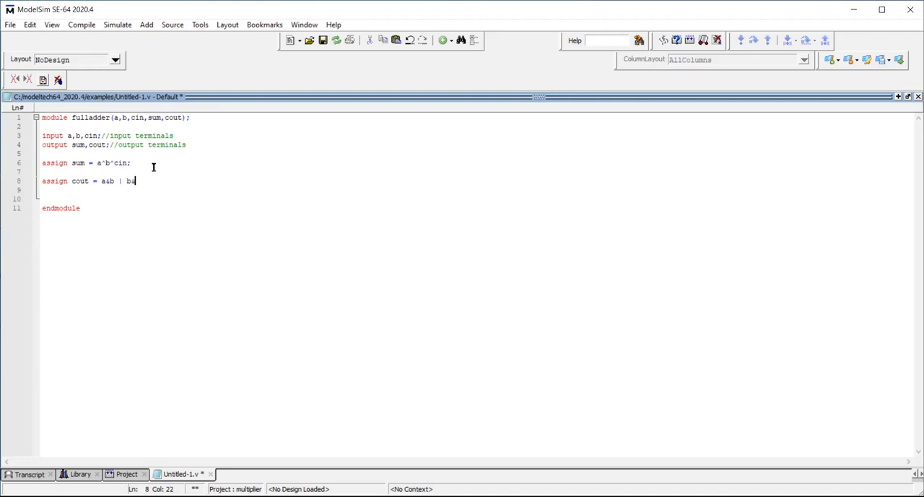
pyautogui.write('cin |')
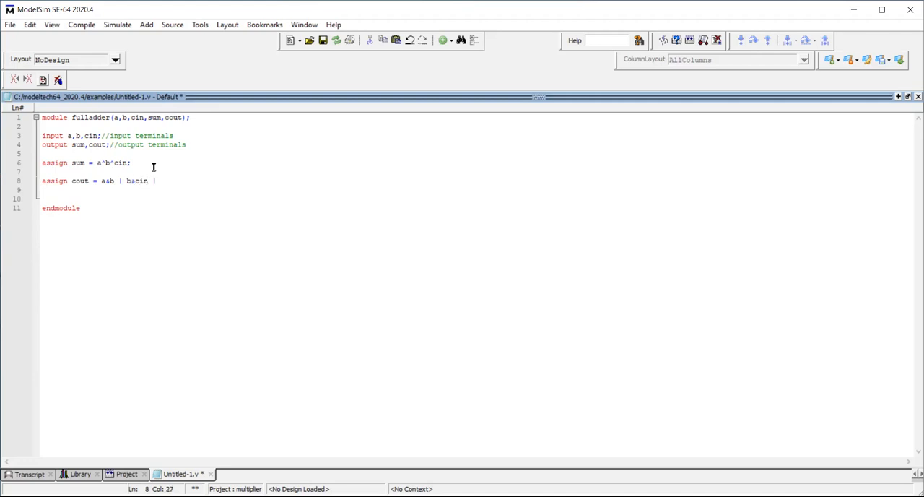
pyautogui.write('cin')
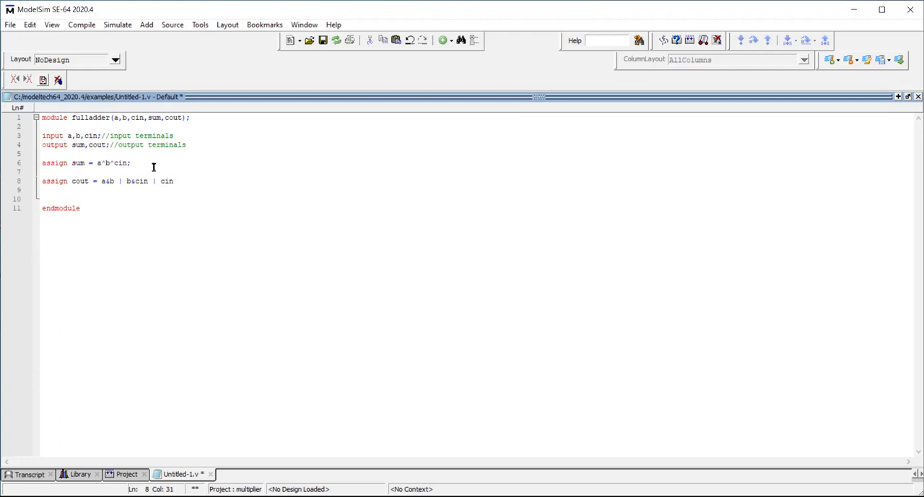
pyautogui.write('&a')
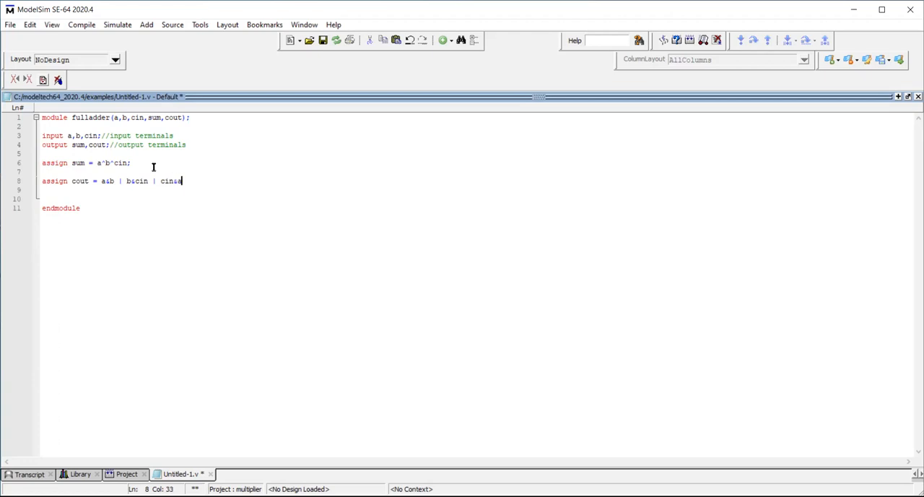
pyautogui.write(';')
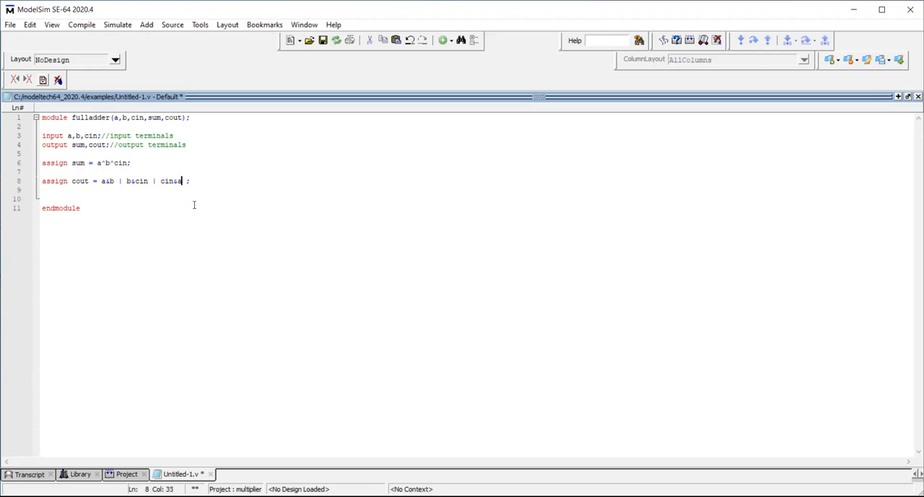
# Parenthesise the terms as (a&b) | (b&cin) | (cin&a) and move below endmodule.
pyautogui.write(')')
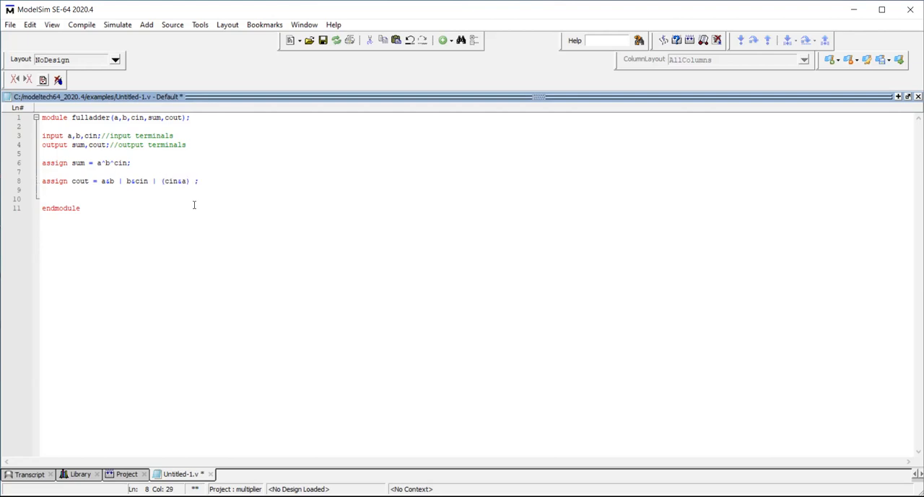
pyautogui.click(147, 181)
pyautogui.write(')')
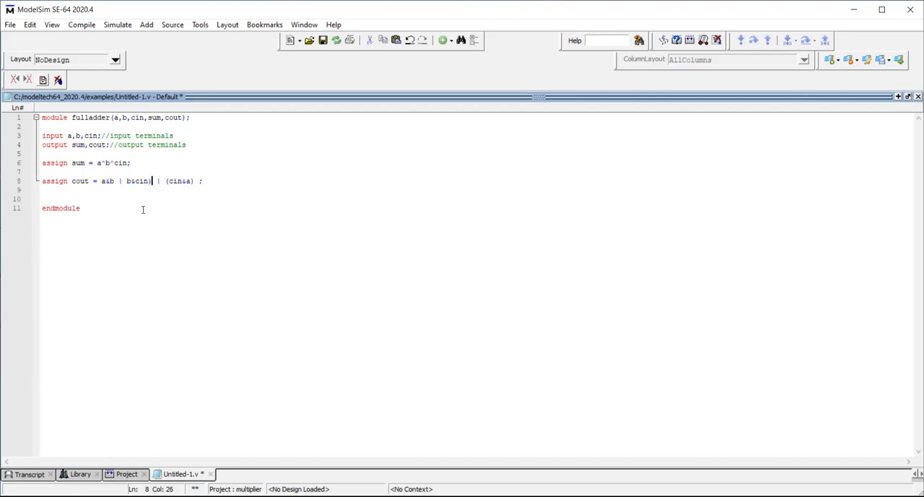
pyautogui.click(127, 181)
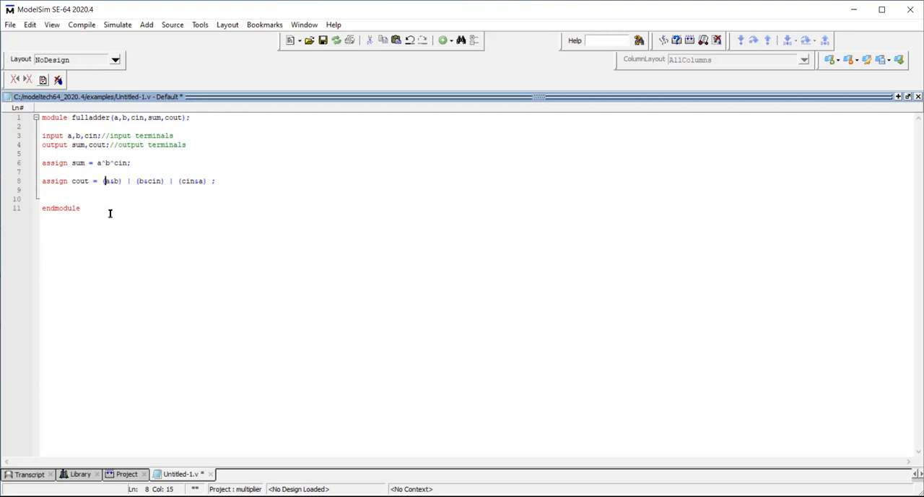
pyautogui.click(81, 208)
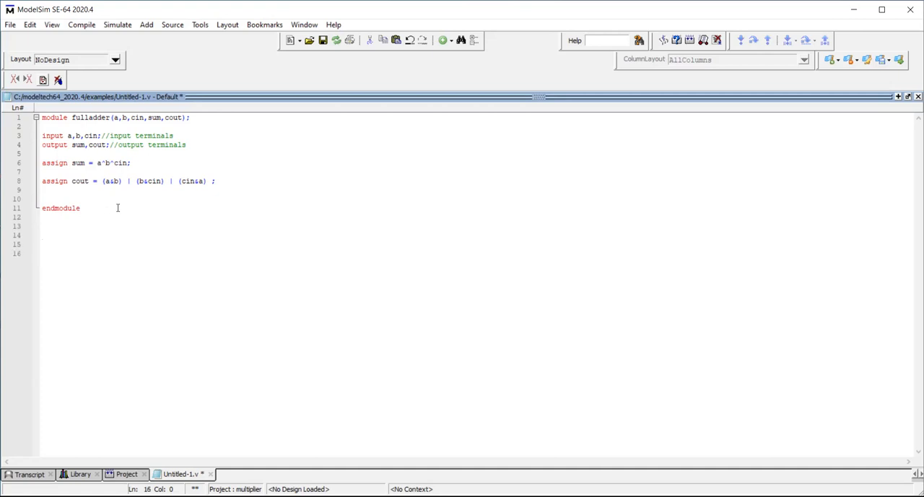
# Start a //testbench comment and module fulladder_tb(); below endmodule.
pyautogui.click(42, 253)
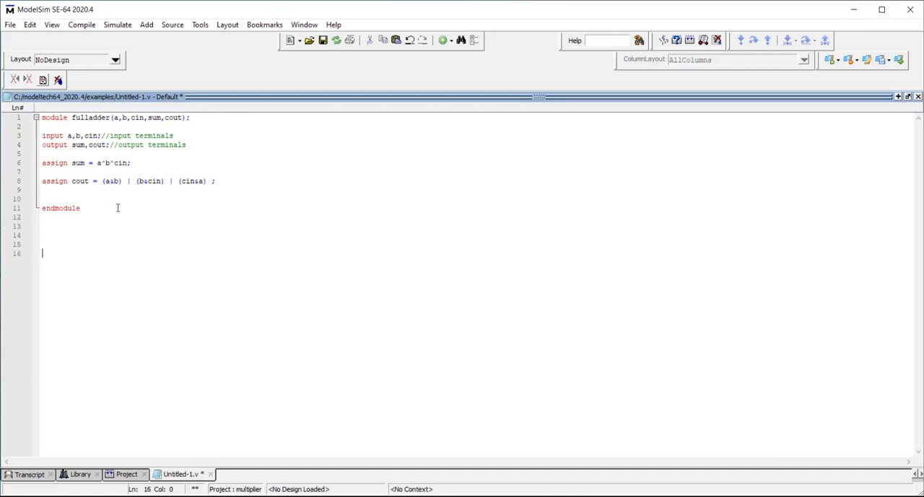
pyautogui.write('//te')
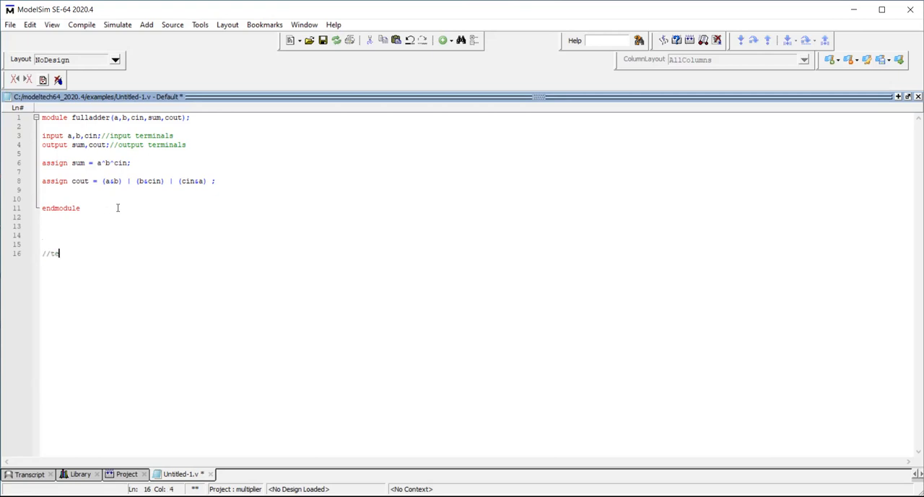
pyautogui.write('stbench')
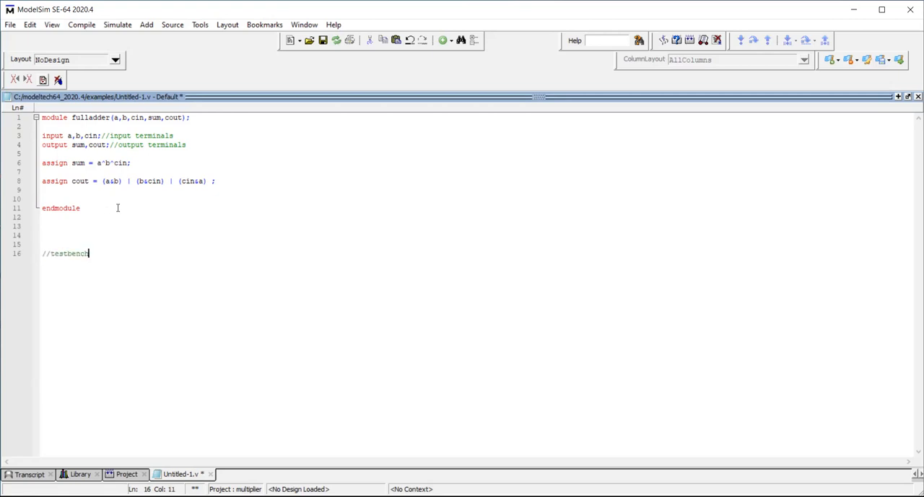
pyautogui.press('Return')
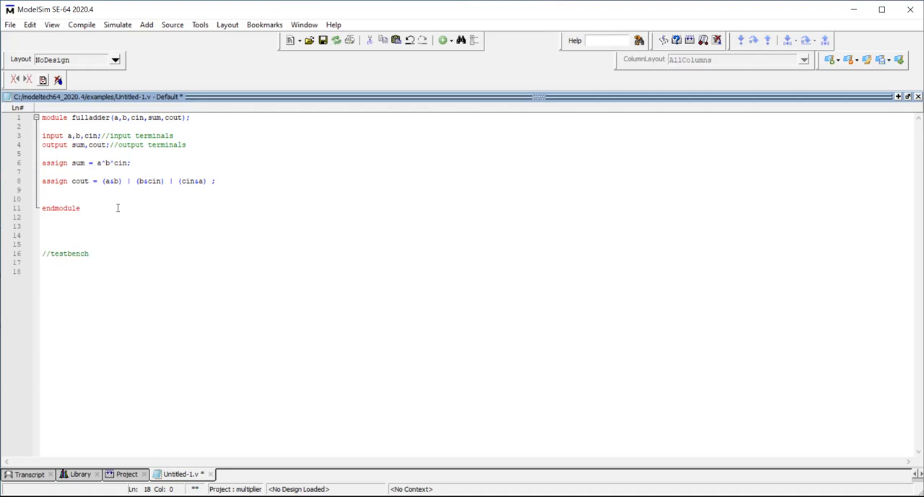
pyautogui.write('modul')
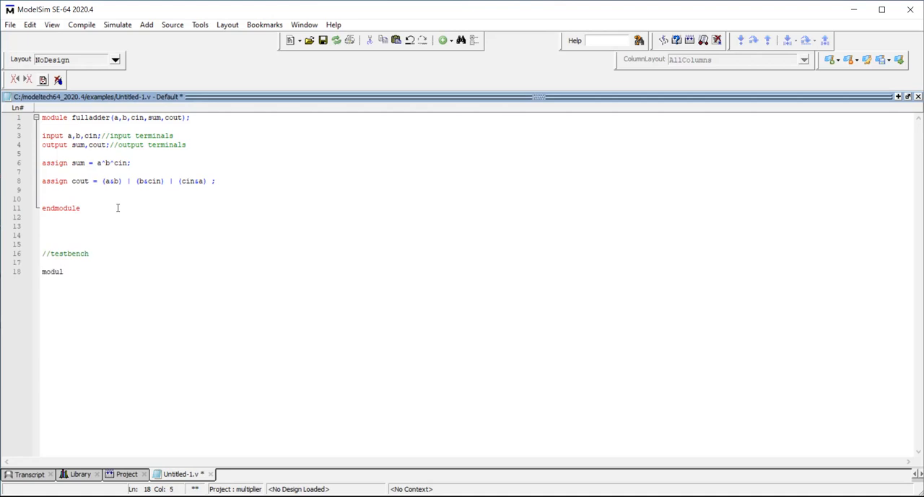
pyautogui.write('e fullad')
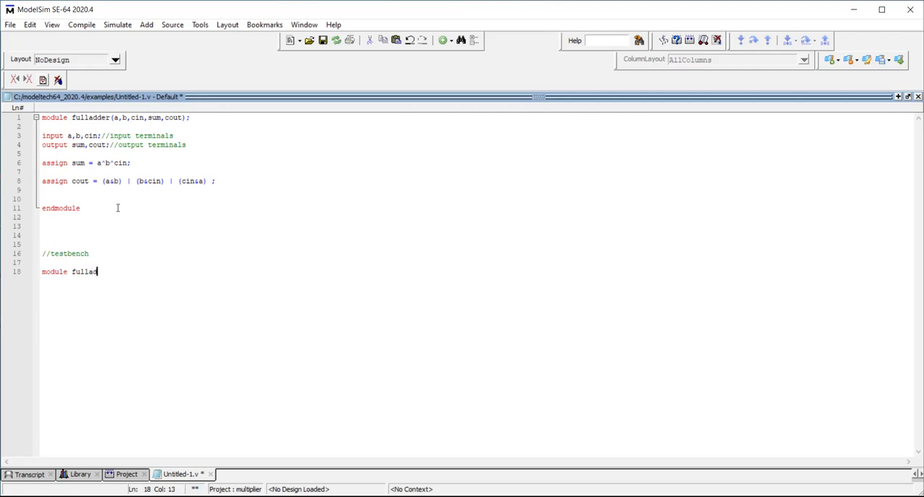
pyautogui.write('e')
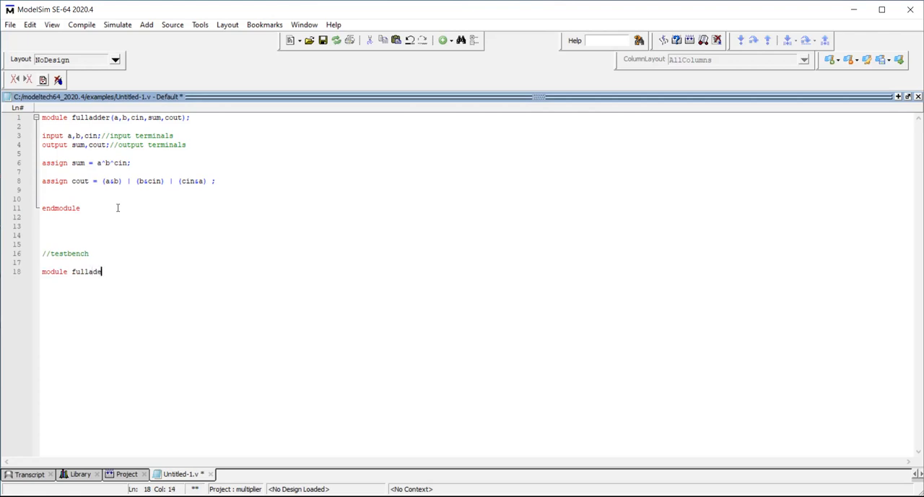
pyautogui.write('er')
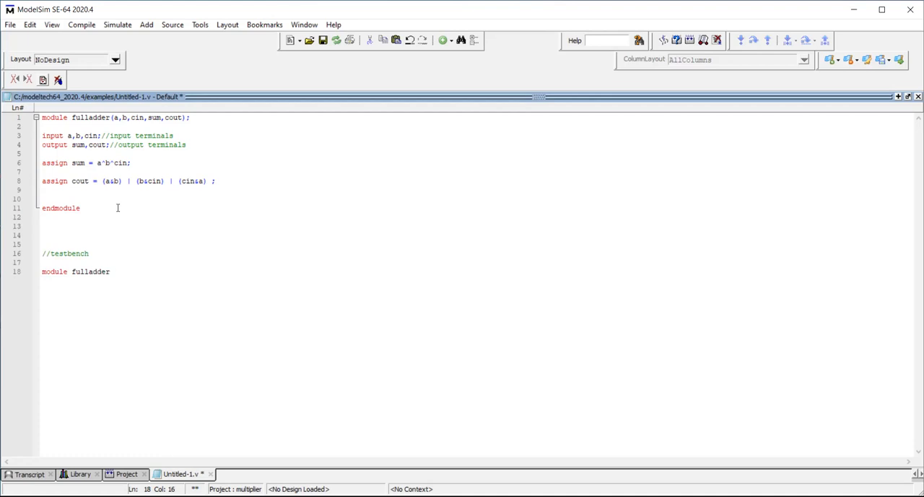
pyautogui.write('_tb')
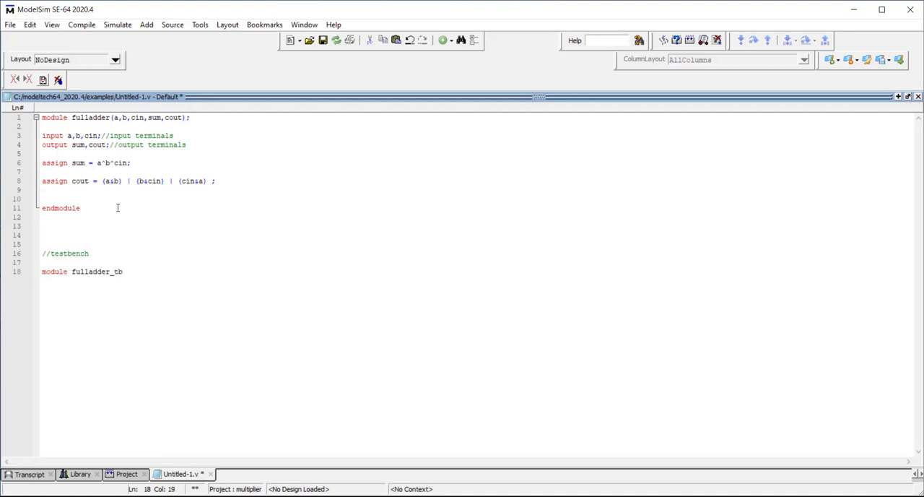
pyautogui.write('();')
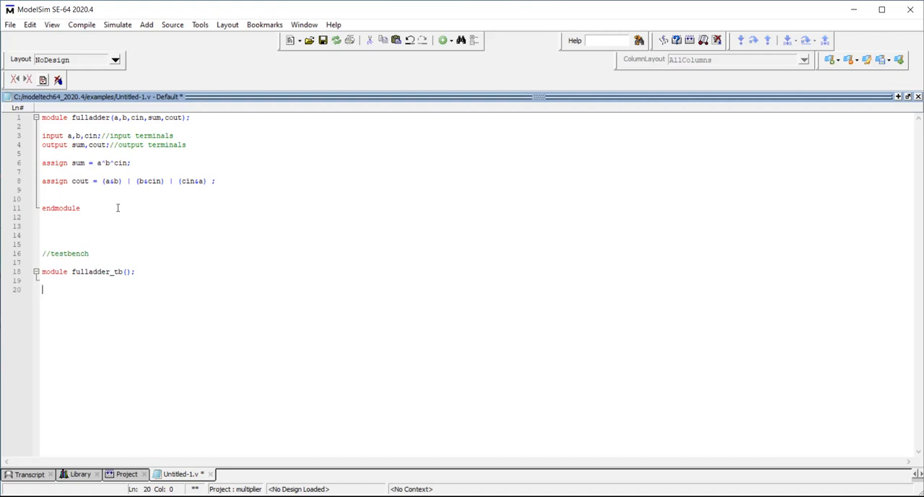
# Declare reg a,b,cin; and wire sum,cout; in the testbench.
pyautogui.write('reg')
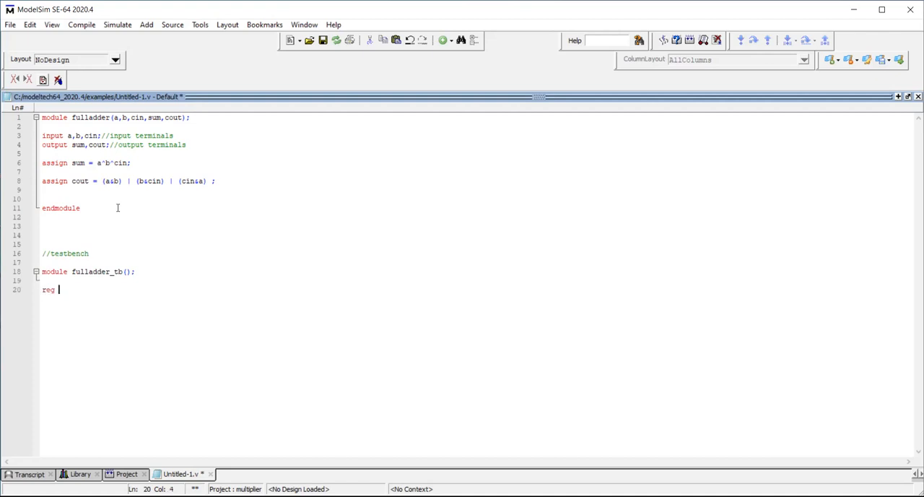
pyautogui.write('a,')
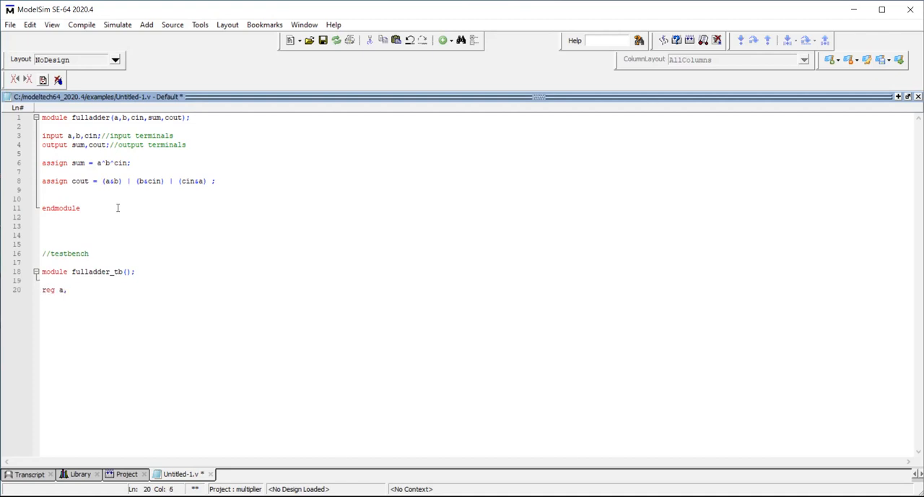
pyautogui.write('b,cin;')
pyautogui.write('w')
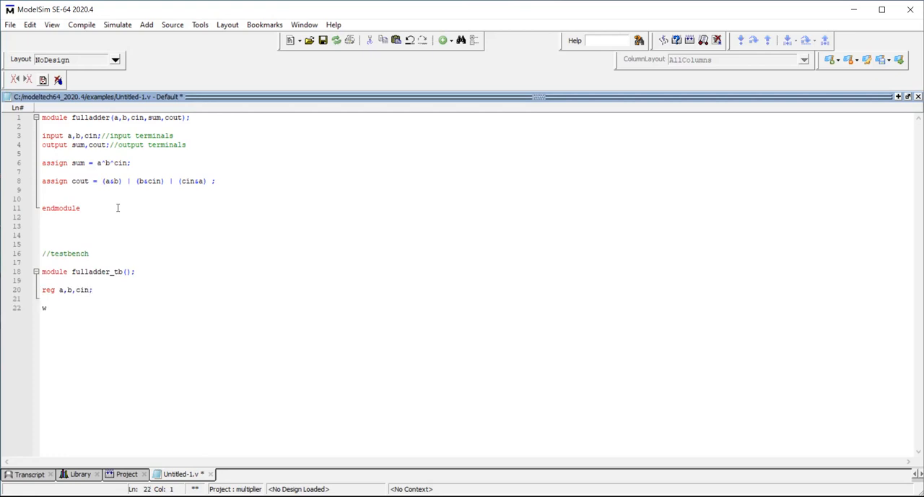
pyautogui.write('ire')
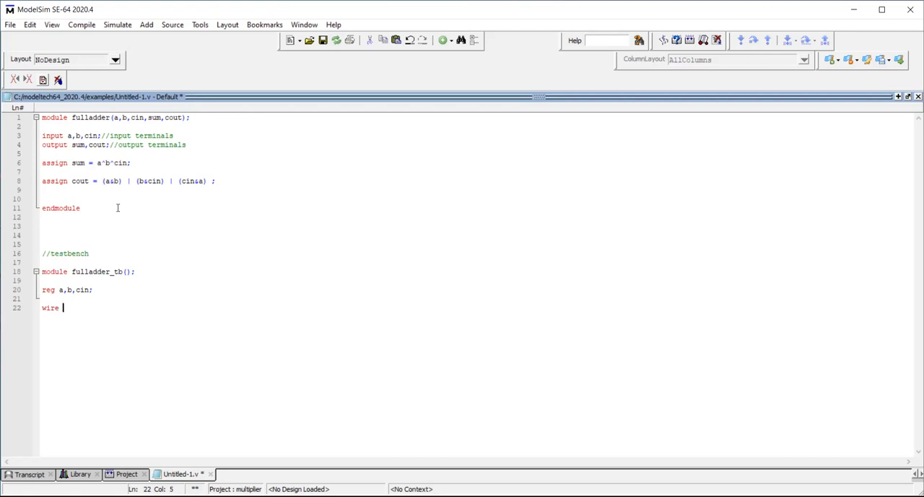
pyautogui.write('sum')
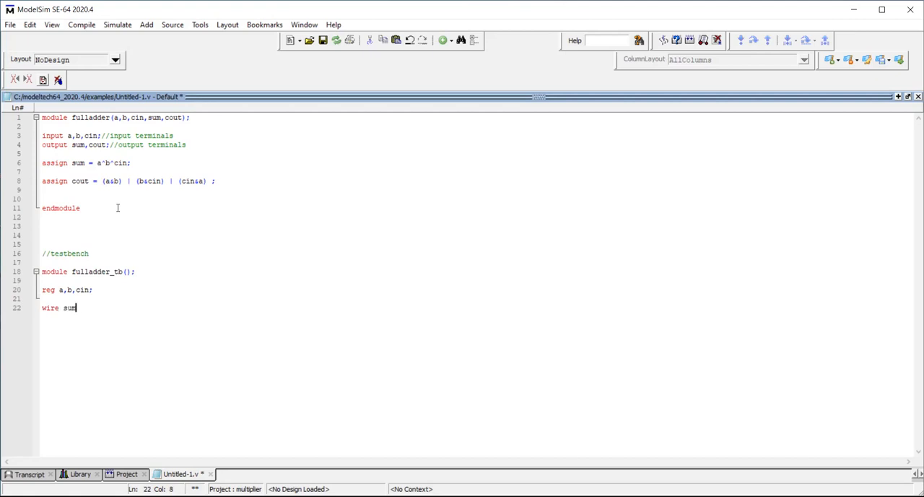
pyautogui.write(',cout;')
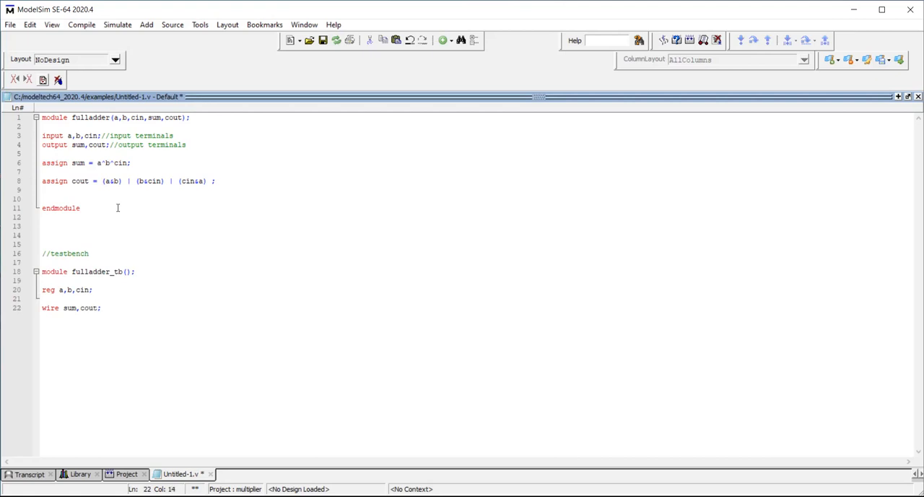
pyautogui.press('enter')
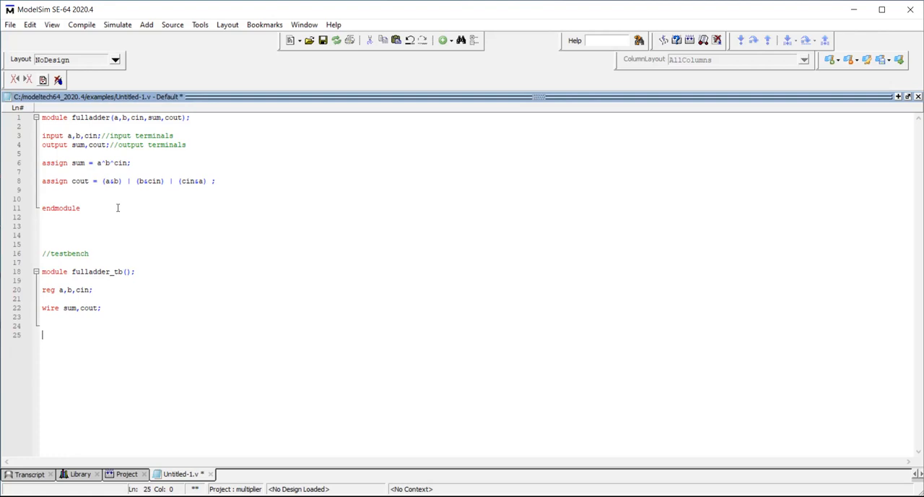
# Add an initial block with begin and end separated by an empty line.
pyautogui.write('init')
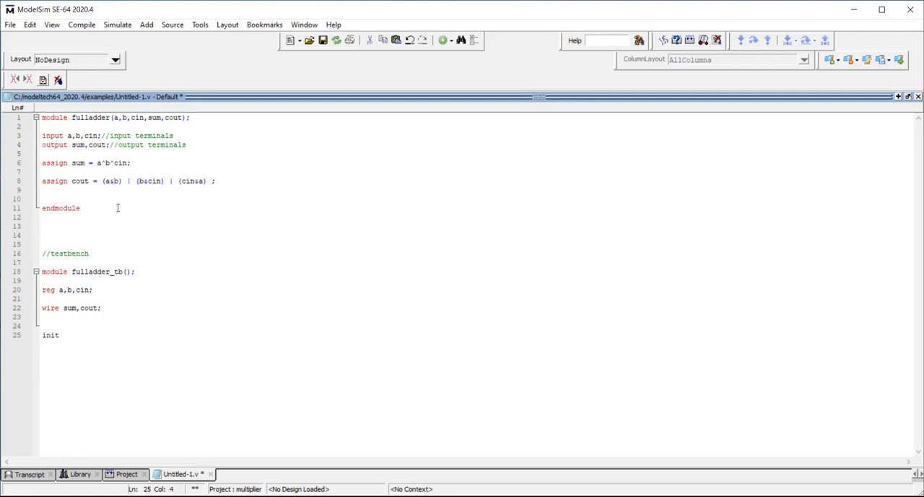
pyautogui.write('al')
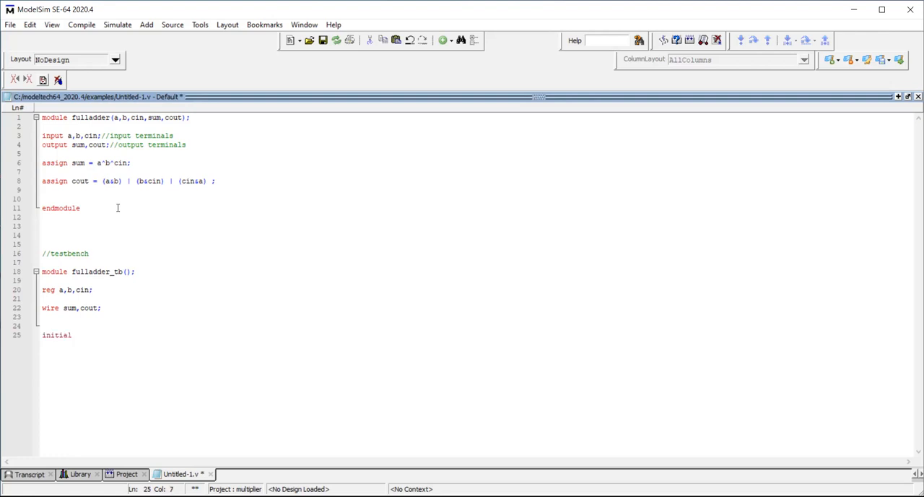
pyautogui.press('Return')
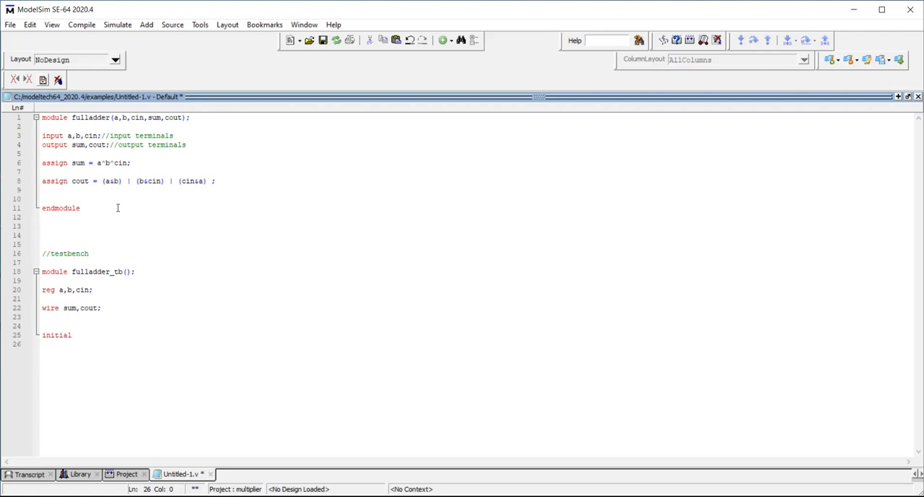
pyautogui.click(44, 344)
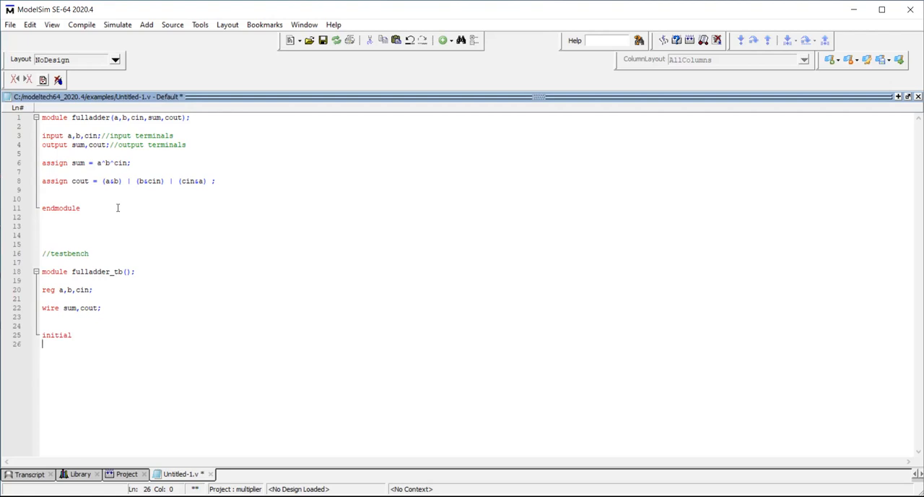
pyautogui.write('beg')
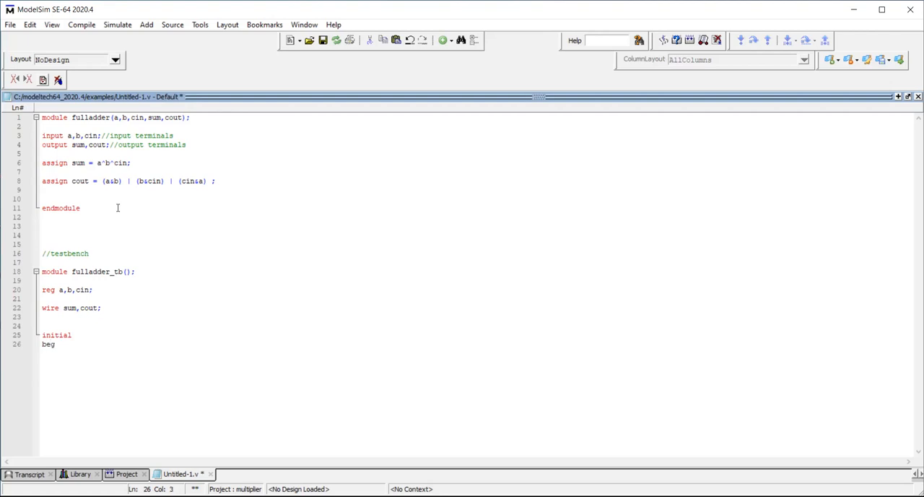
pyautogui.write('in')
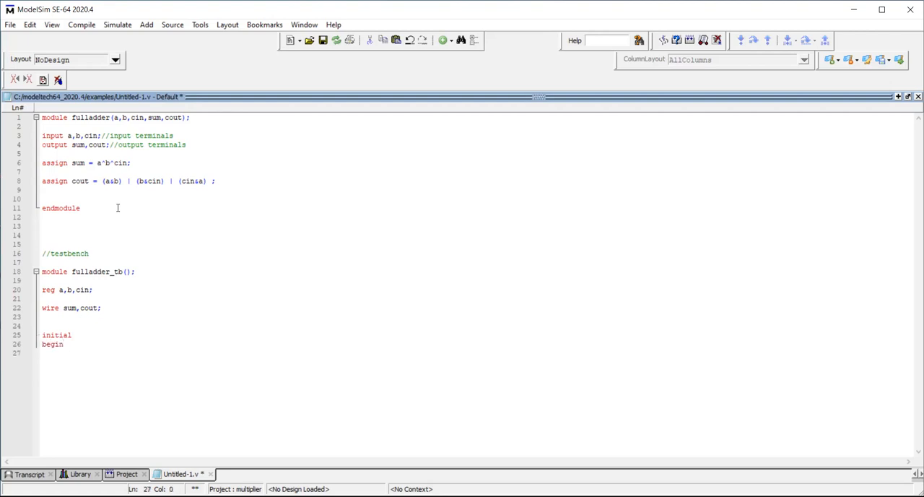
pyautogui.write('end')
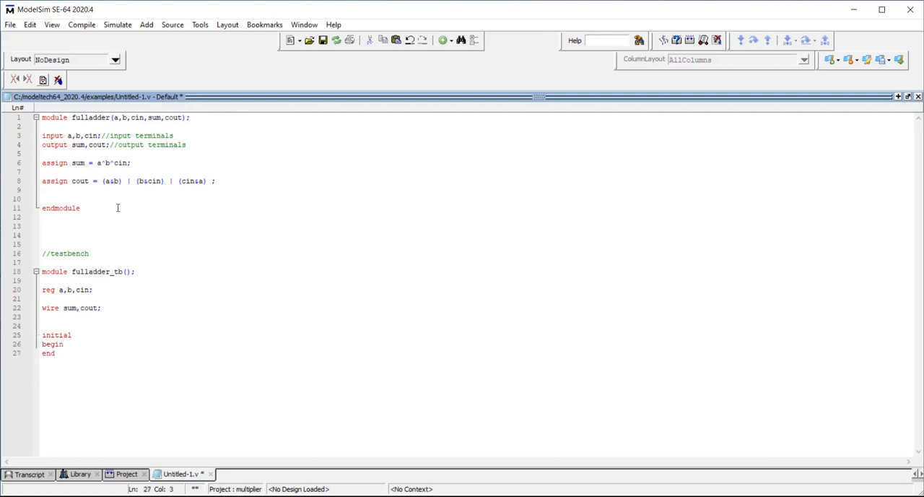
pyautogui.click(64, 343)
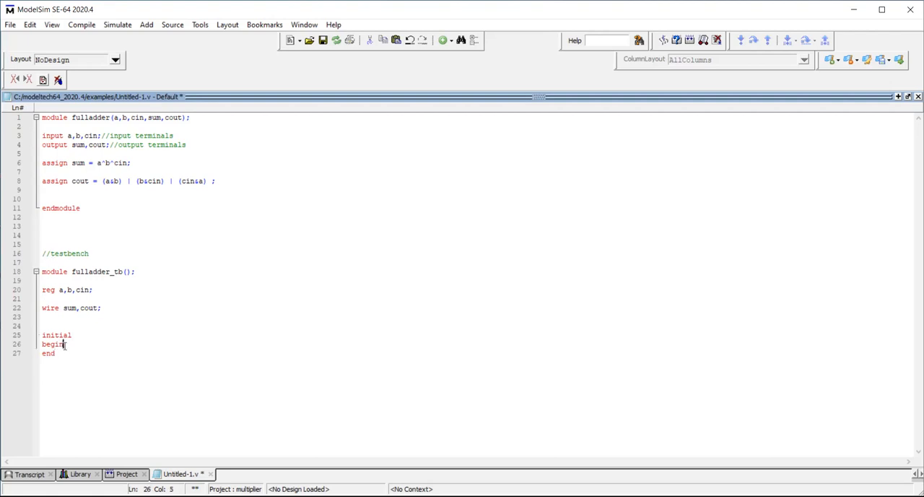
pyautogui.press('Return')
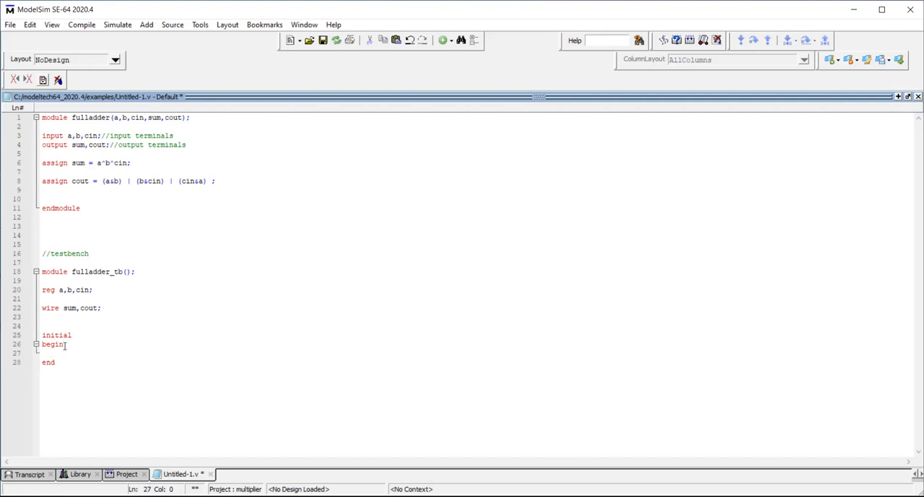
# Set a = 1'b0; b=1'b0; cin = 1'b0; as the first stimulus in the initial block.
pyautogui.write('a')
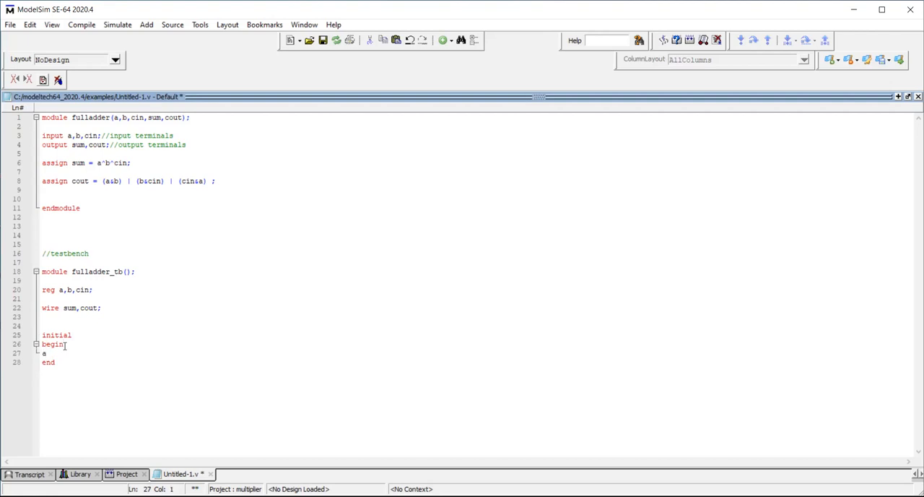
pyautogui.write("= 1'")
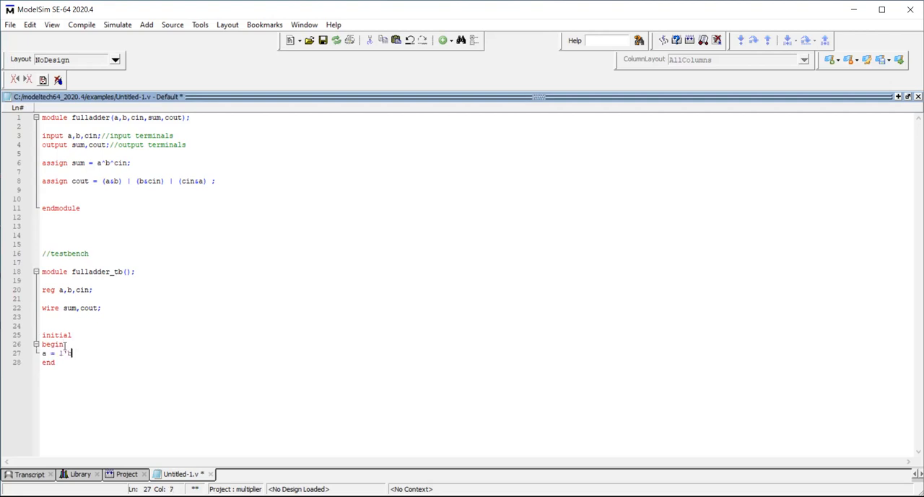
pyautogui.write('b')
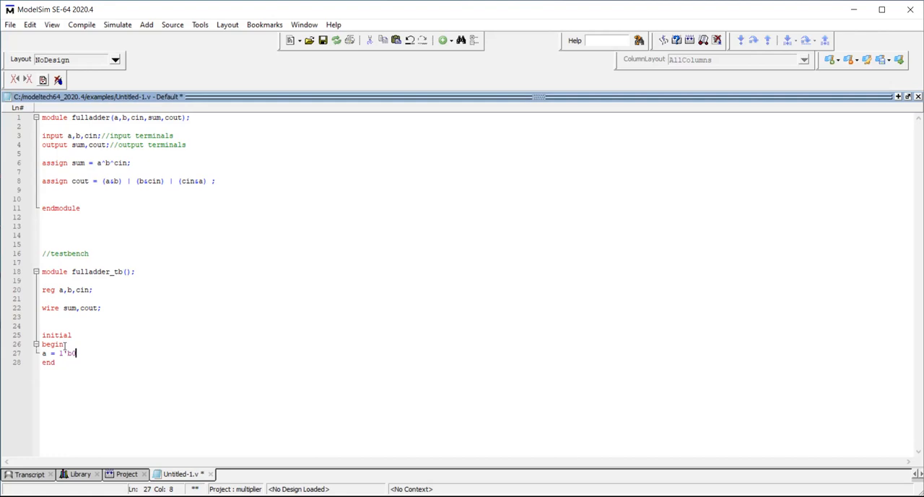
pyautogui.write('; b')
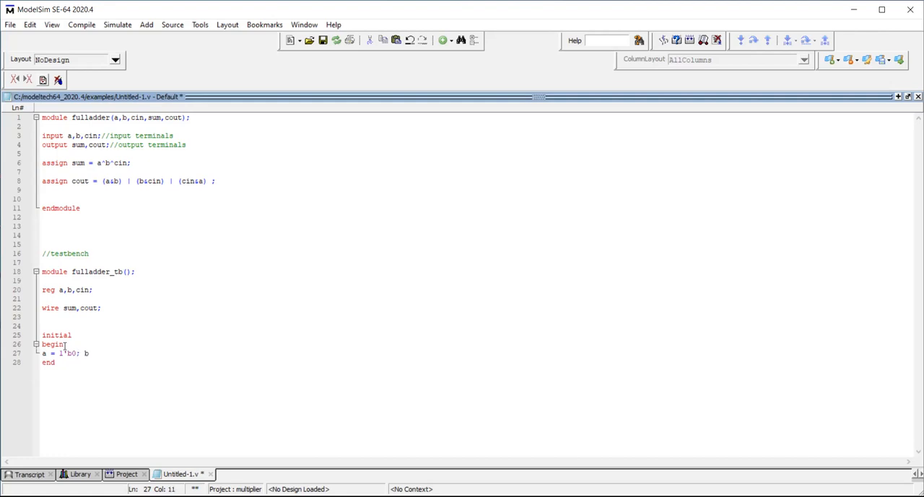
pyautogui.write("=1'")
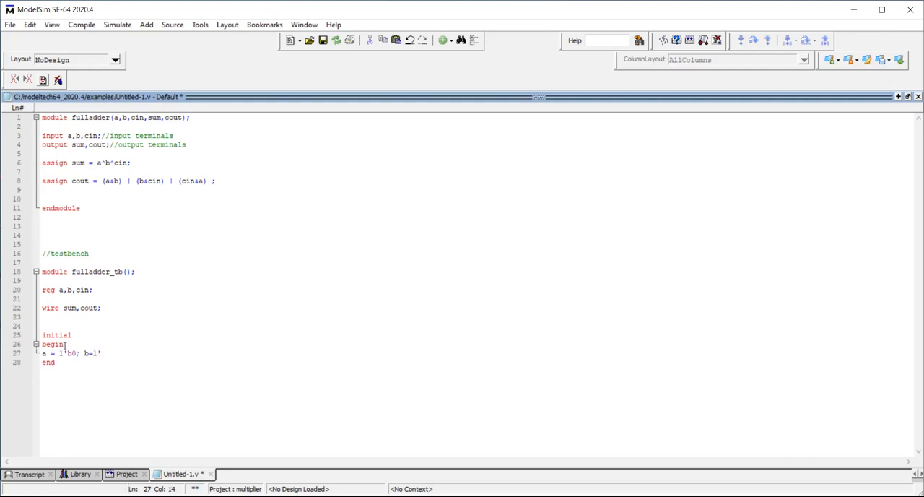
pyautogui.write('b0;')
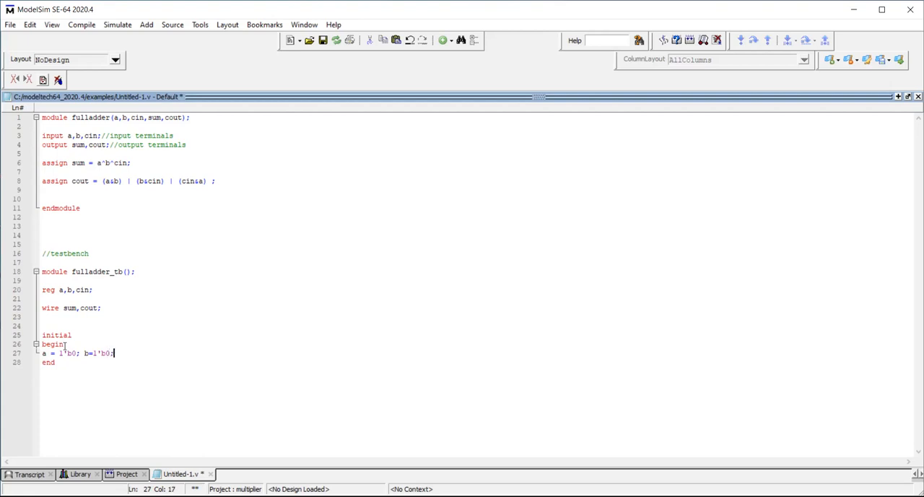
pyautogui.moveTo(72, 367)
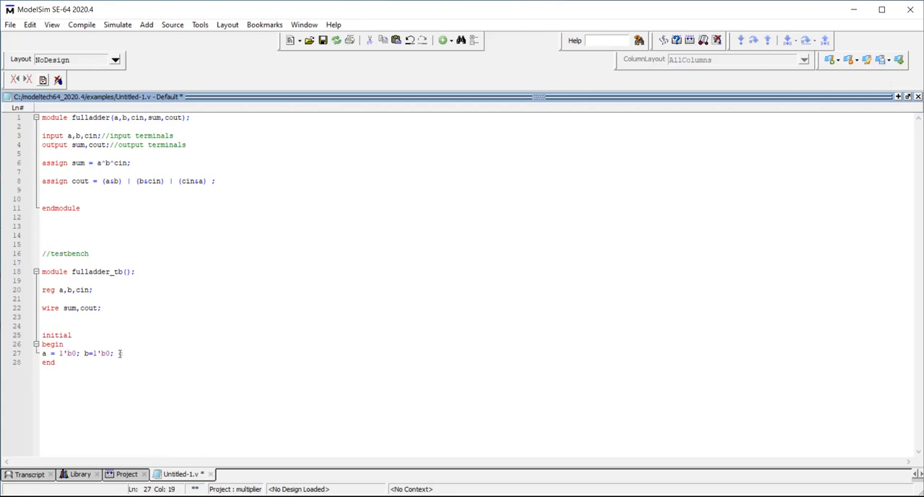
pyautogui.write("cin = 1'")
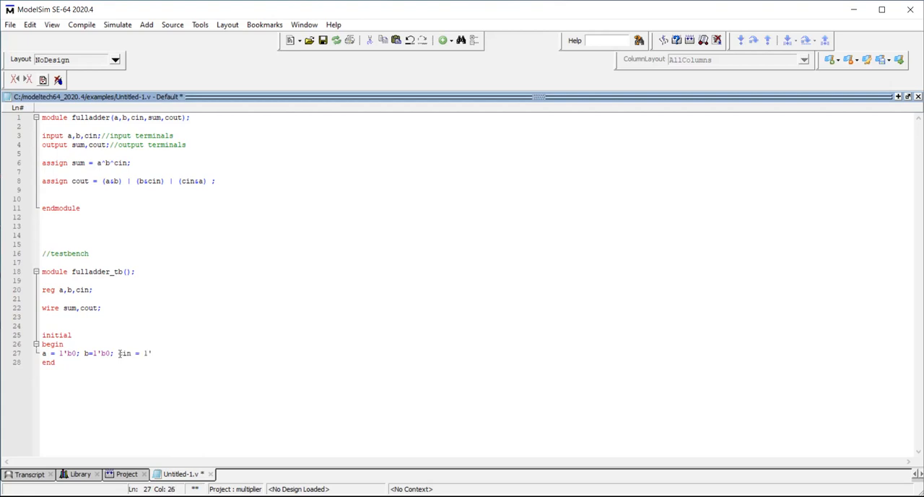
pyautogui.write('b')
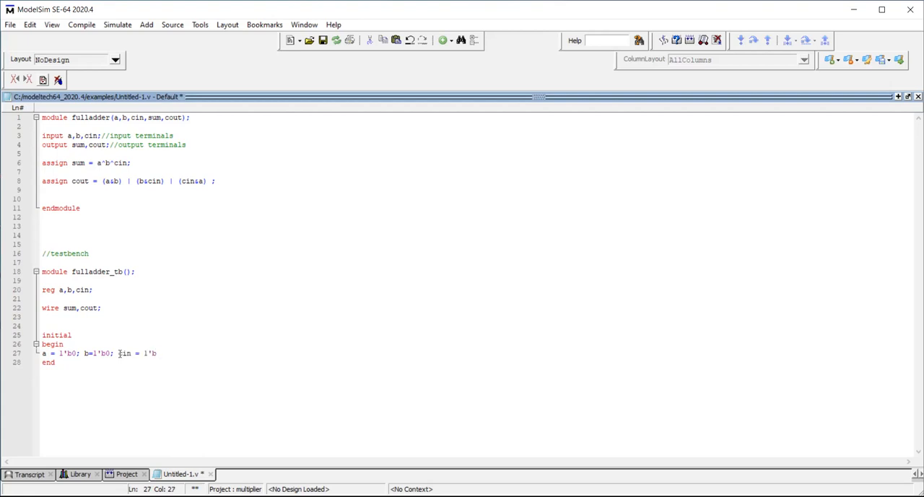
pyautogui.write('0;')
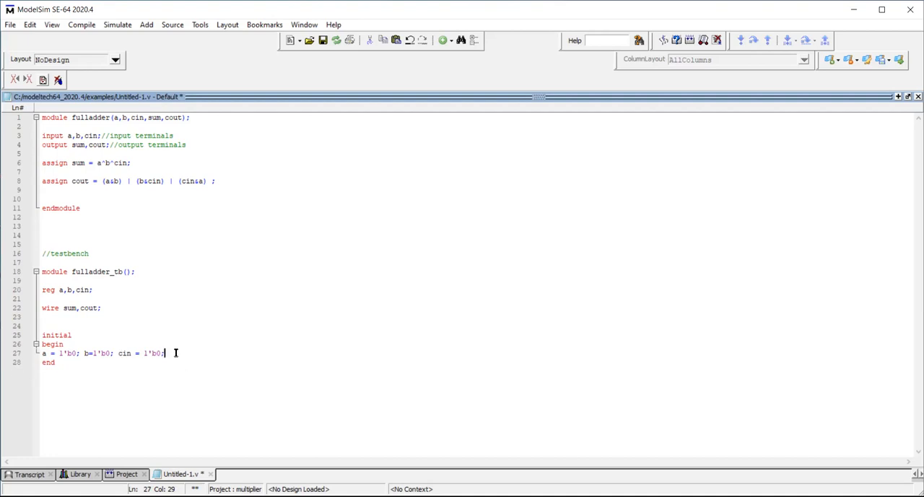
# Add a #100 line repeating the zero assignments and select it for copying.
pyautogui.press('Return')
pyautogui.write('#')
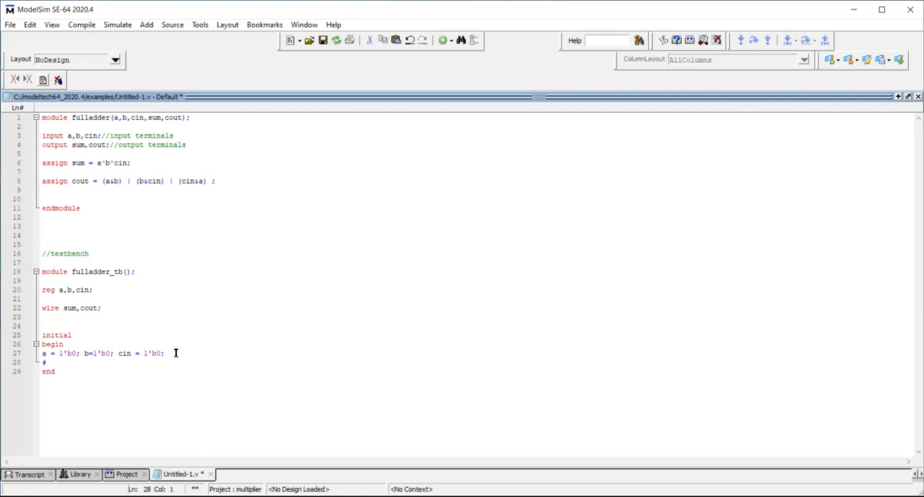
pyautogui.write('100')
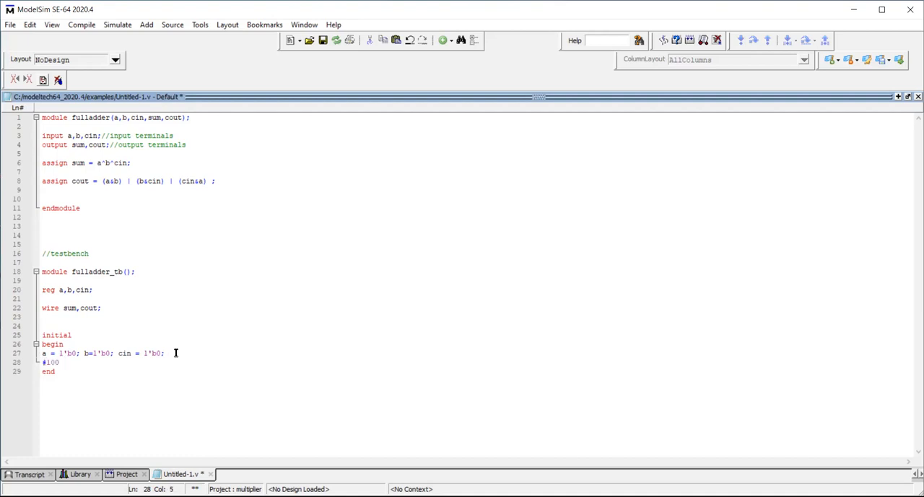
pyautogui.moveTo(41, 352); pyautogui.dragTo(165, 352)
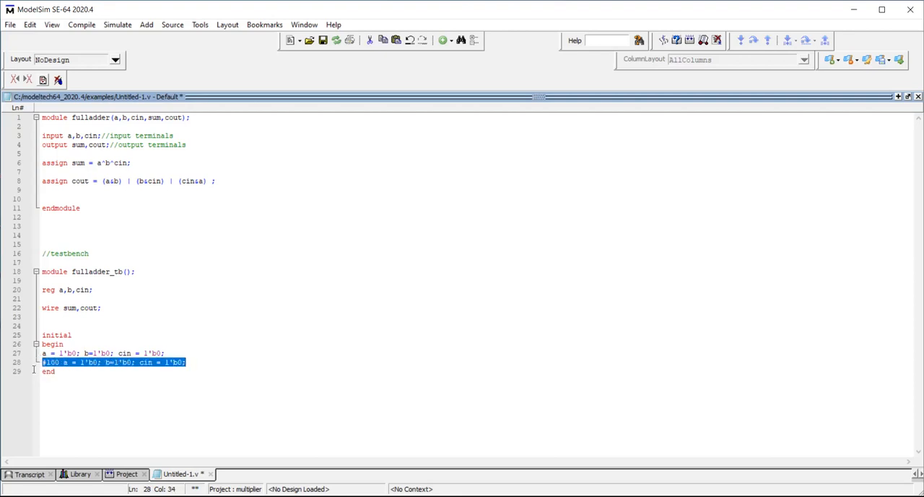
# Paste further #100 a = 1'b0; b=1'b0; cin = 1'b0; stimulus lines.
pyautogui.click(223, 361)
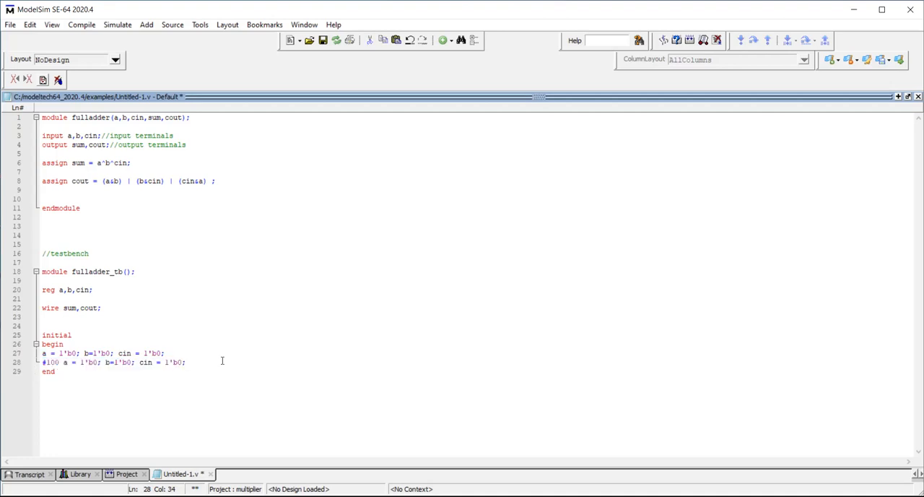
pyautogui.press('Return')
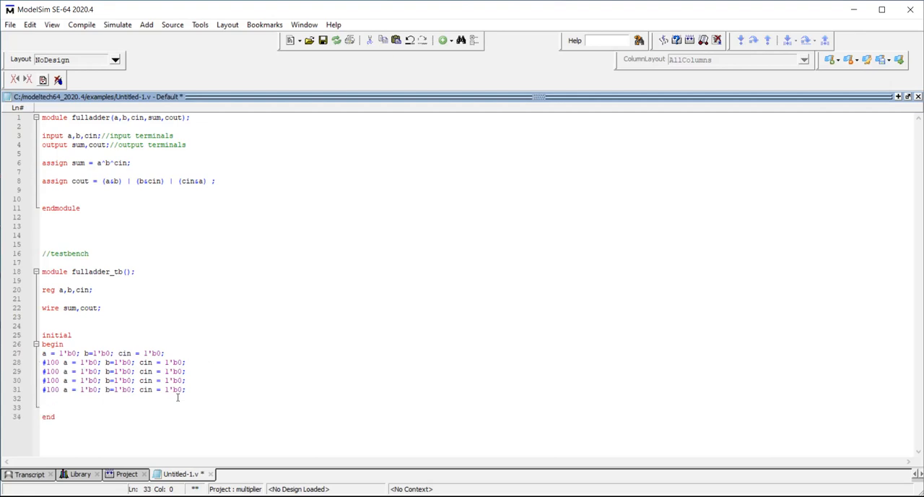
pyautogui.write("#100 a = 1'b0; b=1'b0; cin = 1'b0;")
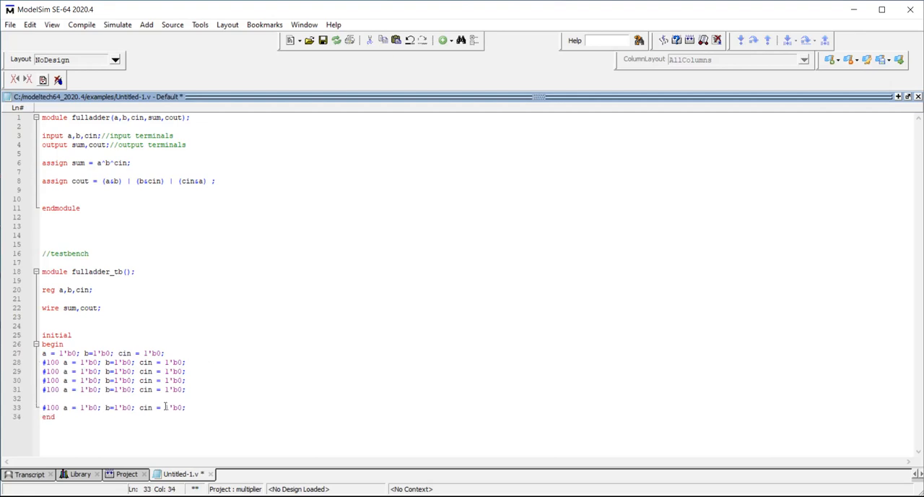
pyautogui.press('Return')
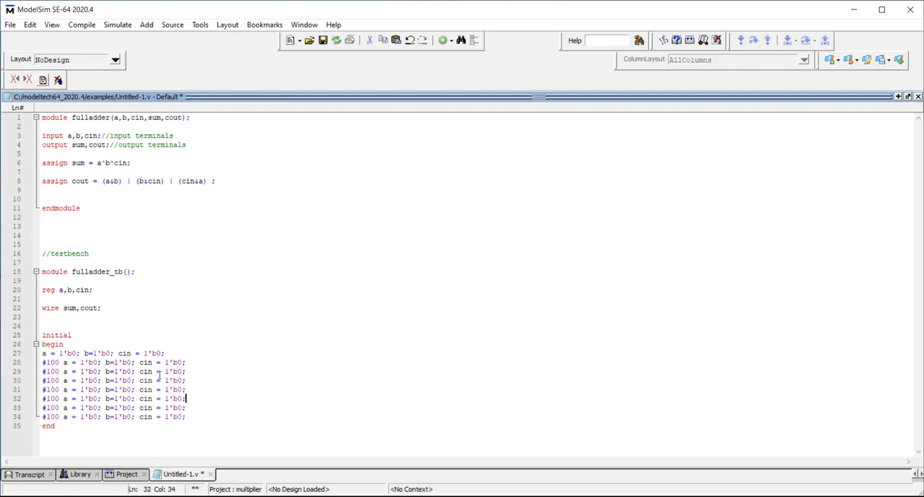
# Edit the eight #100 lines to step a, b, cin through all combinations before end.
pyautogui.click(183, 371)
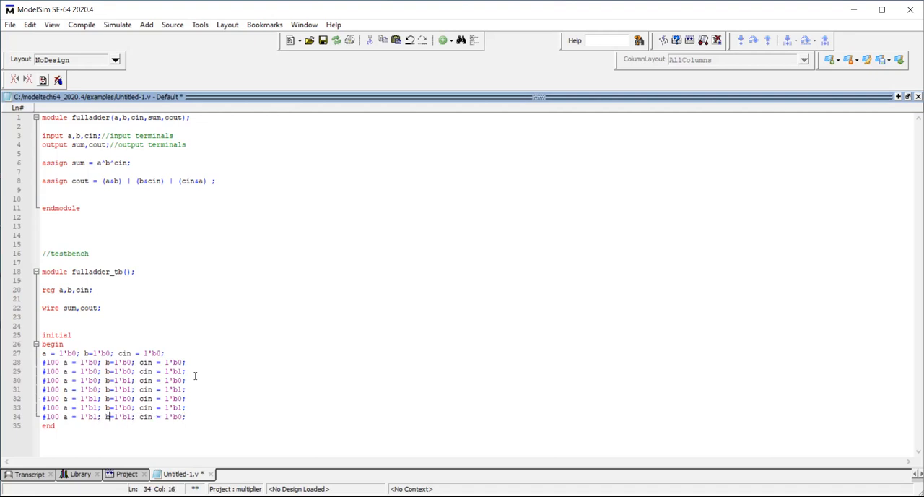
pyautogui.click(176, 416)
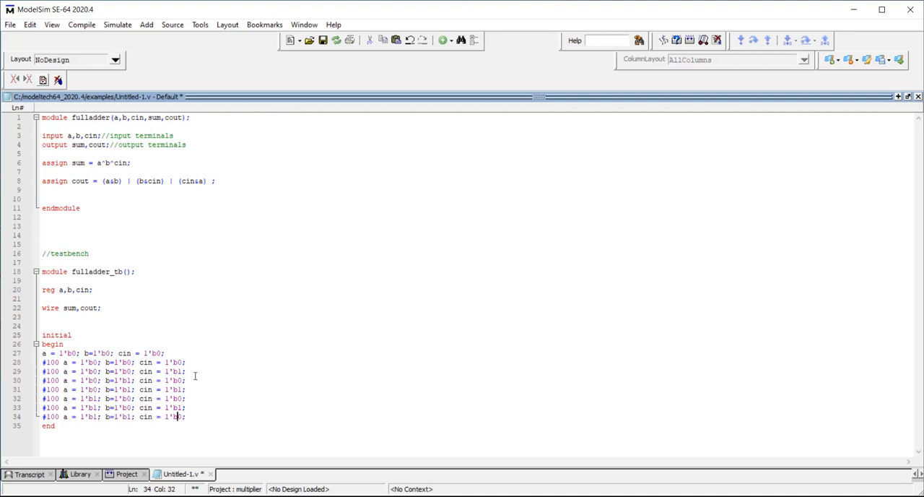
pyautogui.press('Return')
pyautogui.write("#100 a = 1'b0; b=1'b0; cin = 1'b0;")
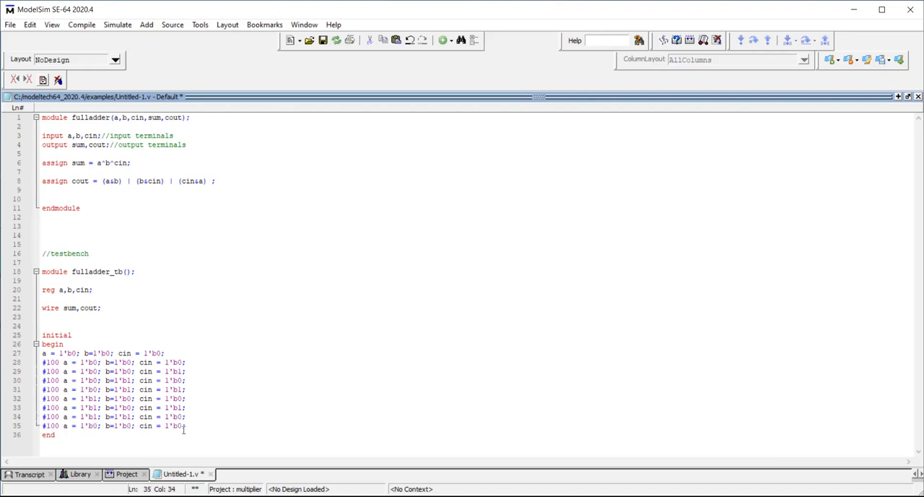
pyautogui.moveTo(187, 425); pyautogui.dragTo(55, 434)
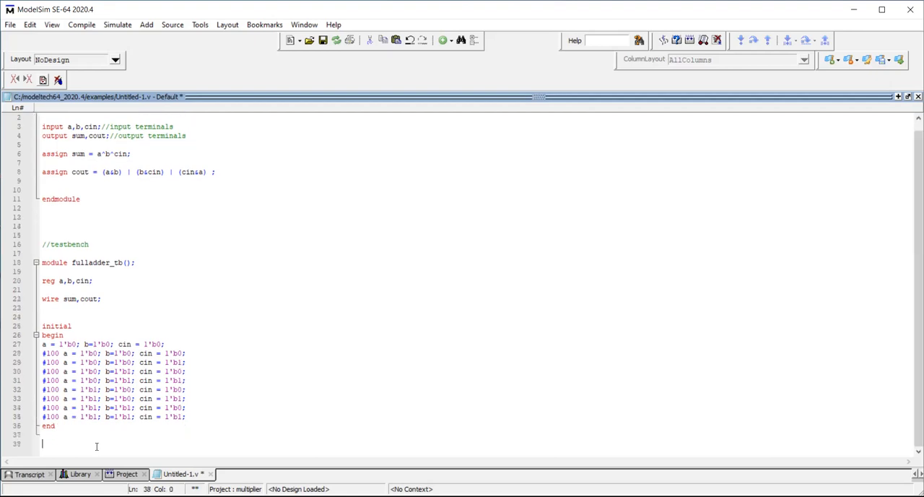
# Close the fulladder_tb module with endmodule after the initial block.
pyautogui.write('endmodule')
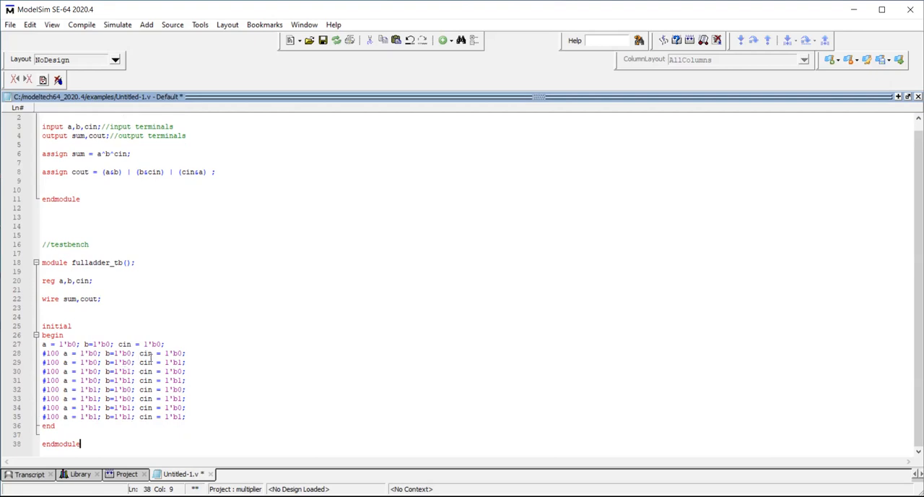
pyautogui.scroll(3)
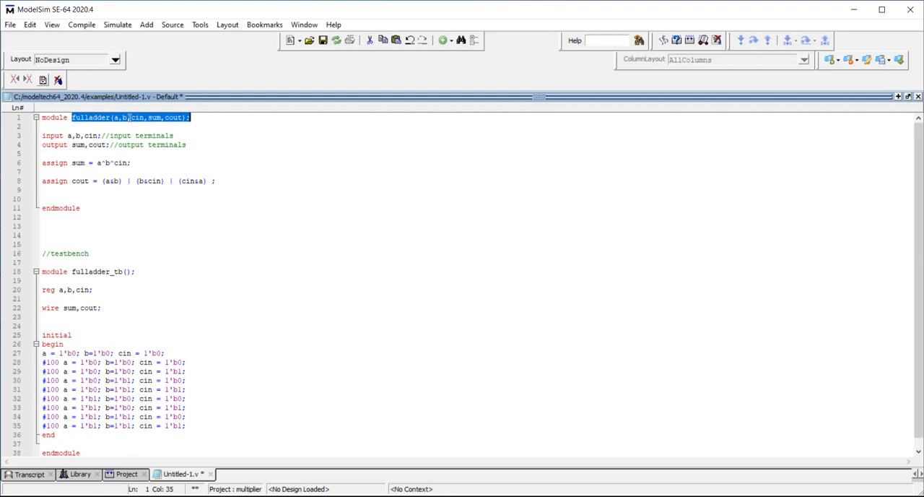
# Instantiate fulladder as uut(a,b,cin,sum,cout) above the initial block, copied from line 1.
pyautogui.rightClick(123, 117)
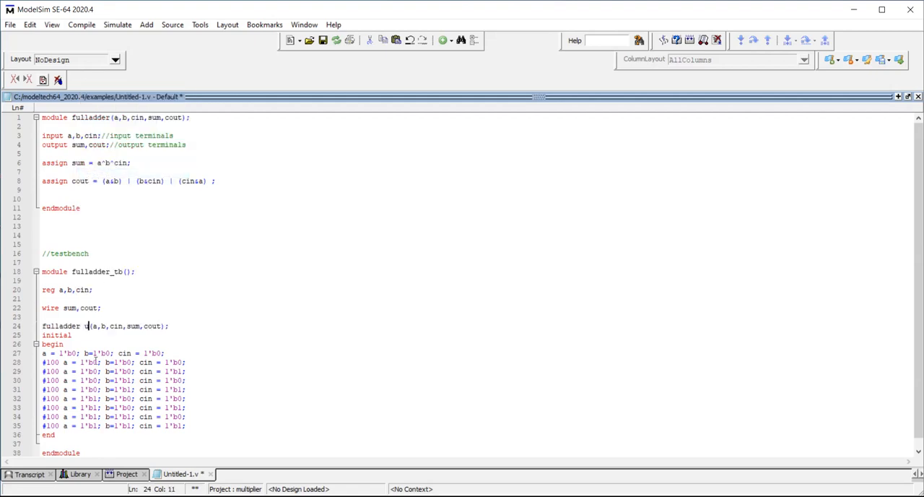
pyautogui.write('ut')
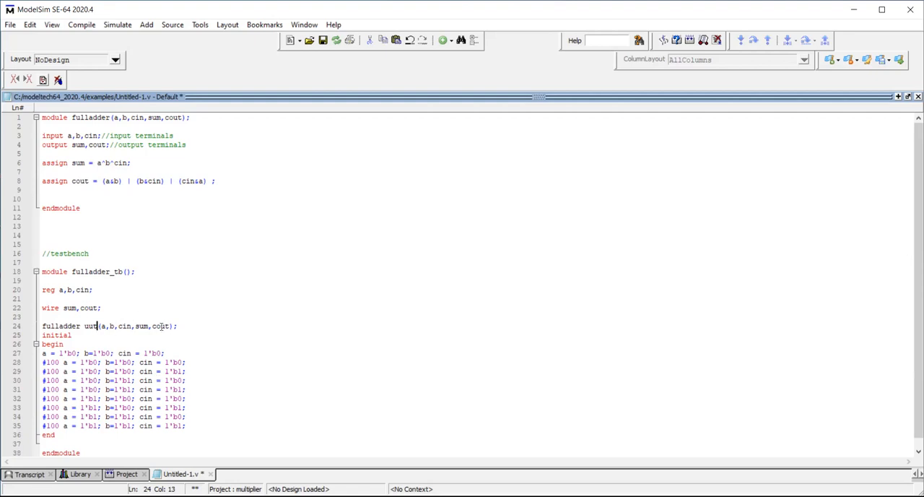
# Add the comment //instantiation of the testmodule above the uut instance.
pyautogui.click(78, 320)
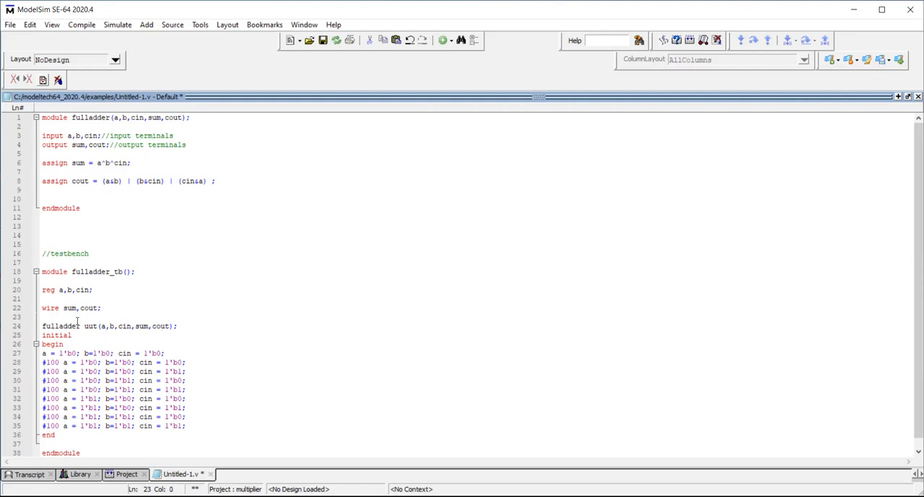
pyautogui.write('//instantiation')
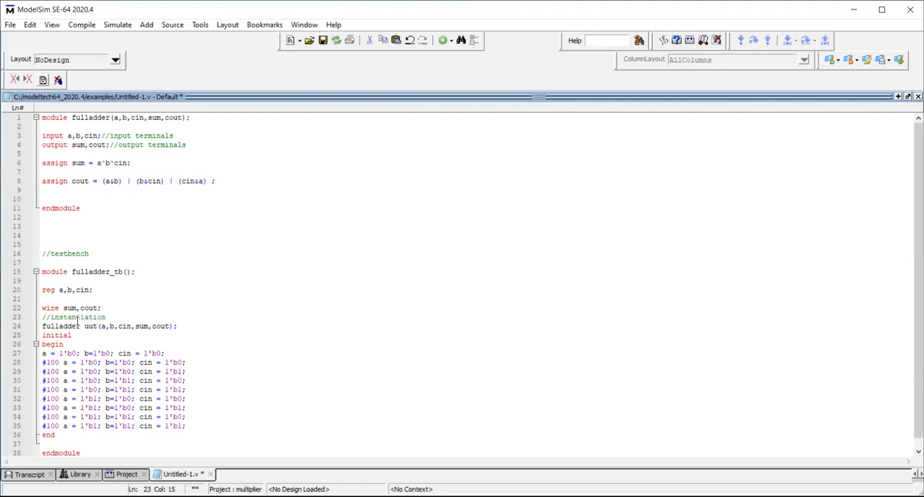
pyautogui.write('of')
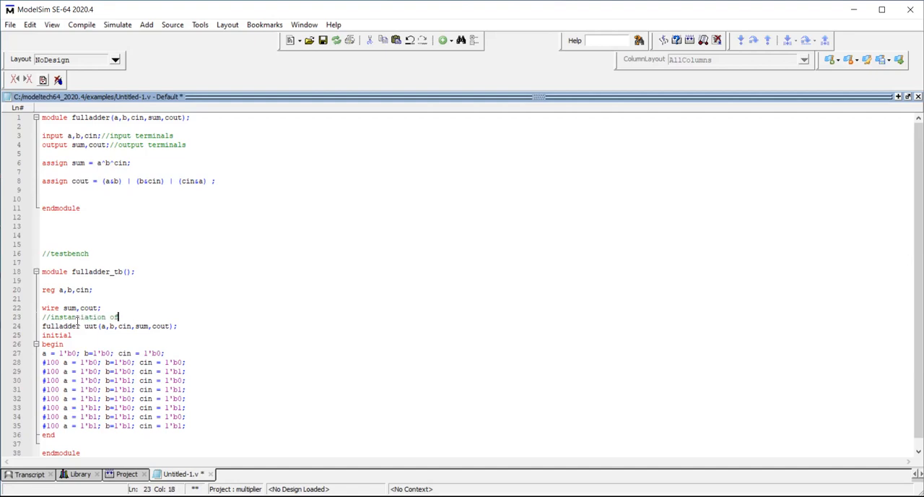
pyautogui.write('the')
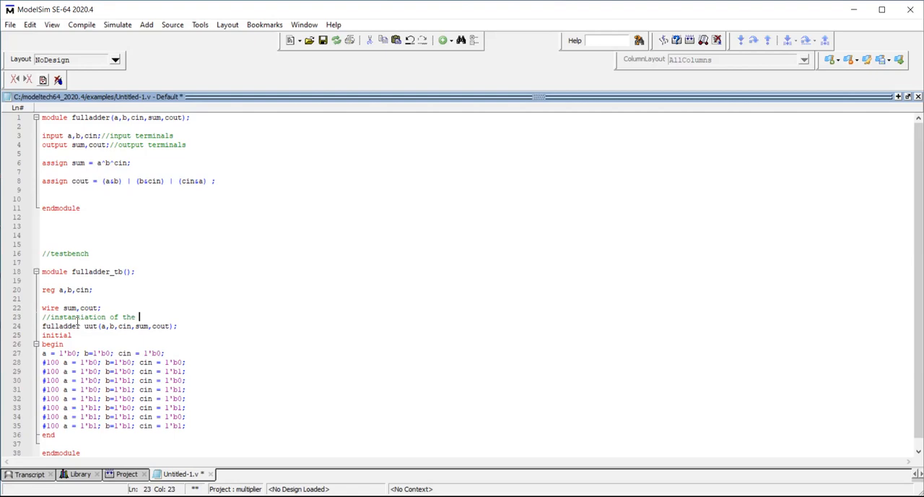
pyautogui.write('testm')
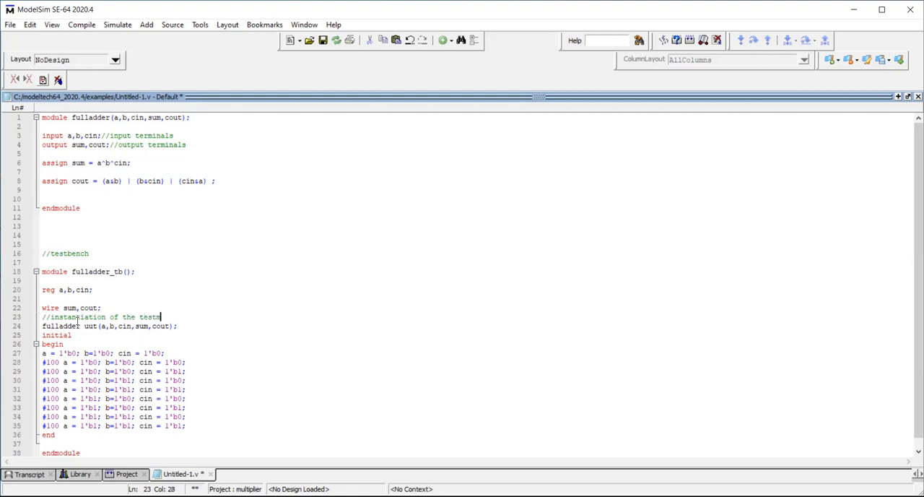
pyautogui.write('module')
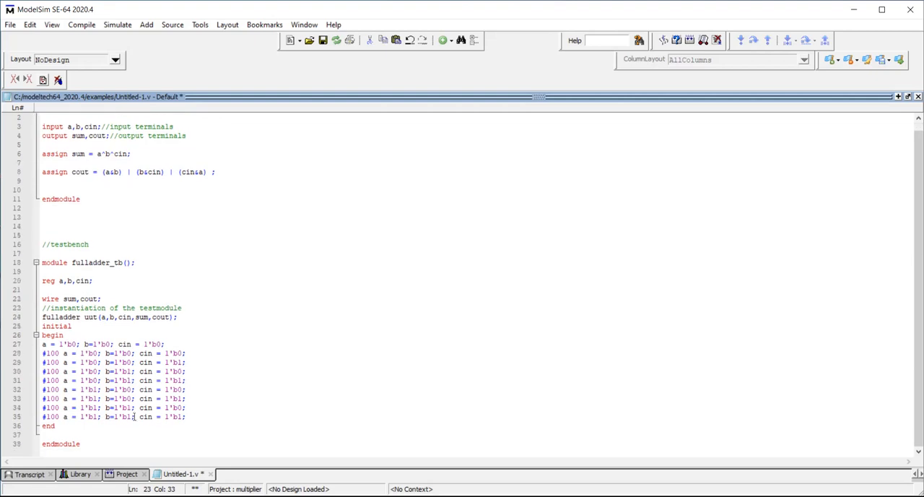
pyautogui.scroll(3)
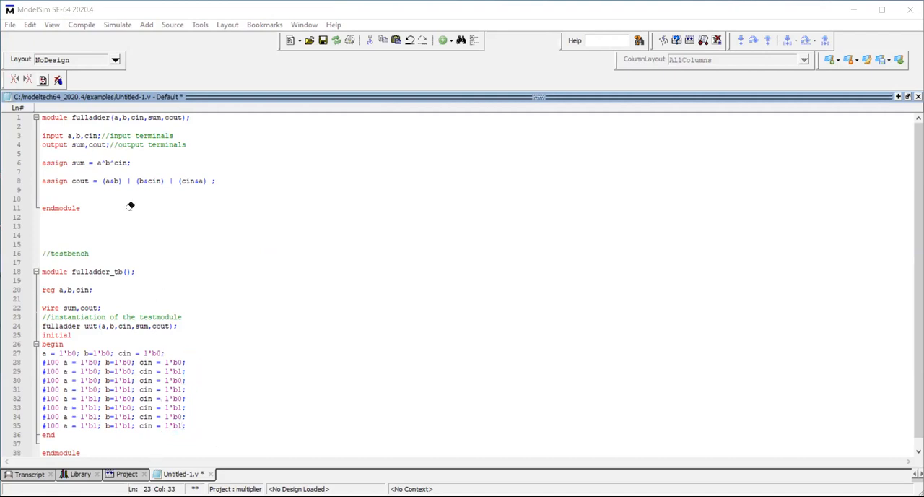
pyautogui.moveTo(292, 84)
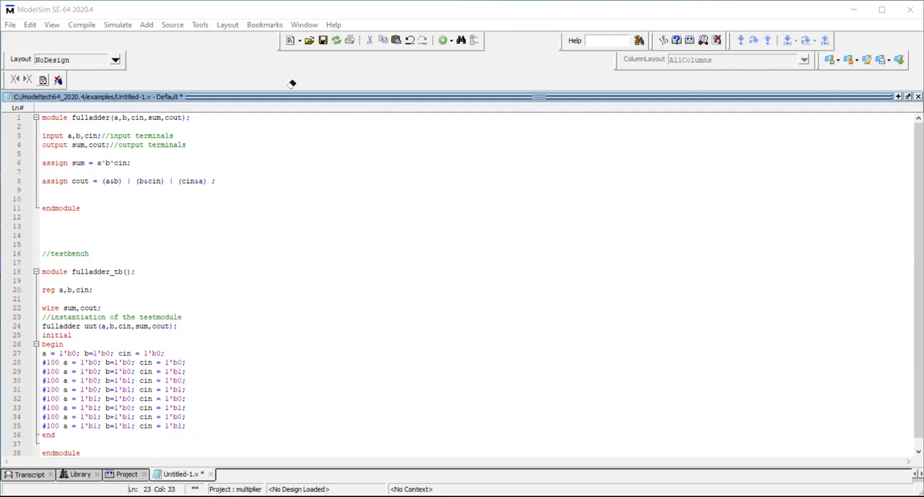
# Save the untitled code as fulladder.v in the examples folder.
pyautogui.click(127, 293)
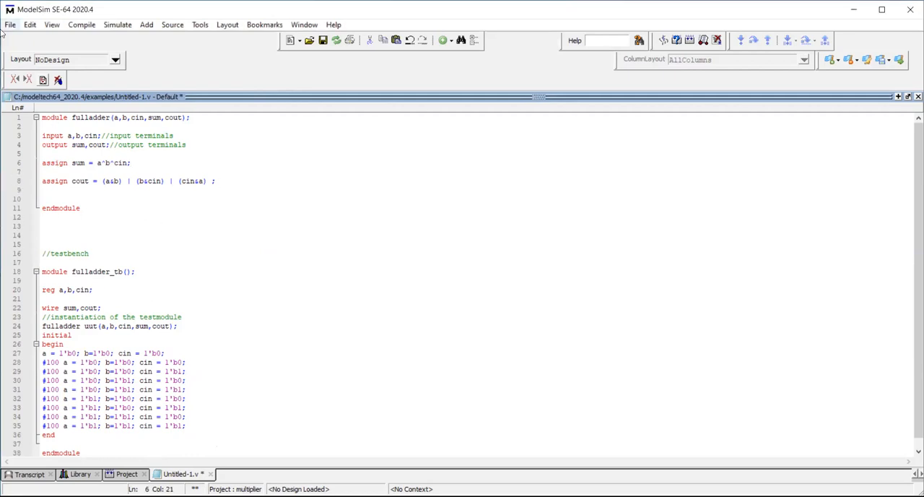
pyautogui.click(10, 23)
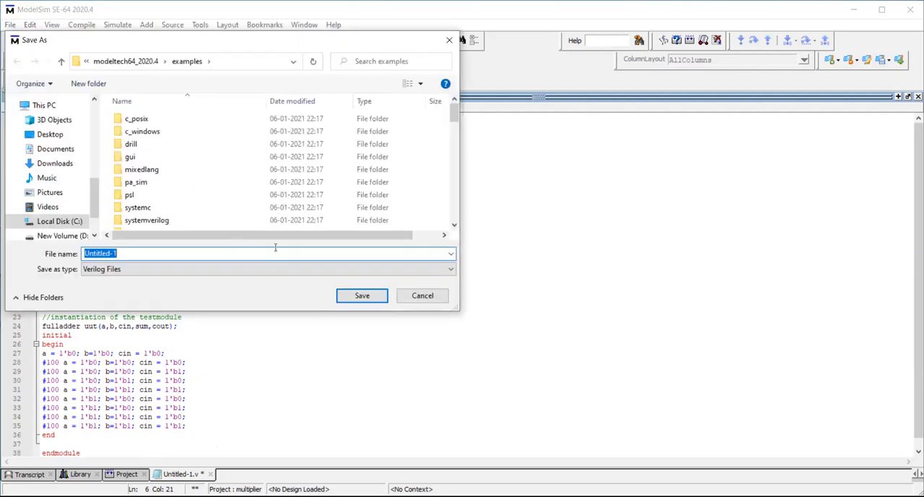
pyautogui.write('f')
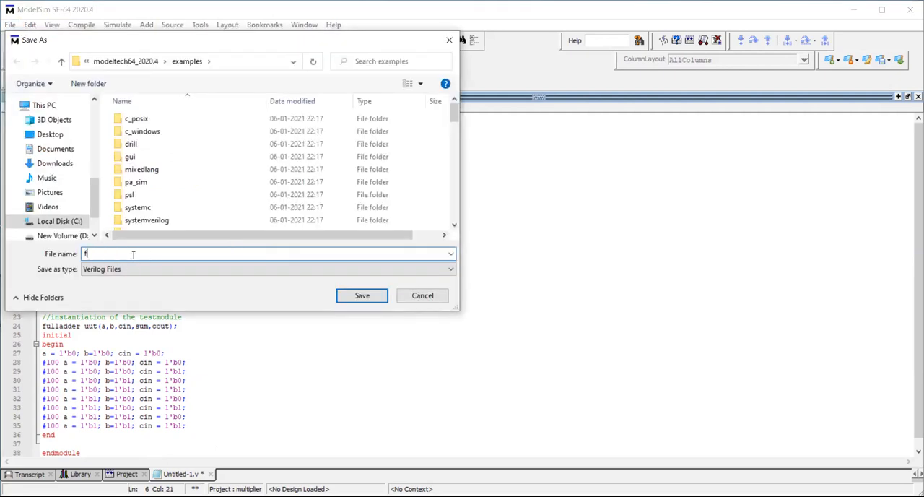
pyautogui.write('uadd')
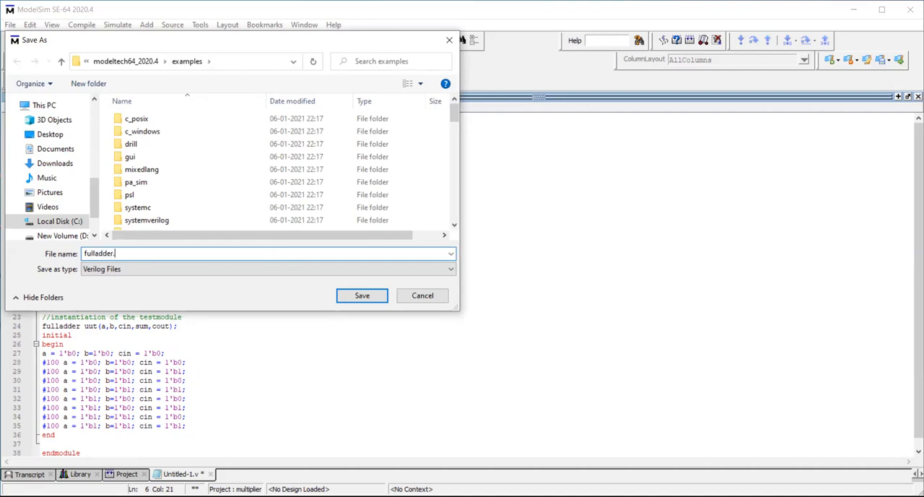
pyautogui.write('v')
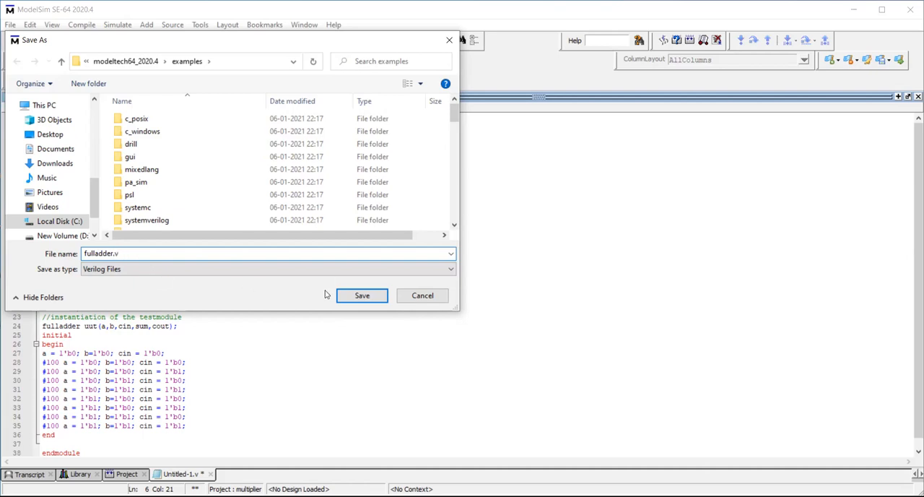
pyautogui.click(361, 295)
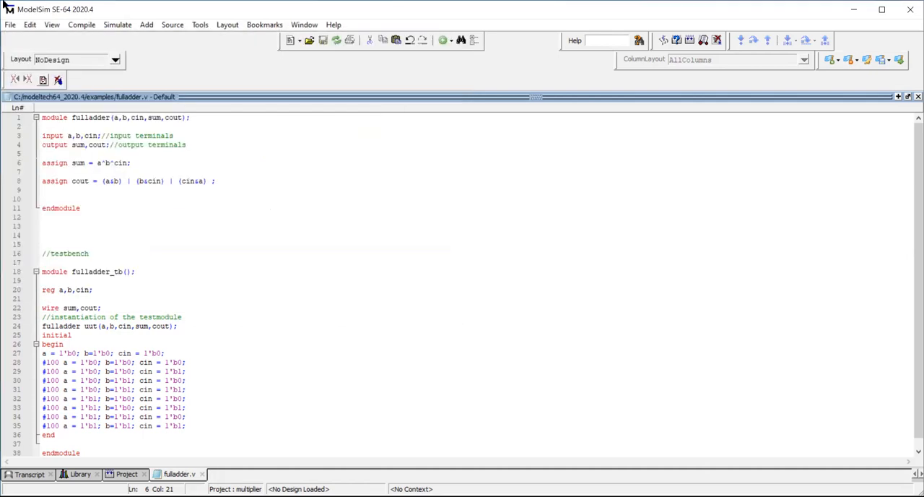
# Save a copy of the code as fulladder_tb.v via Save As.
pyautogui.click(10, 24)
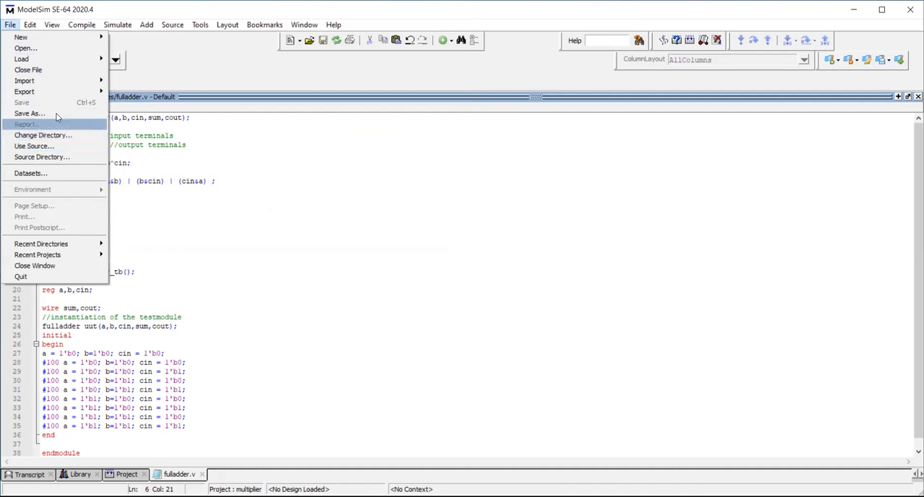
pyautogui.click(29, 113)
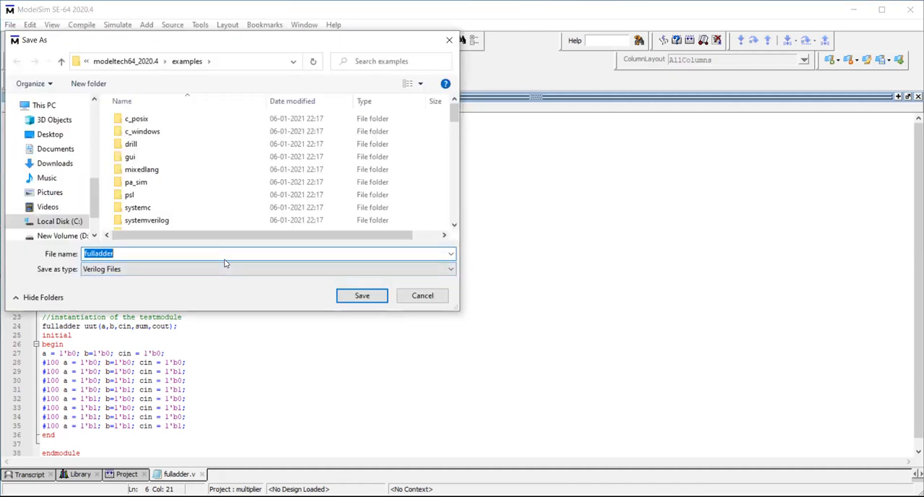
pyautogui.moveTo(140, 277)
pyautogui.write('_')
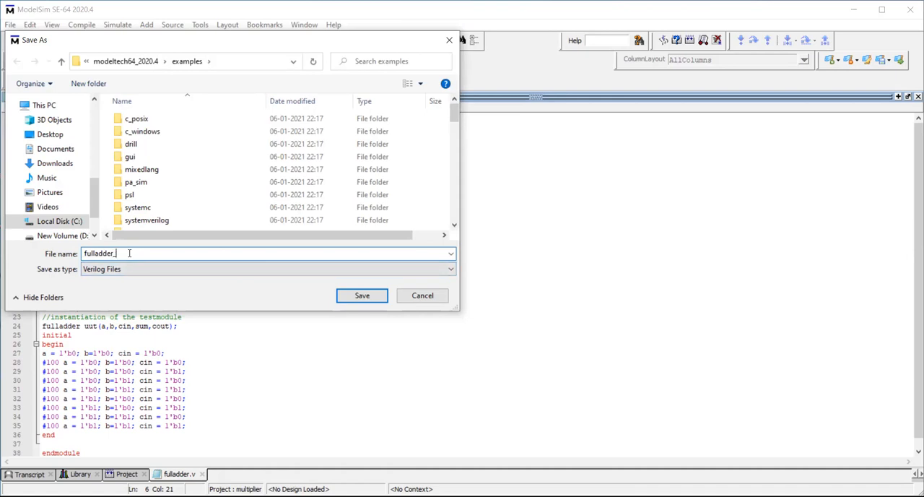
pyautogui.write('tb.v')
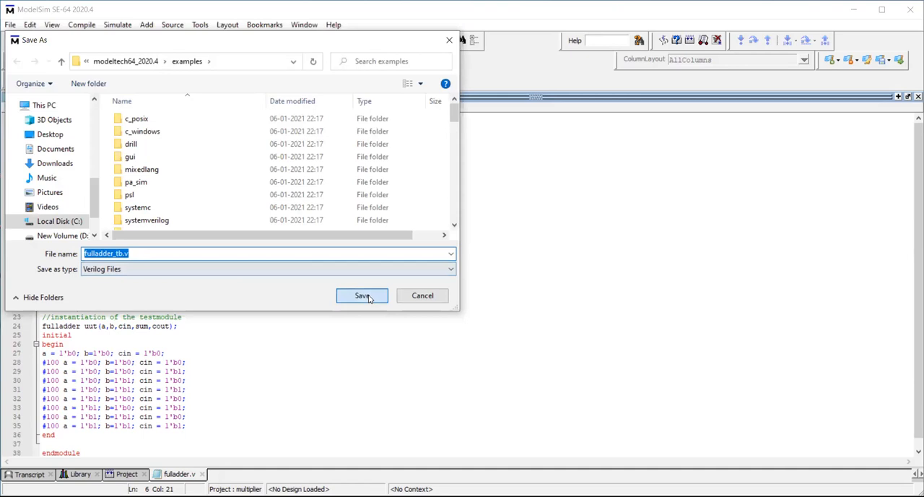
pyautogui.click(361, 295)
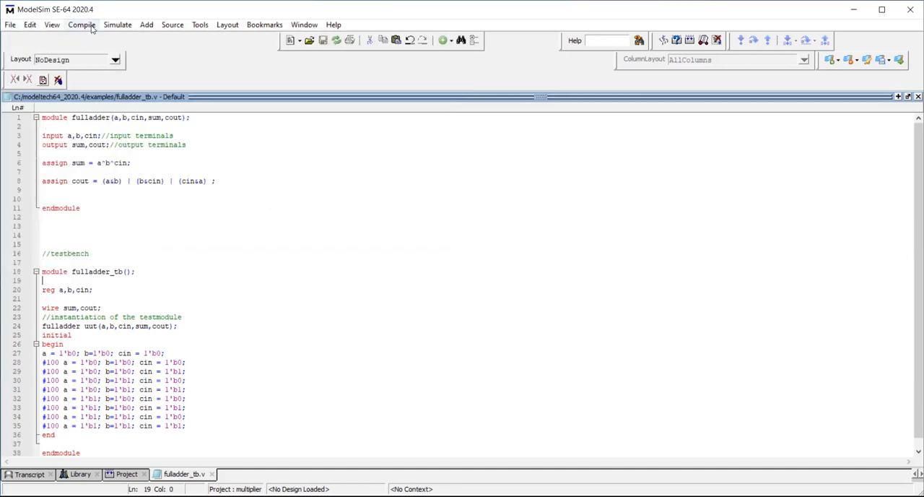
# Add the existing file fulladder_tb.v to the multiplier project.
pyautogui.click(127, 474)
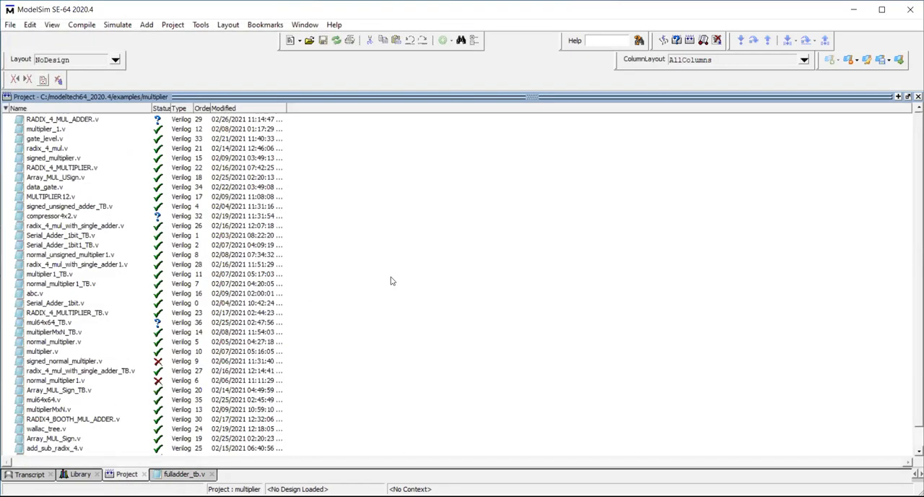
pyautogui.rightClick(60, 283)
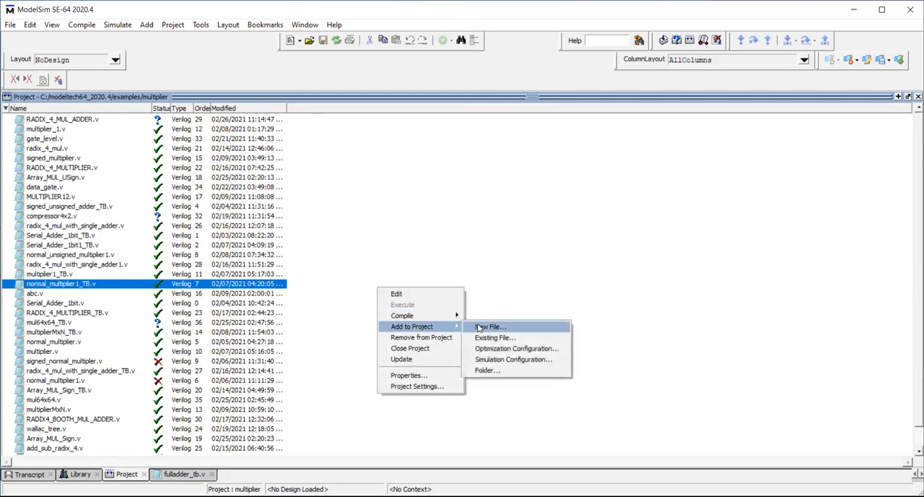
pyautogui.click(491, 326)
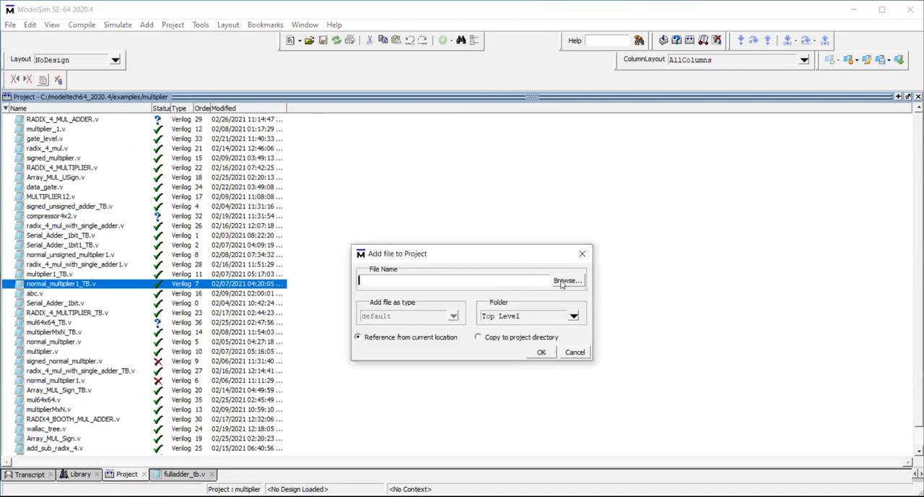
pyautogui.click(567, 280)
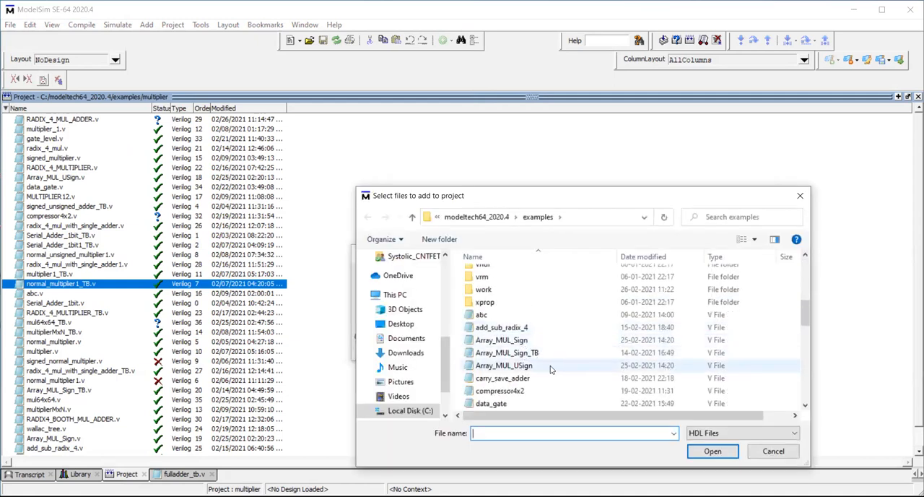
pyautogui.scroll(-3)
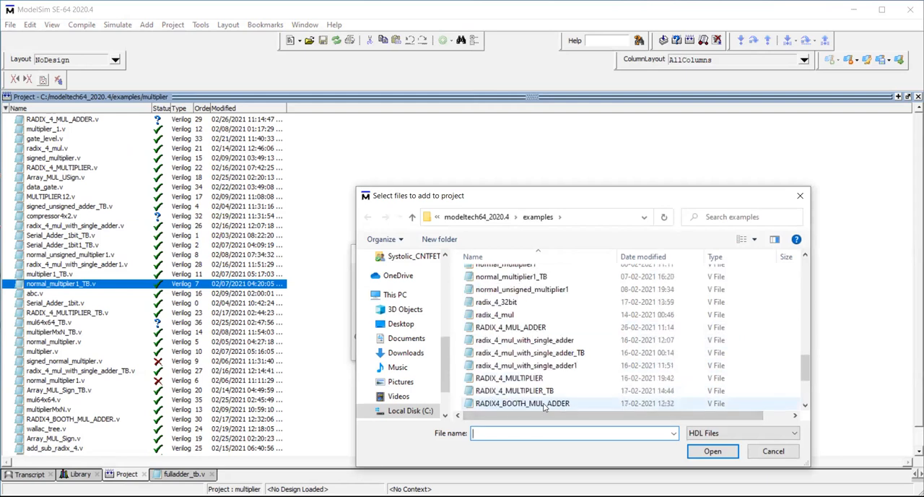
pyautogui.scroll(3)
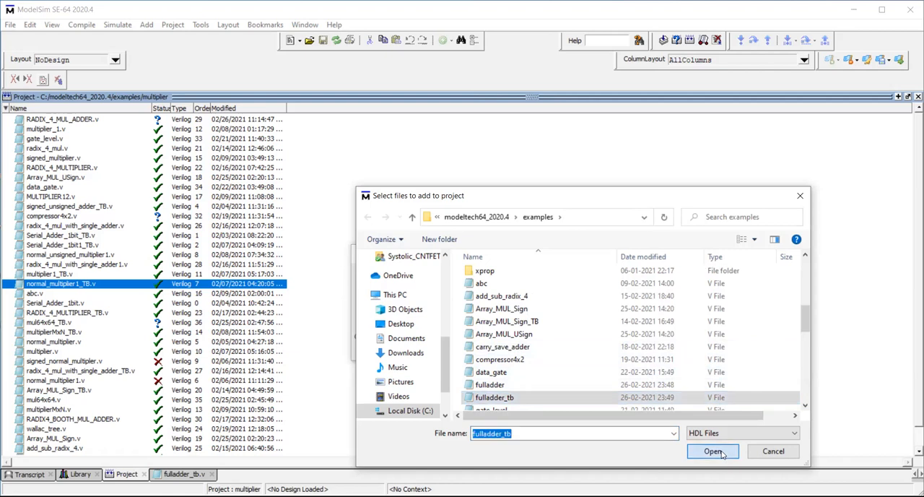
pyautogui.click(713, 451)
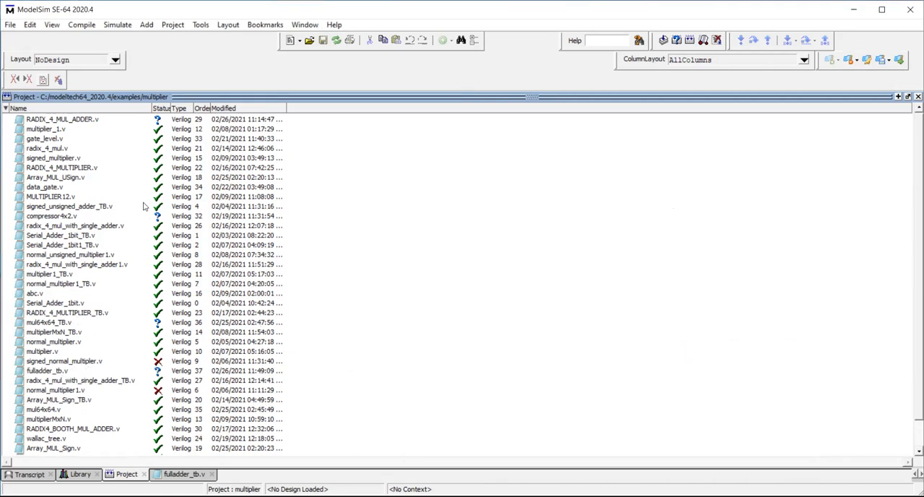
pyautogui.moveTo(99, 228)
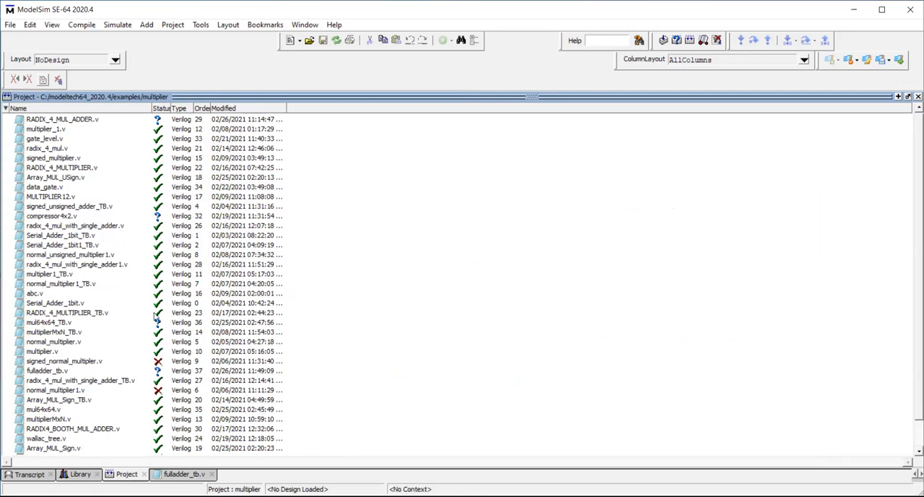
# Add the existing file fulladder.v to the multiplier project.
pyautogui.click(10, 24)
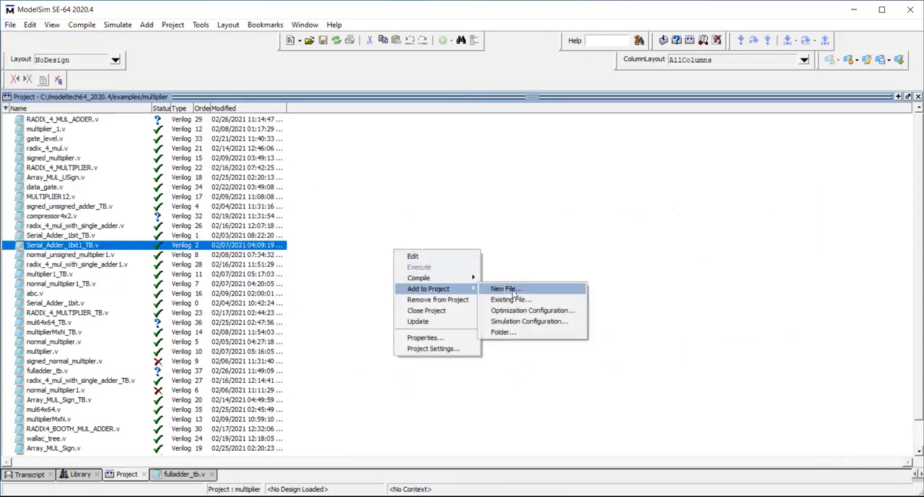
pyautogui.click(505, 289)
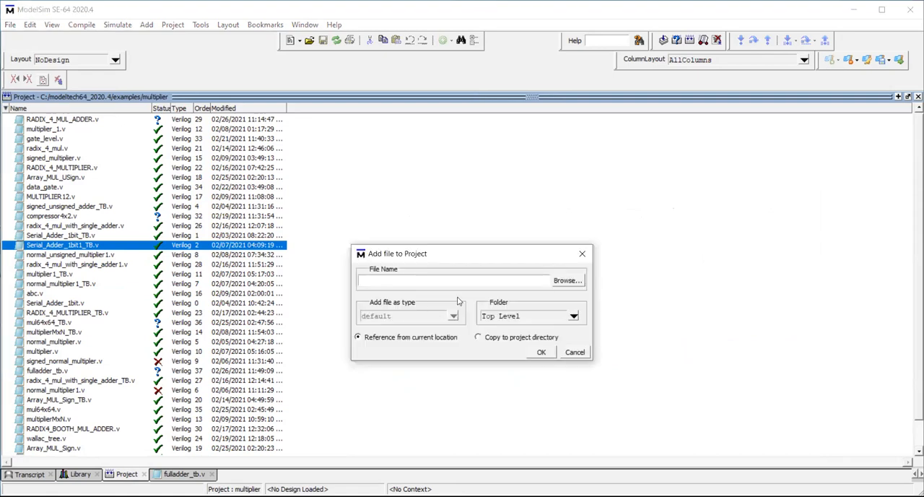
pyautogui.click(568, 281)
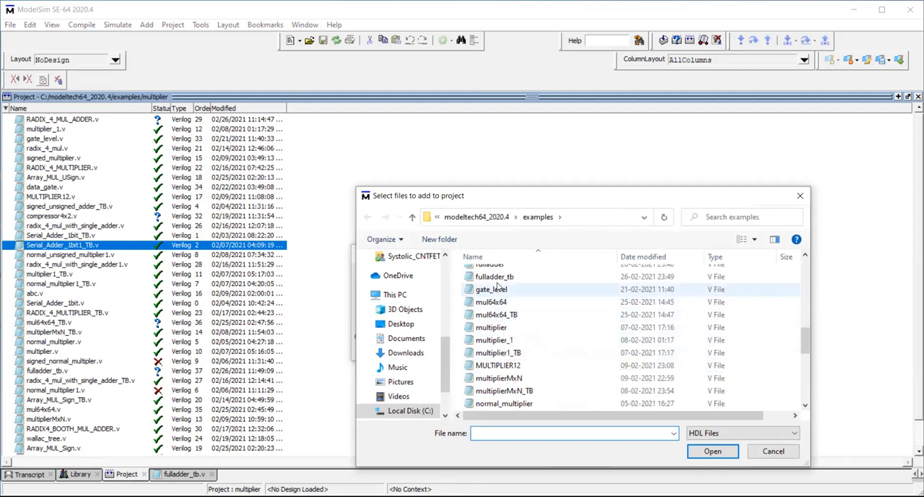
pyautogui.click(491, 270)
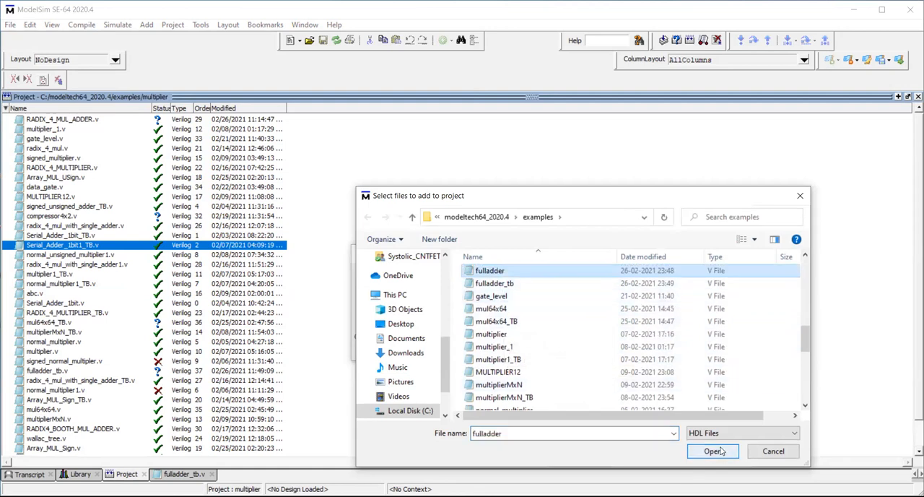
pyautogui.click(712, 451)
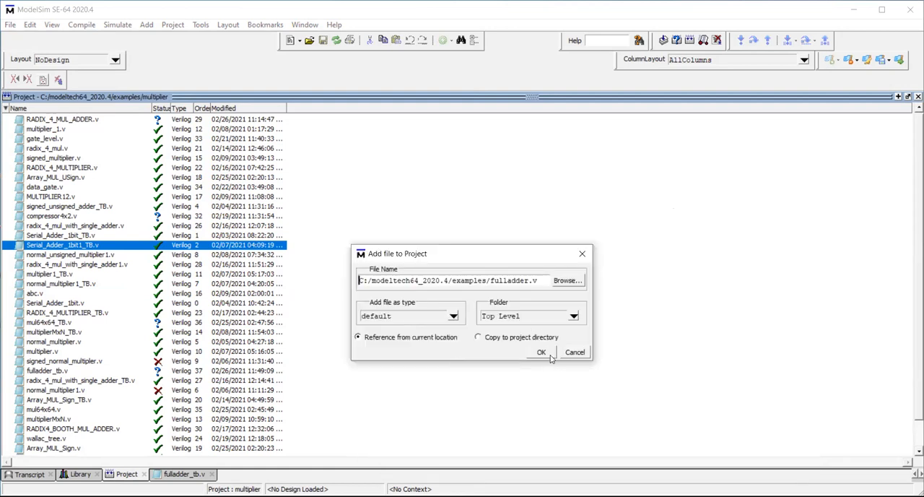
pyautogui.click(540, 352)
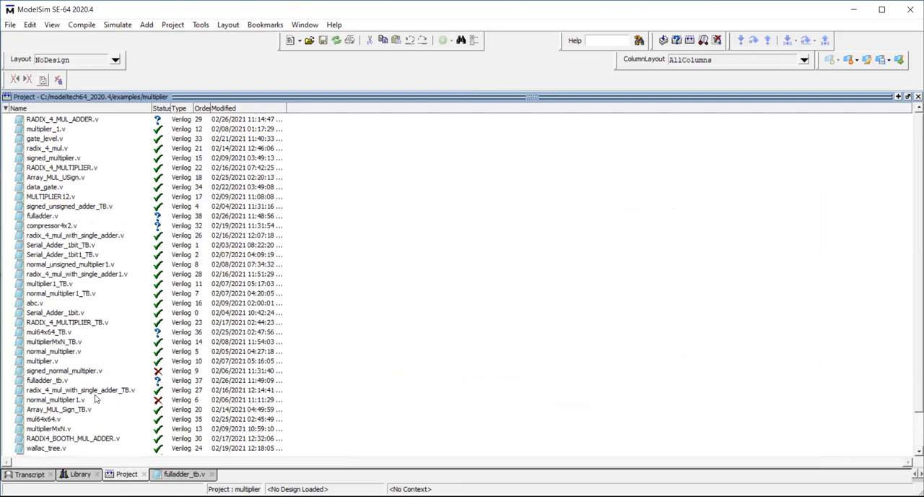
# Compile fulladder.v and fulladder_tb.v and show the design library list.
pyautogui.click(46, 380)
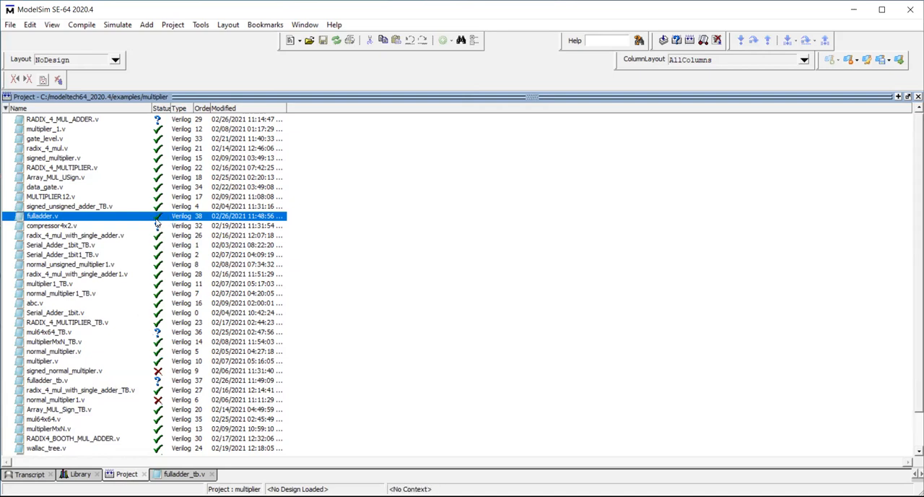
pyautogui.moveTo(103, 387)
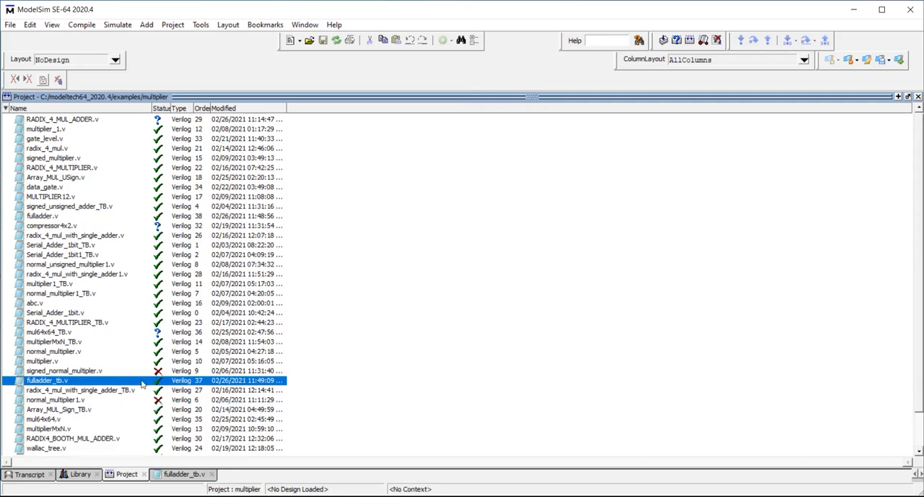
pyautogui.click(78, 474)
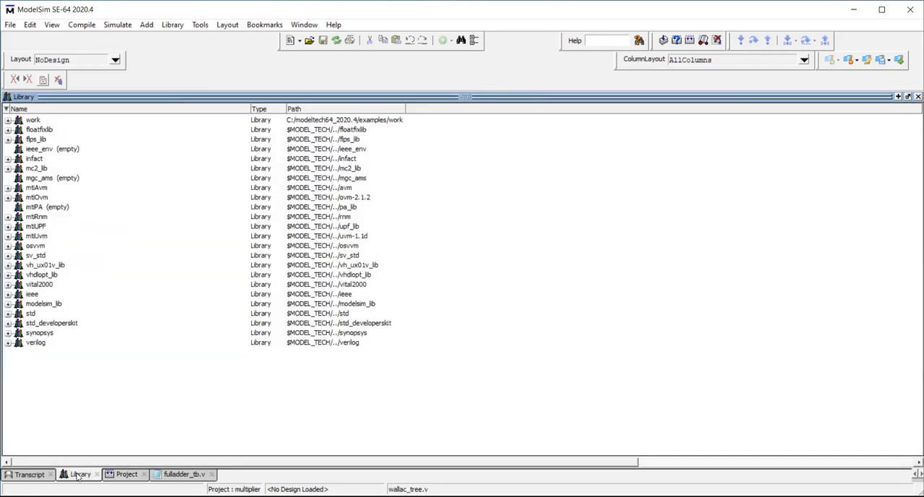
# Simulate work.fulladder_tb from the expanded work library, loading uut and its signals.
pyautogui.click(9, 118)
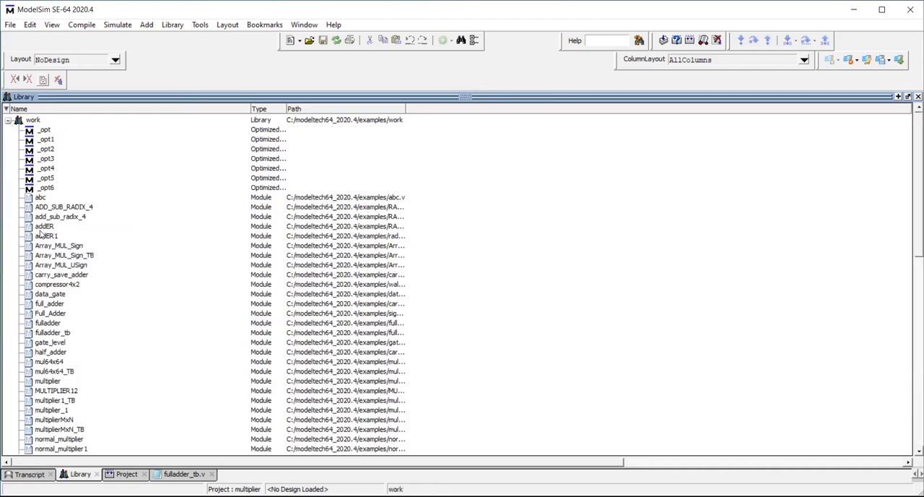
pyautogui.click(47, 324)
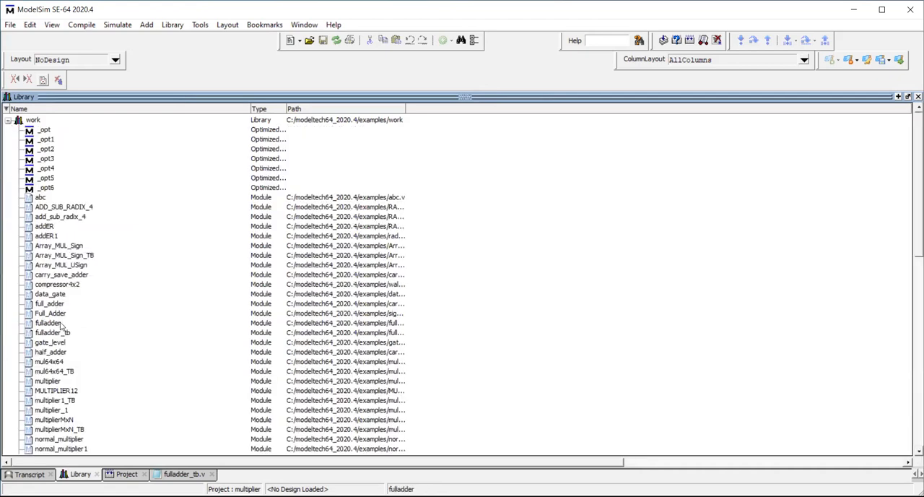
pyautogui.rightClick(52, 332)
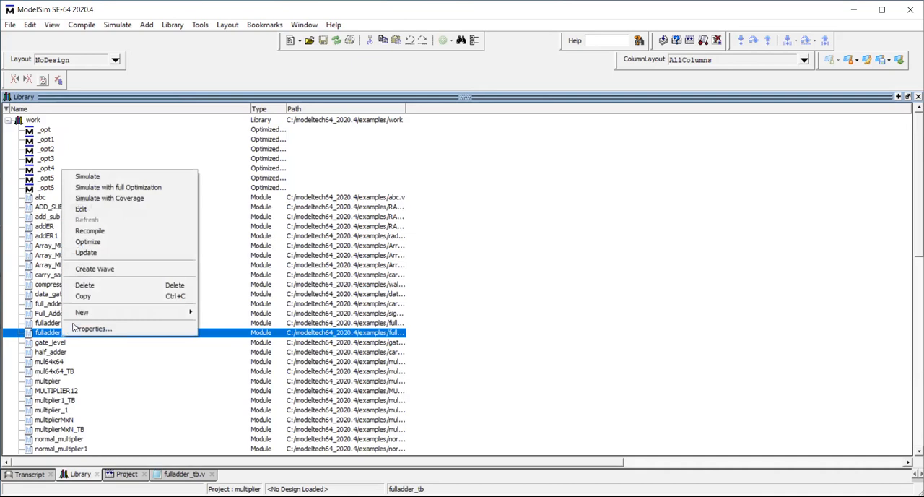
pyautogui.click(87, 176)
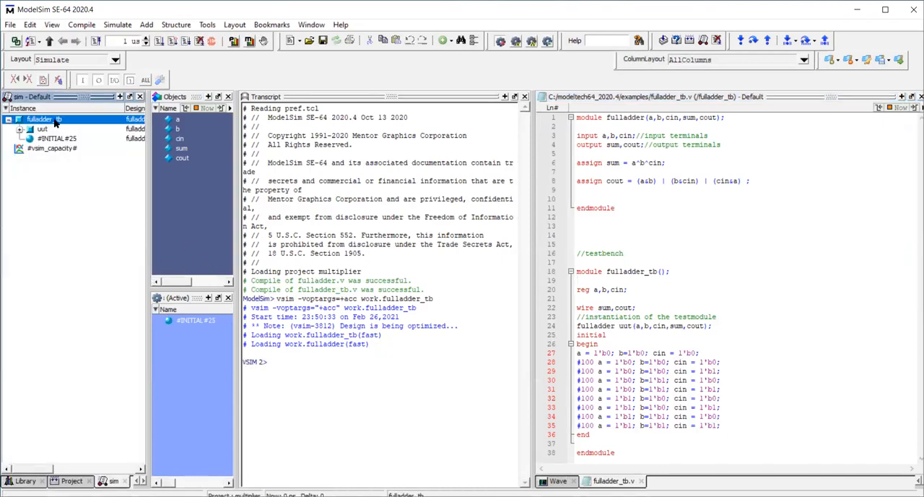
# Add the testbench signals a, b, cin, sum, cout to the Wave window and run.
pyautogui.rightClick(40, 118)
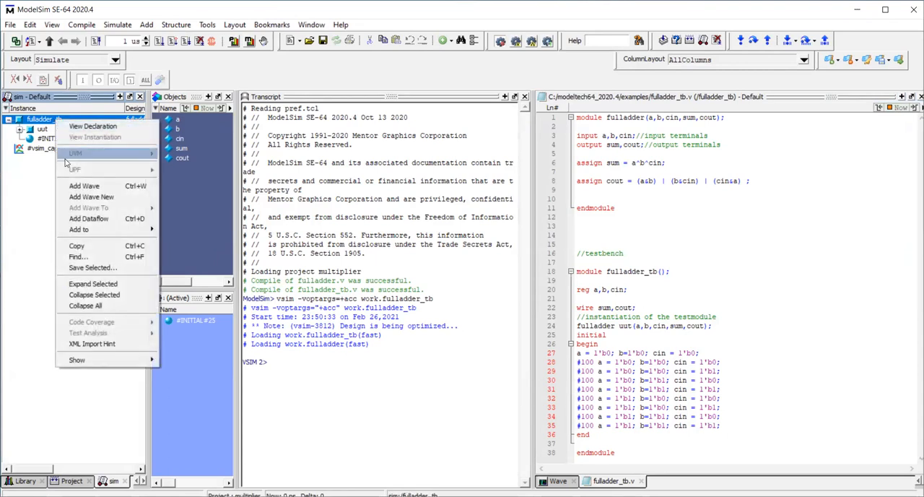
pyautogui.click(84, 185)
pyautogui.write('run')
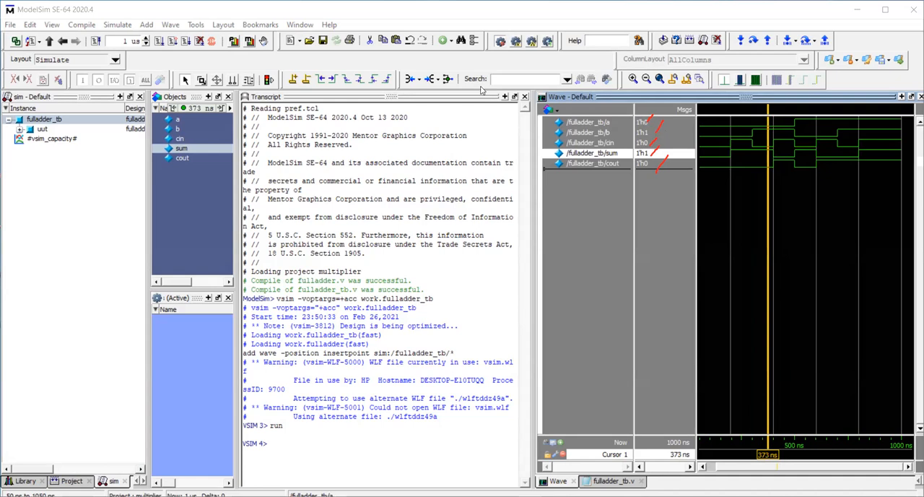
pyautogui.moveTo(482, 89)
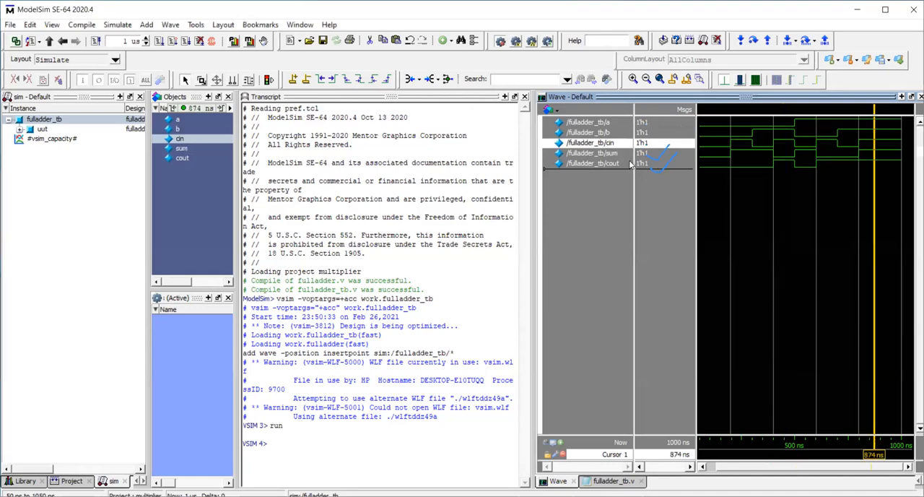
pyautogui.moveTo(642, 337)
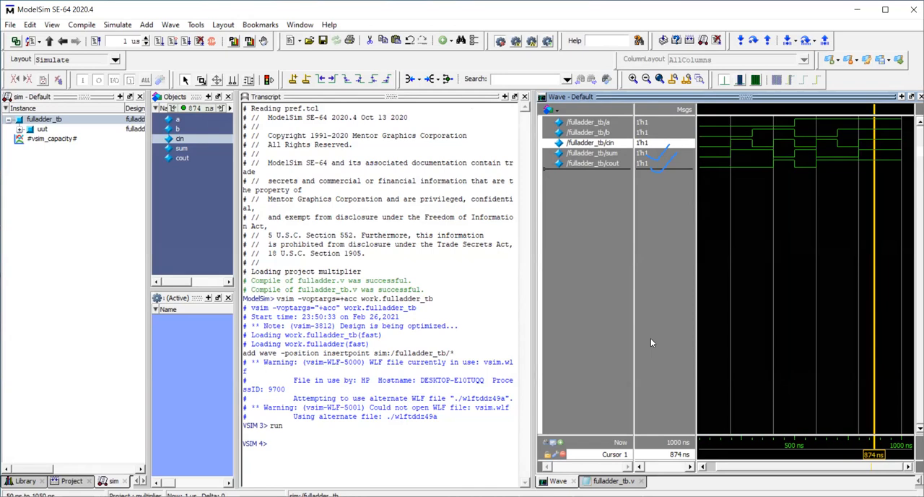
pyautogui.moveTo(604, 182)
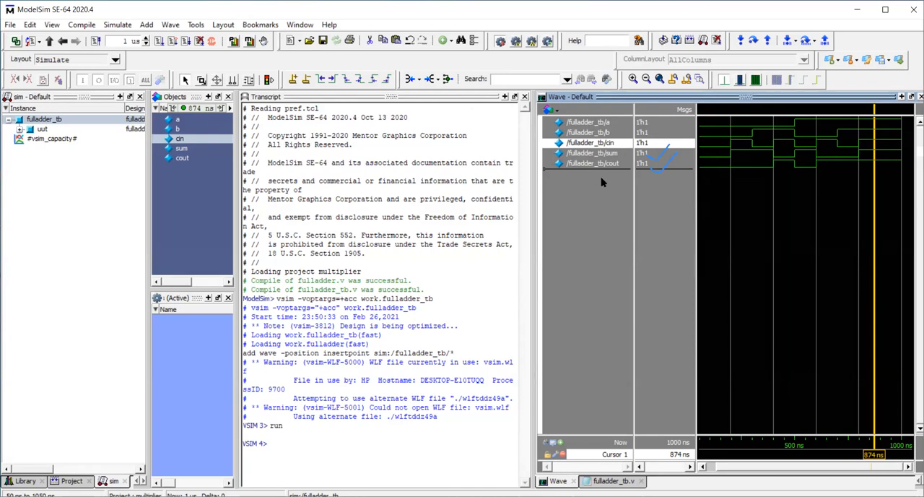
pyautogui.moveTo(504, 364)
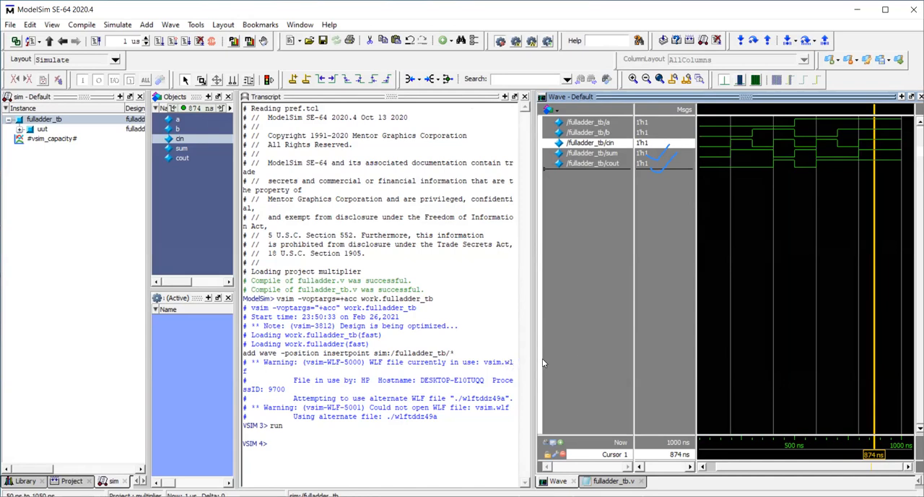
pyautogui.moveTo(619, 319)
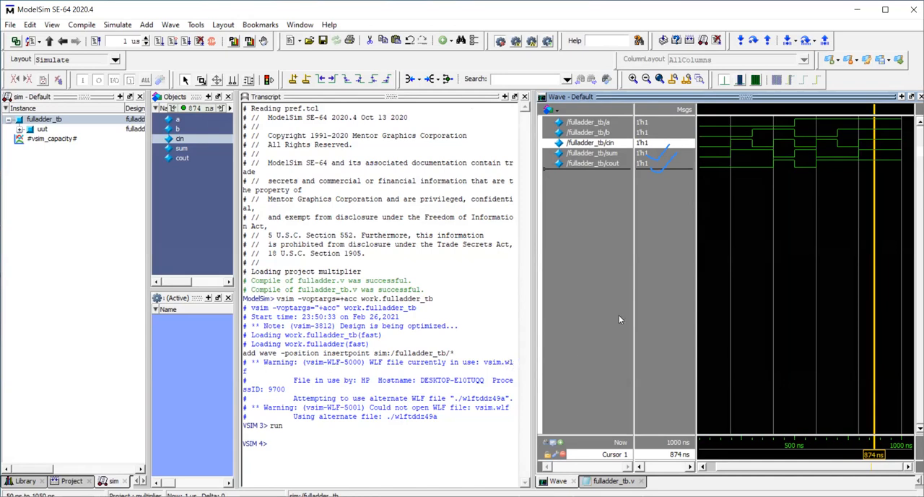